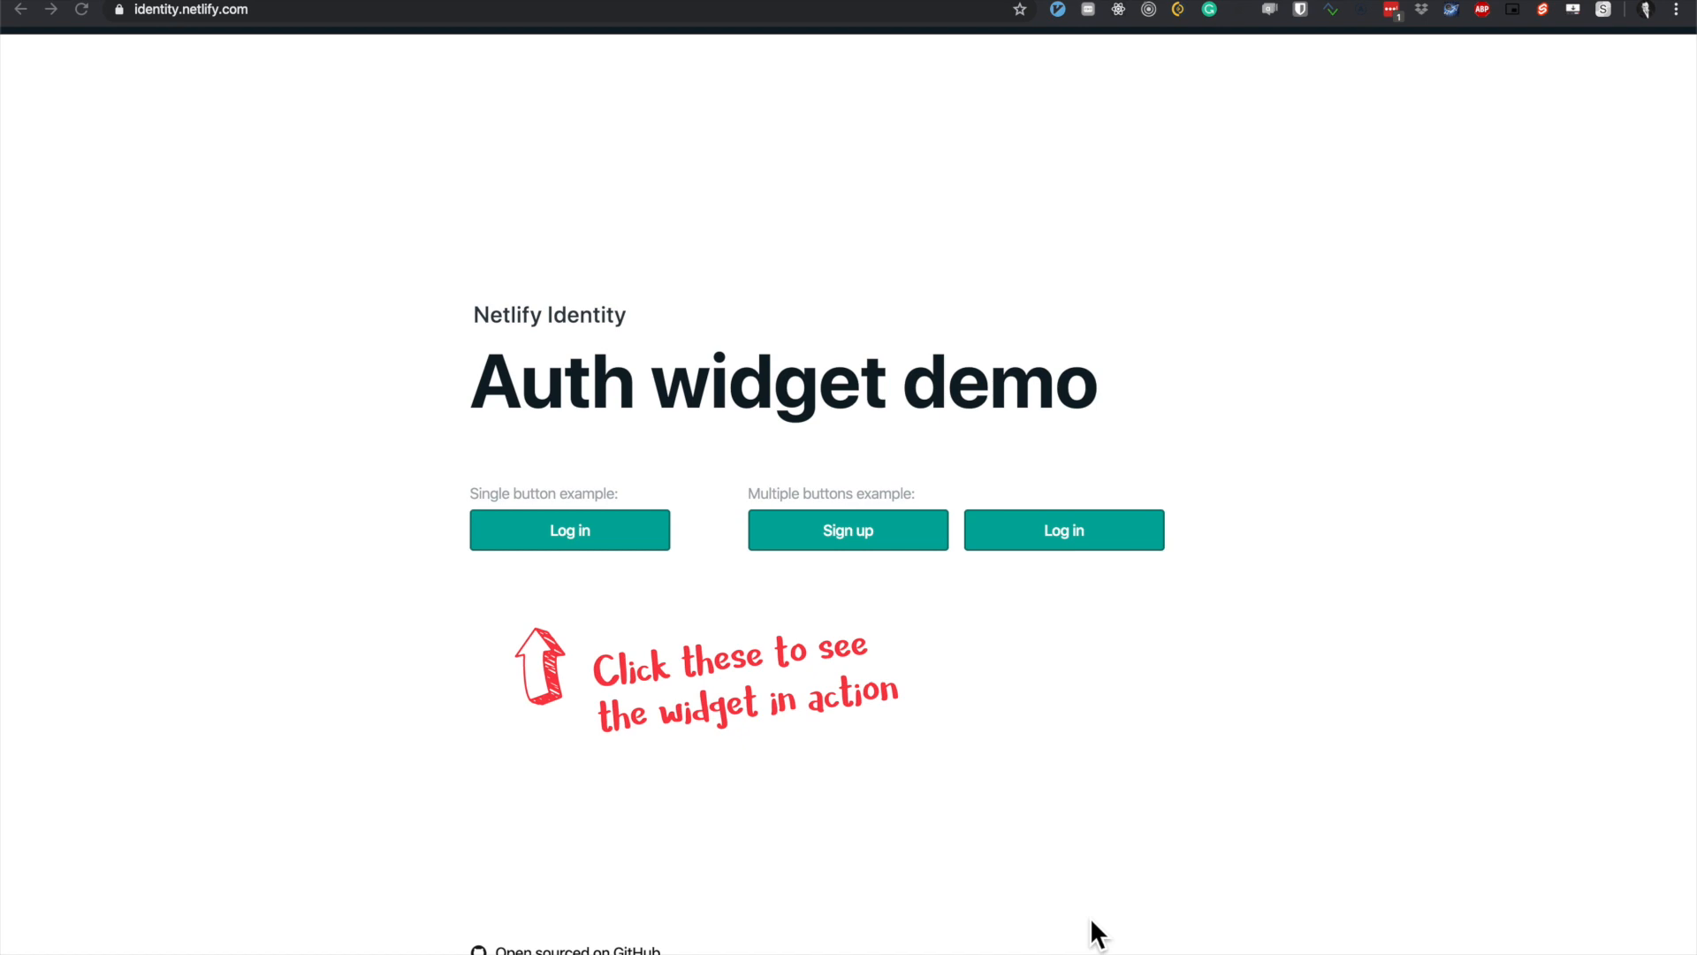
mouse_move(475, 729)
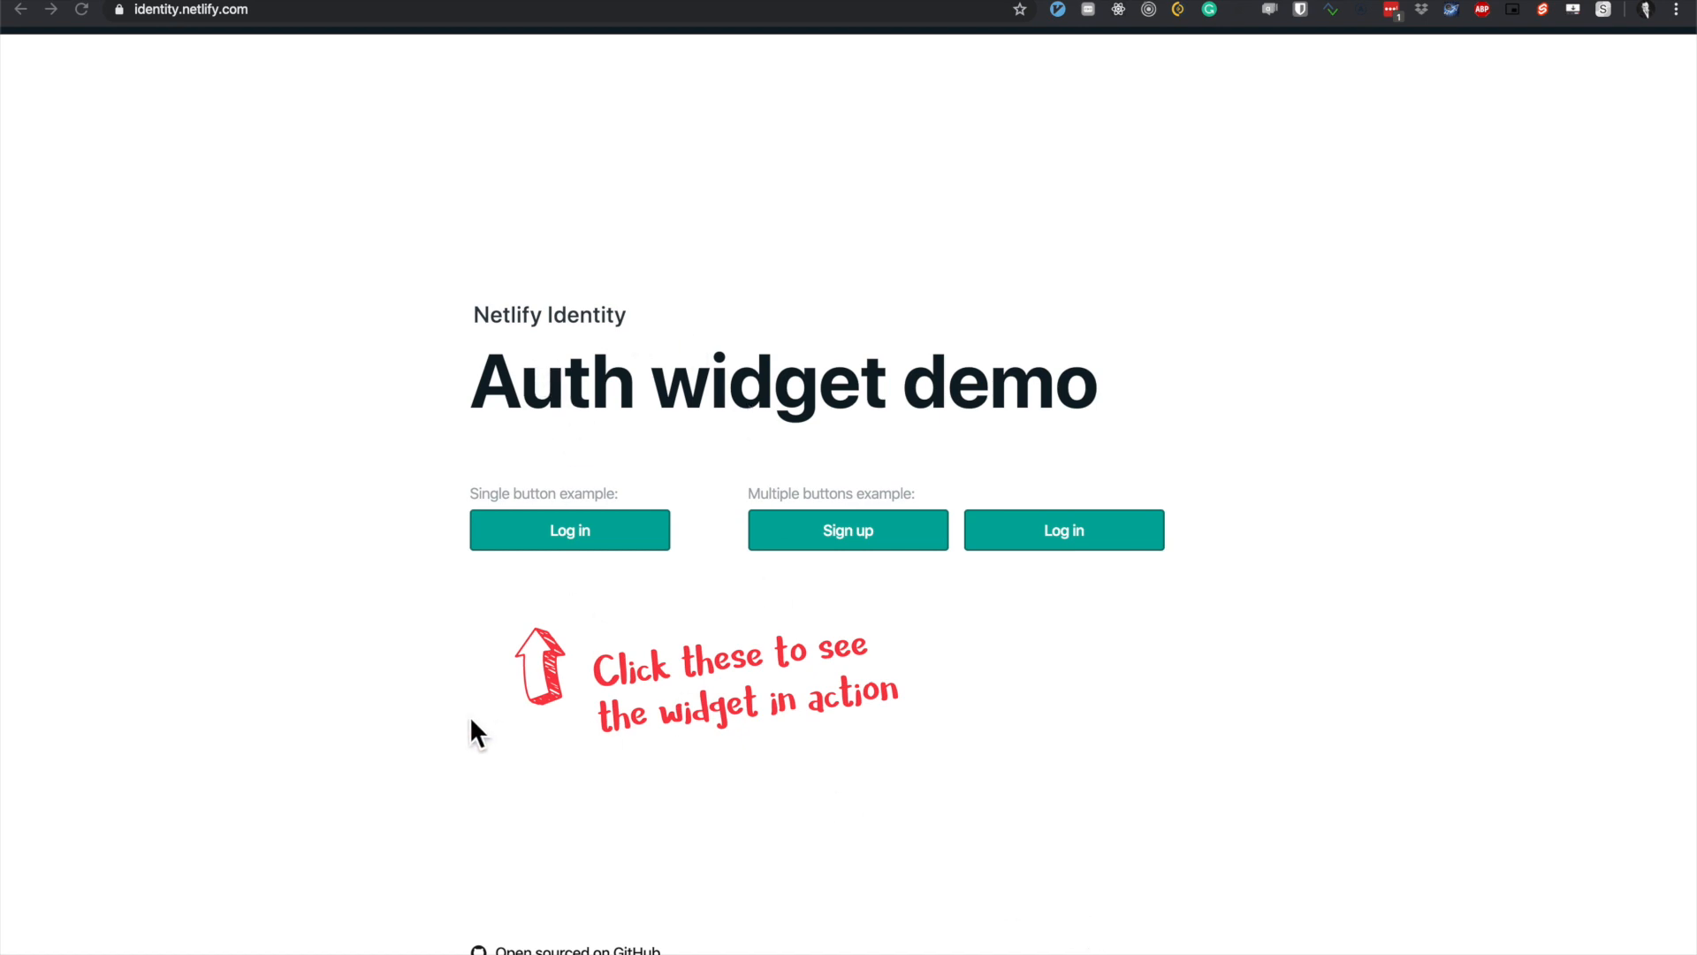
mouse_move(583, 729)
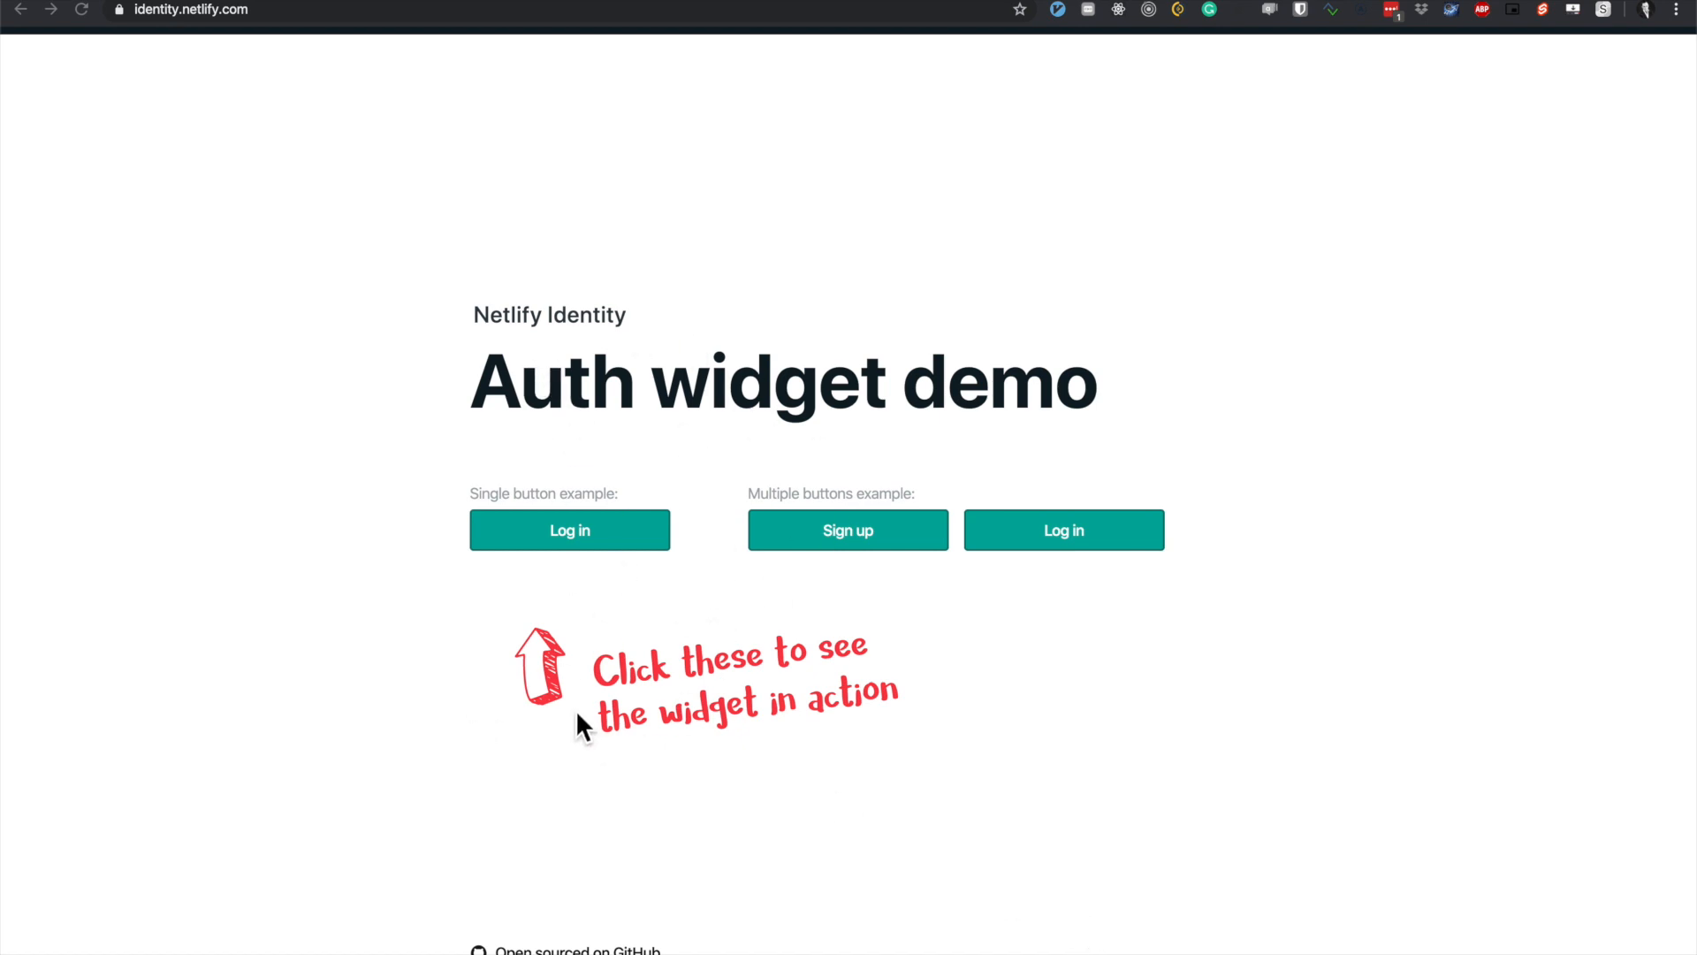
mouse_move(612, 741)
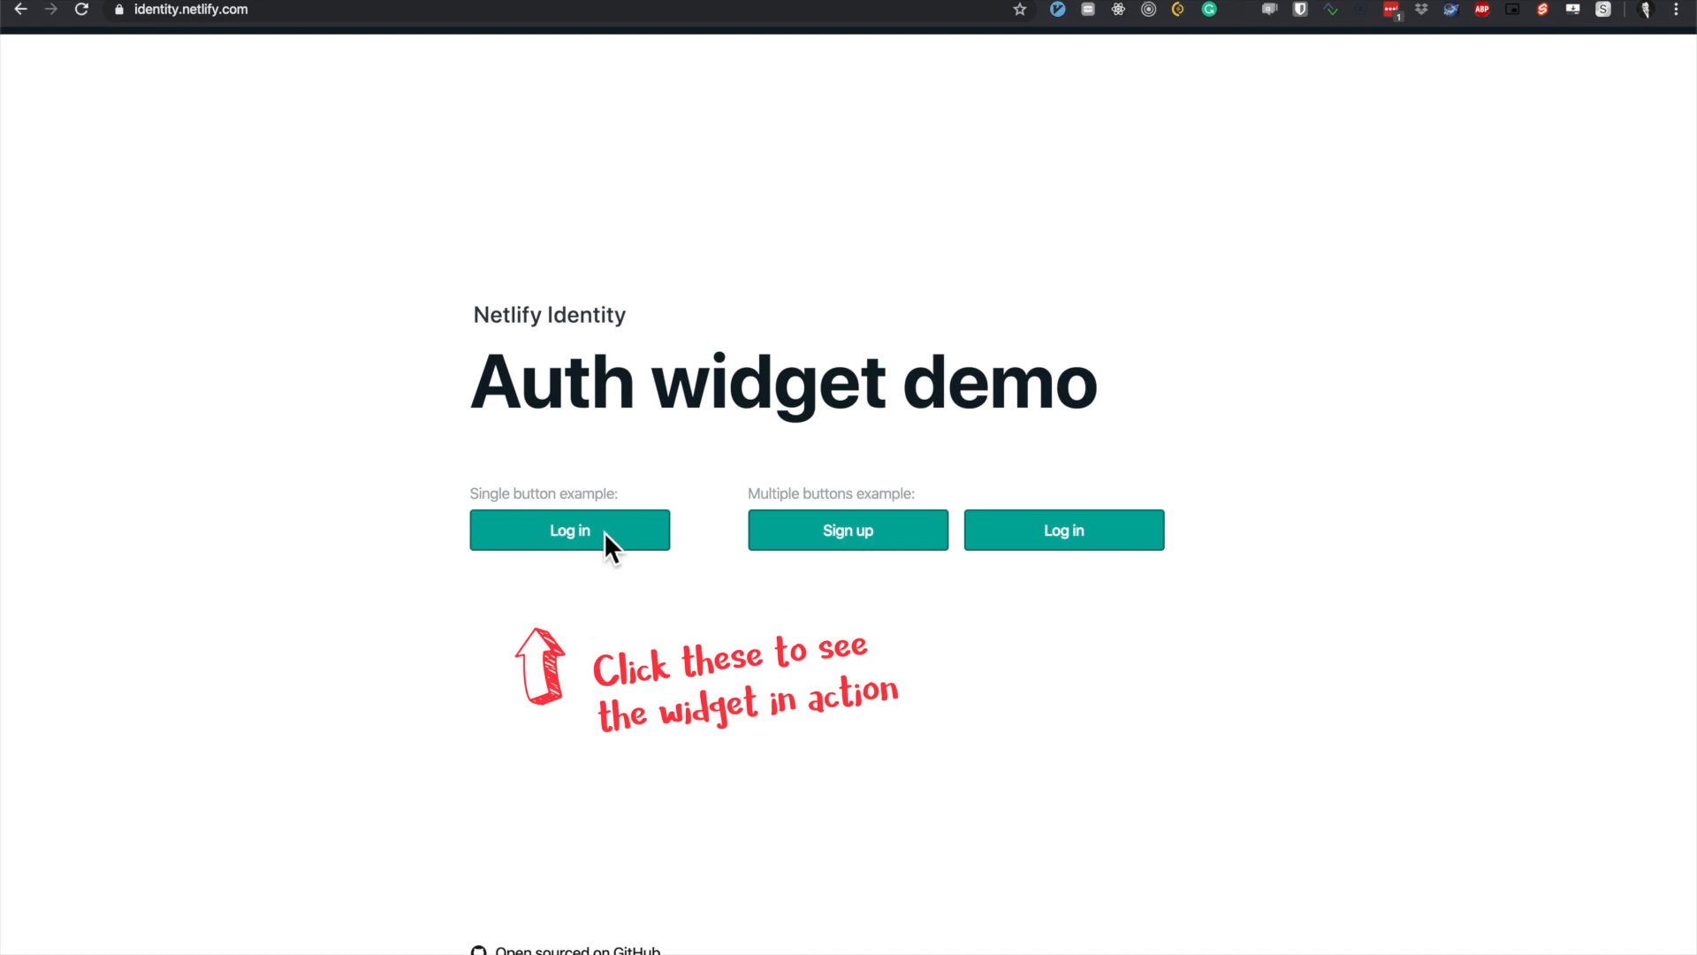
Try the identity sign-in widget, switch it to registration, and close it.
click(569, 530)
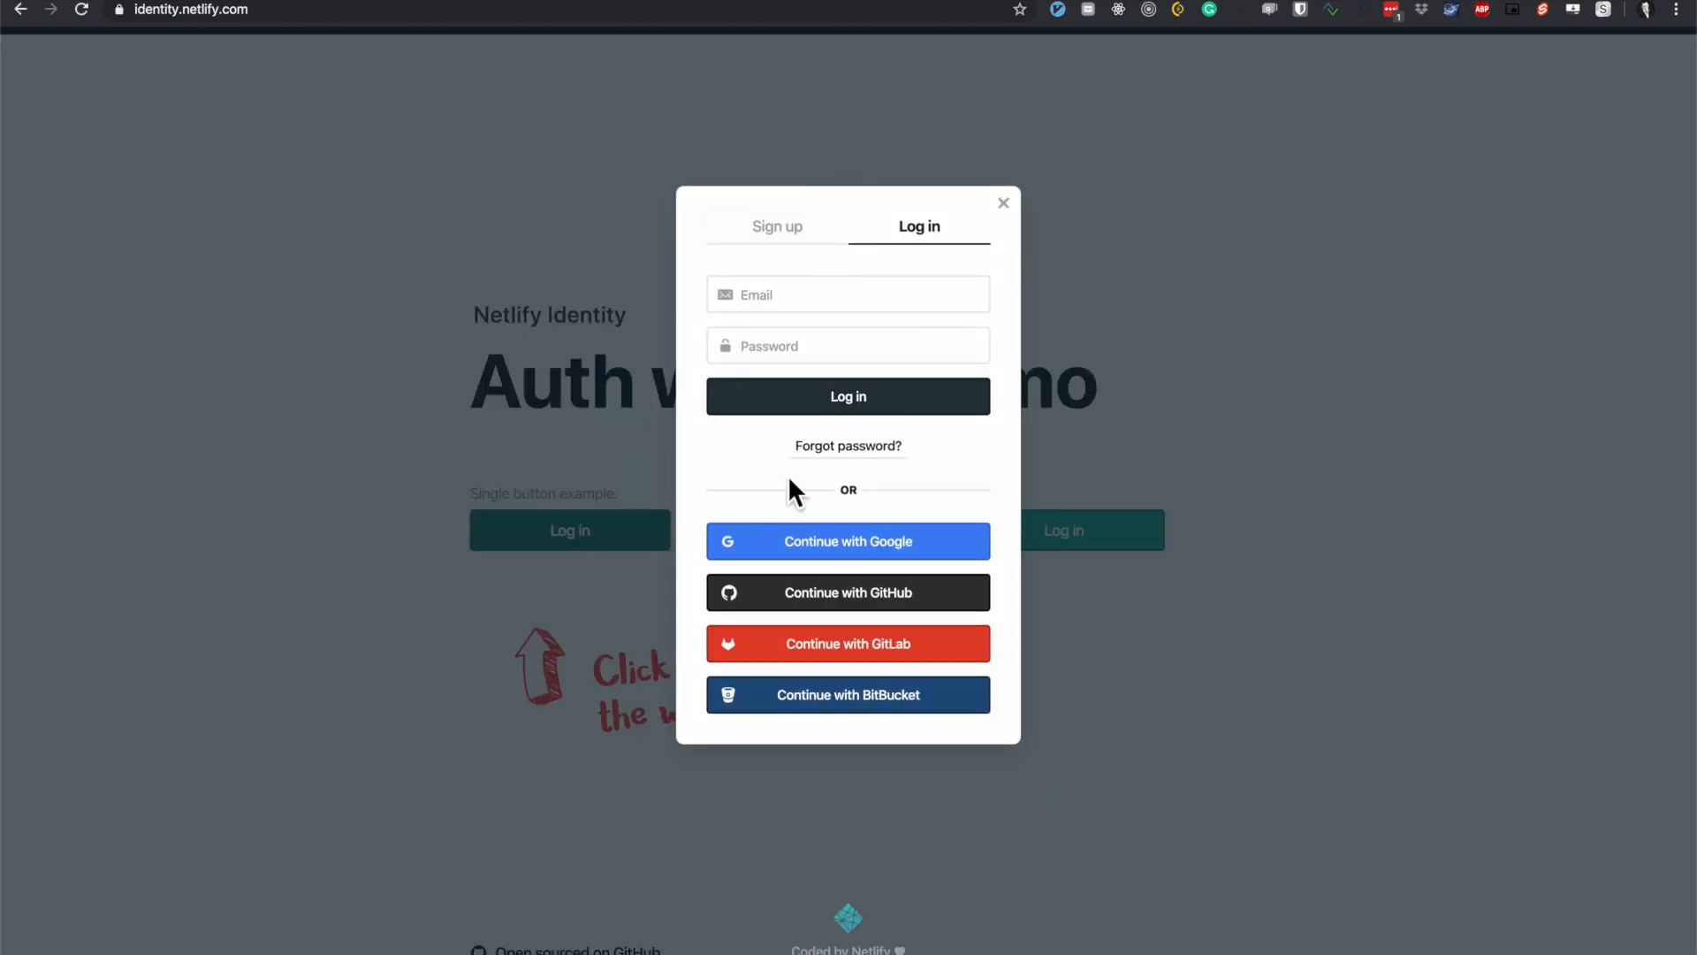
click(777, 227)
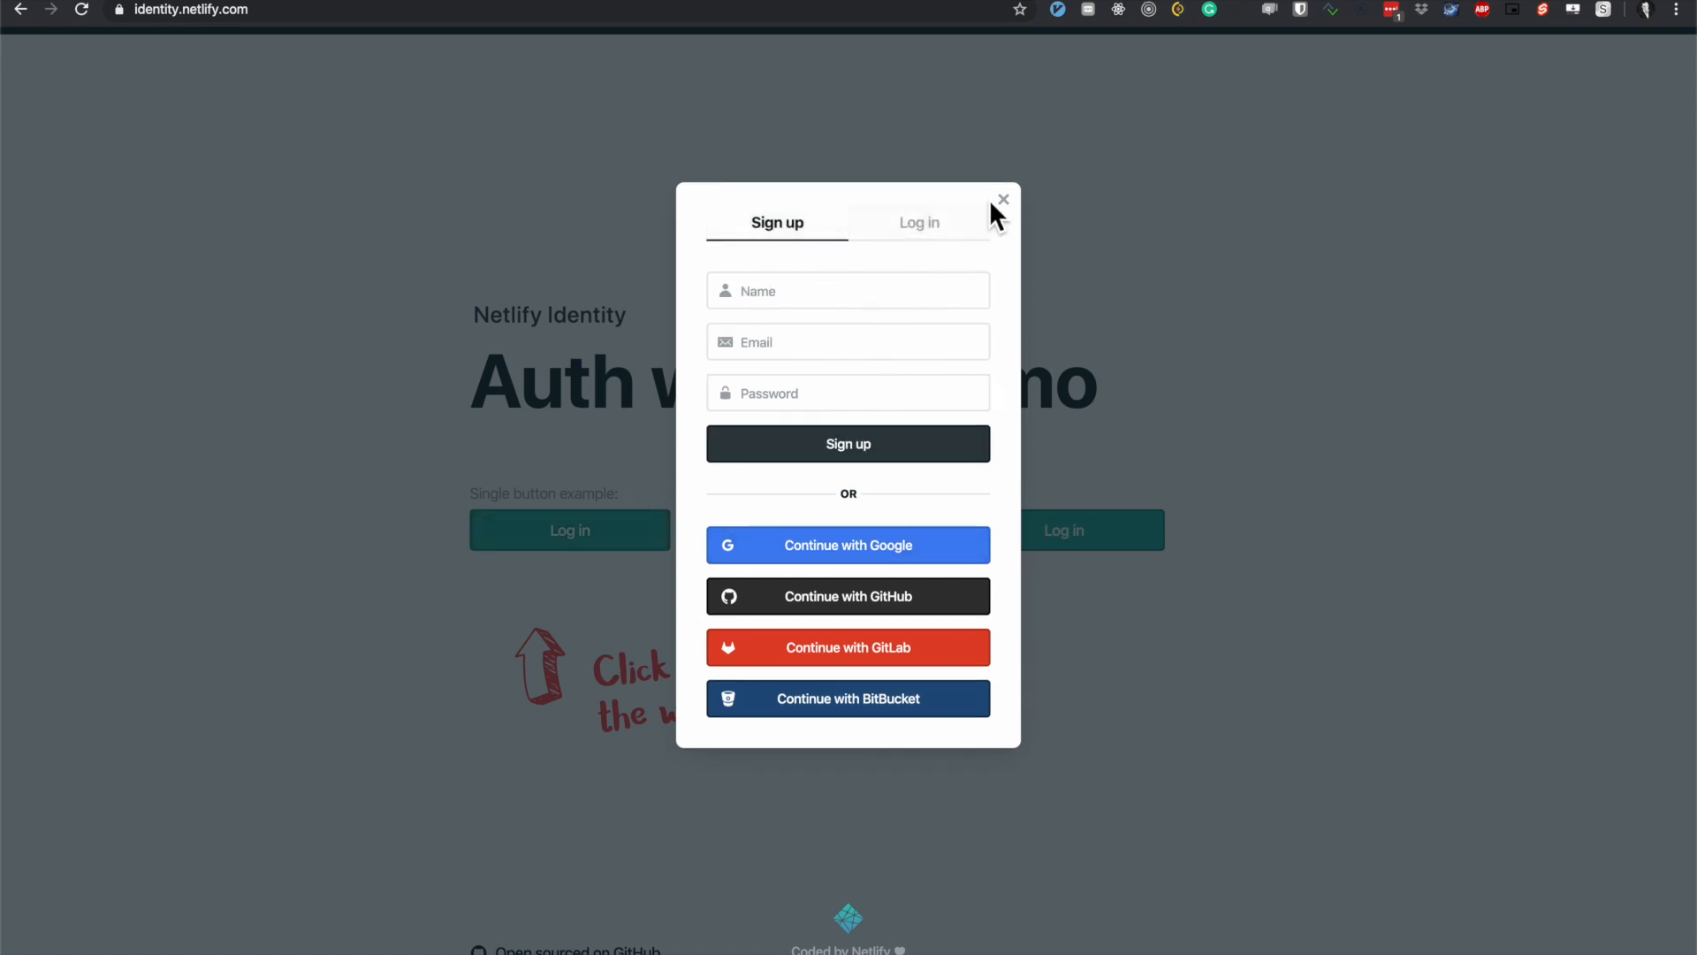
mouse_move(1001, 314)
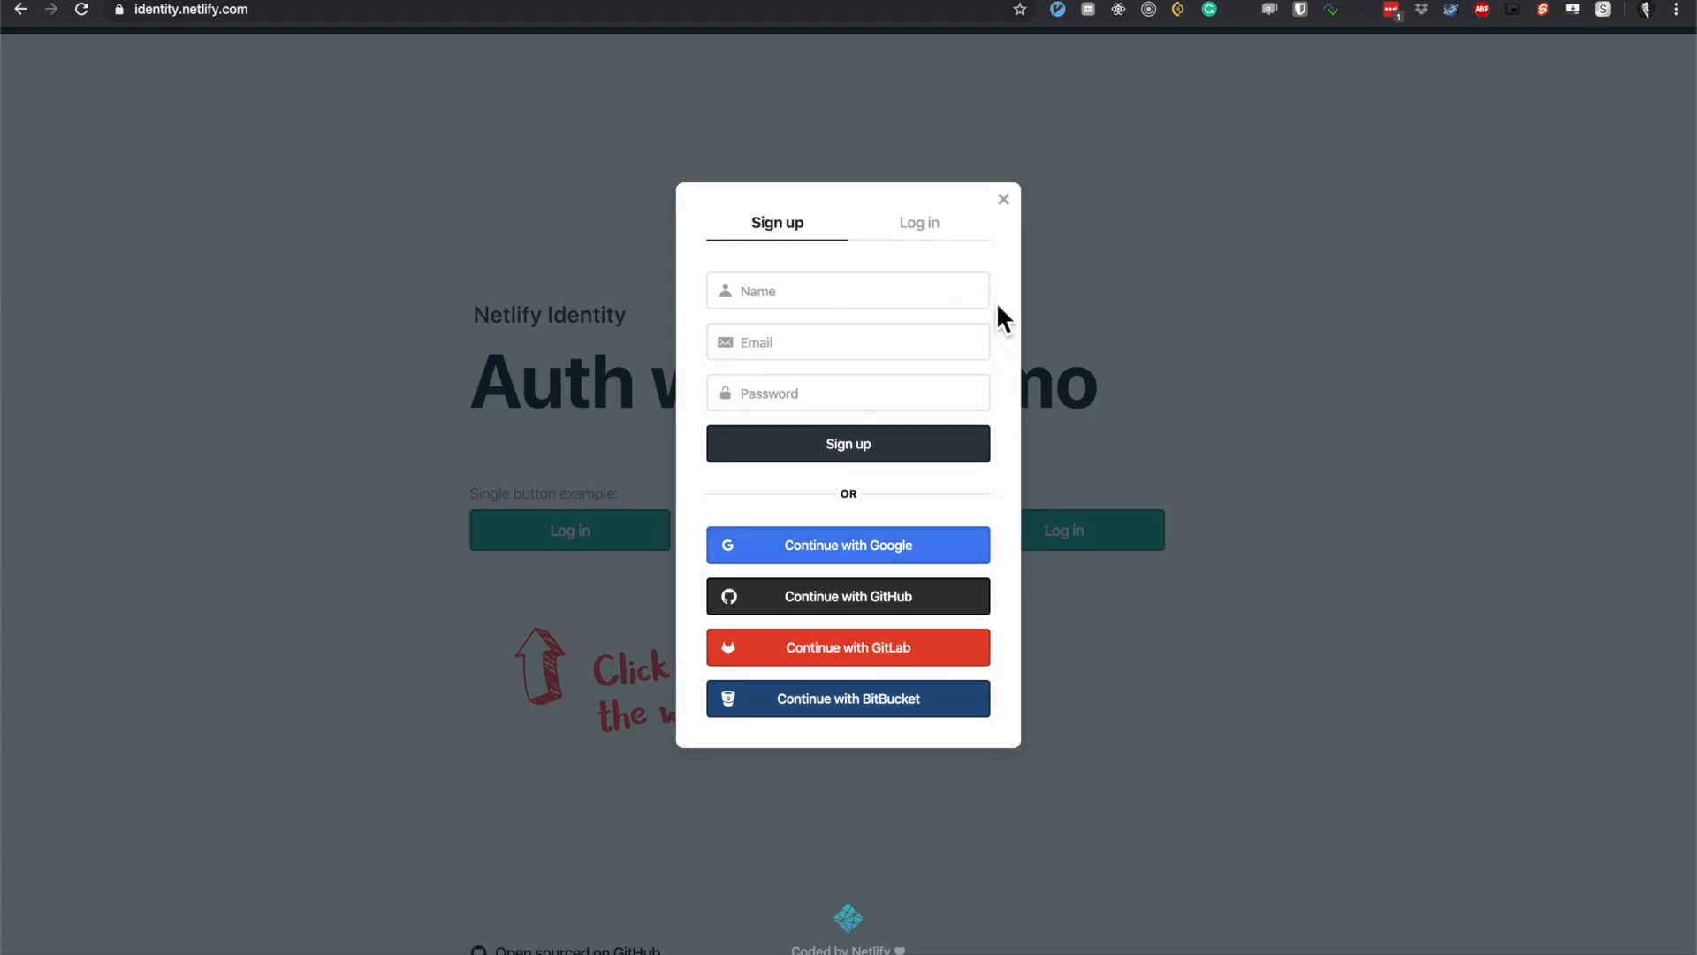
click(1002, 198)
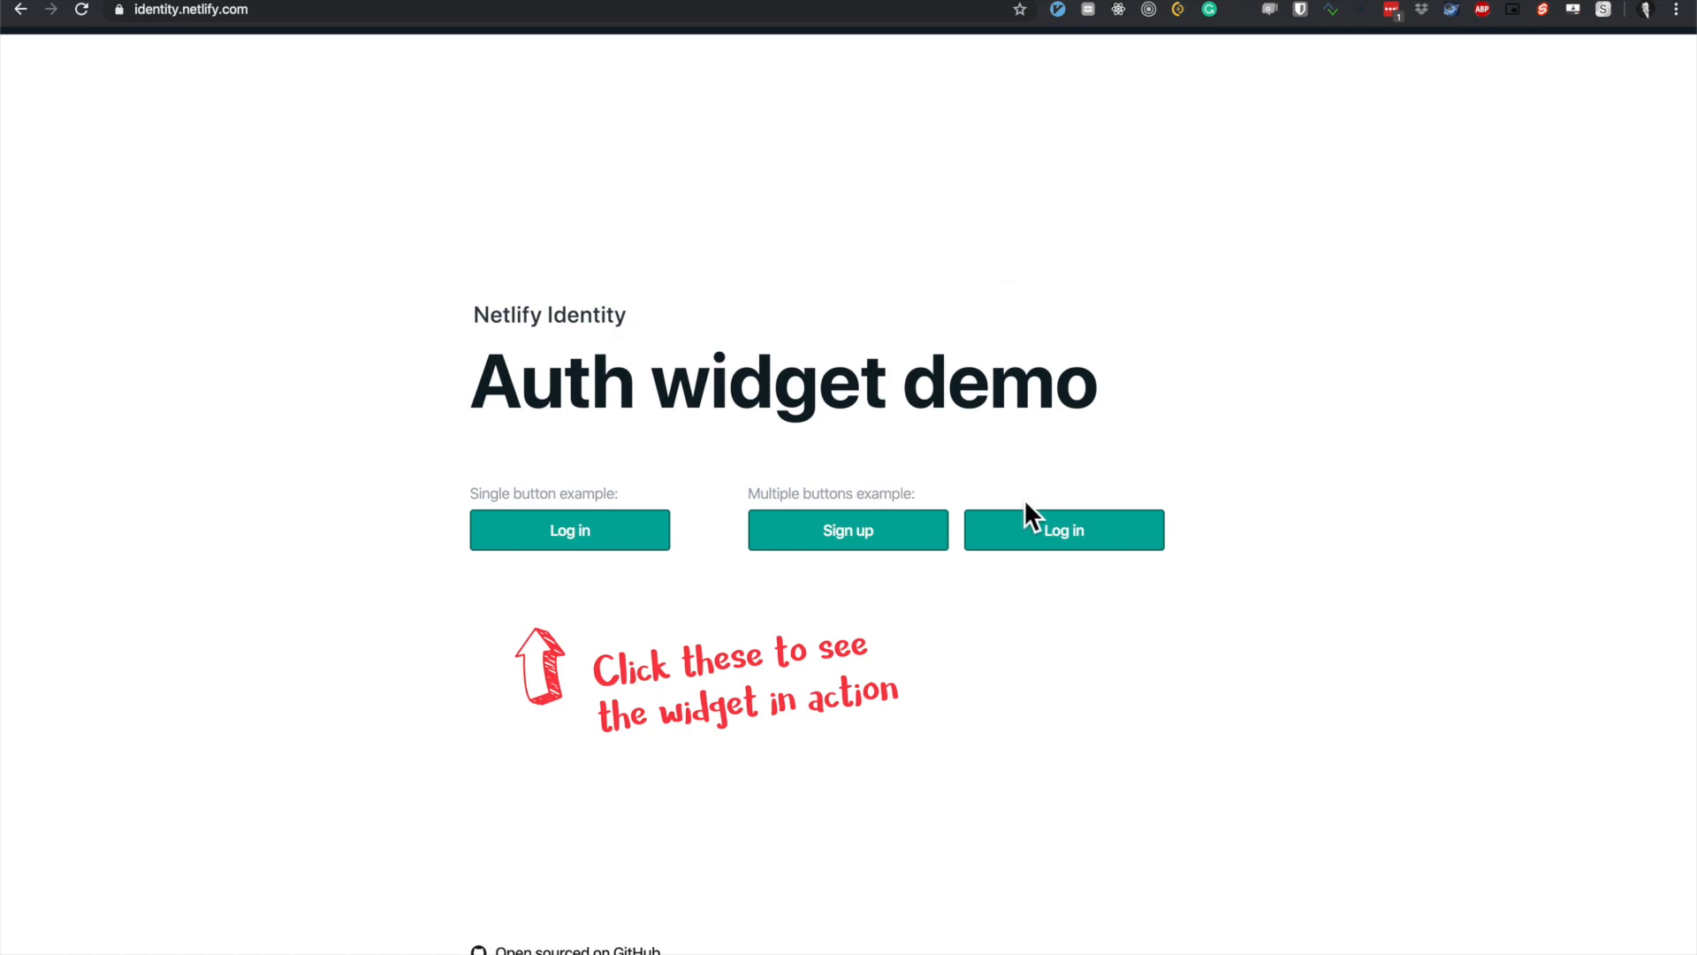
Try the widget from the multiple-buttons example and close it again.
click(1064, 530)
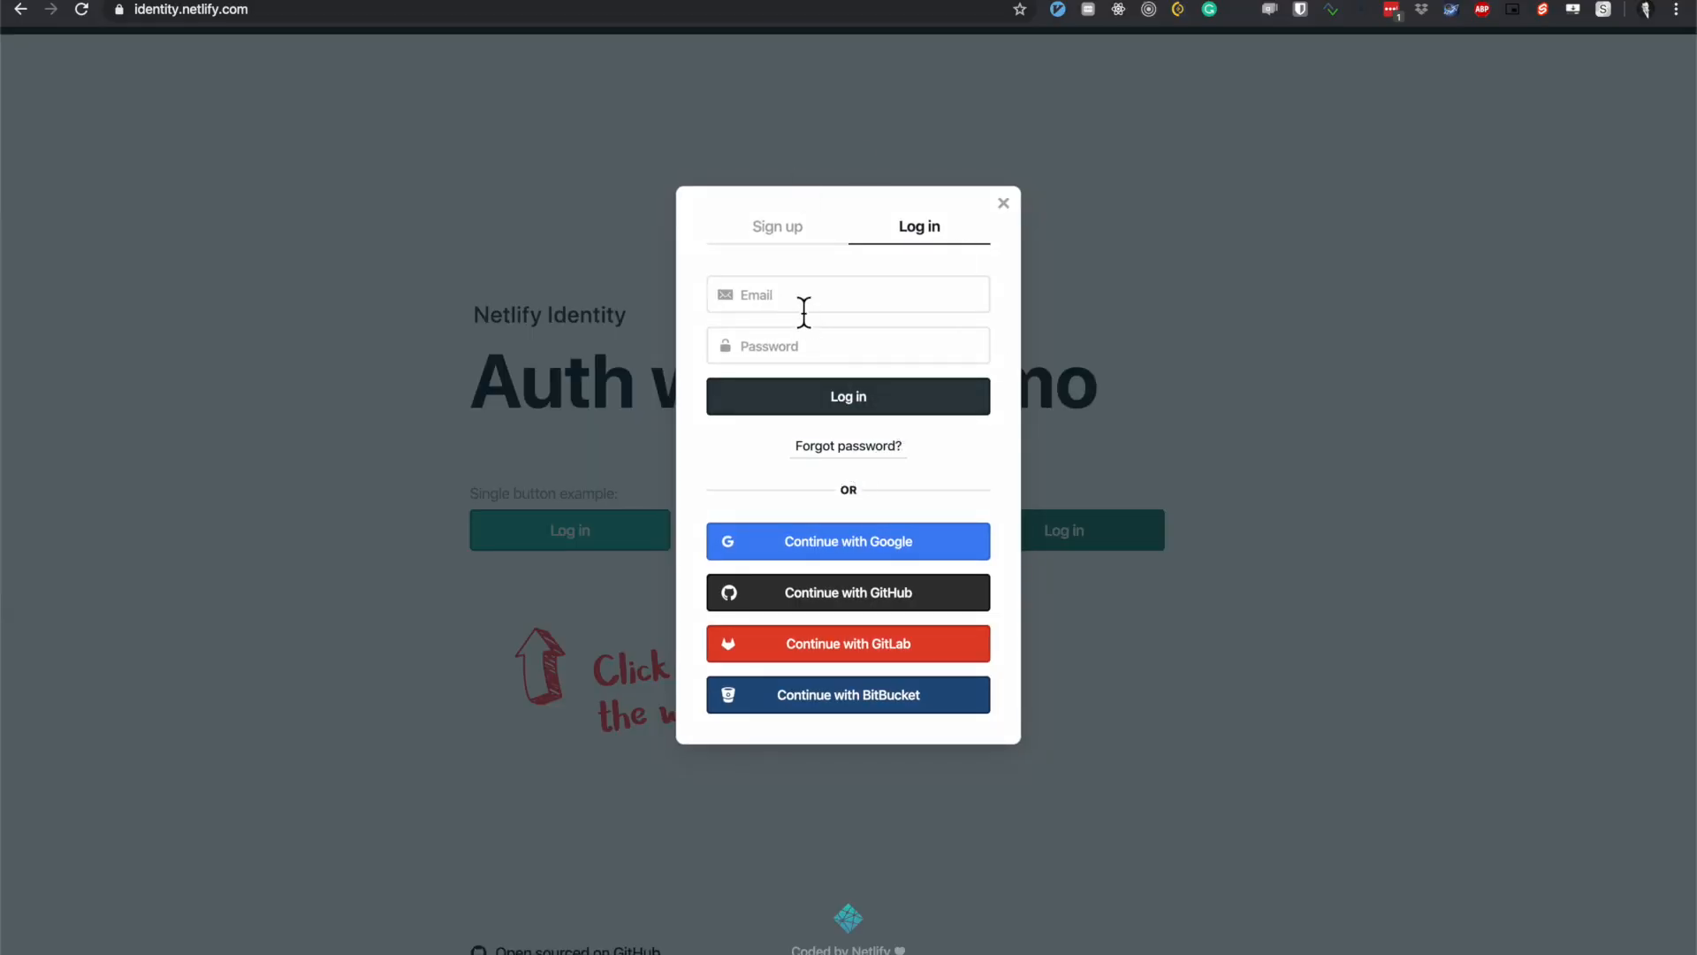
click(848, 396)
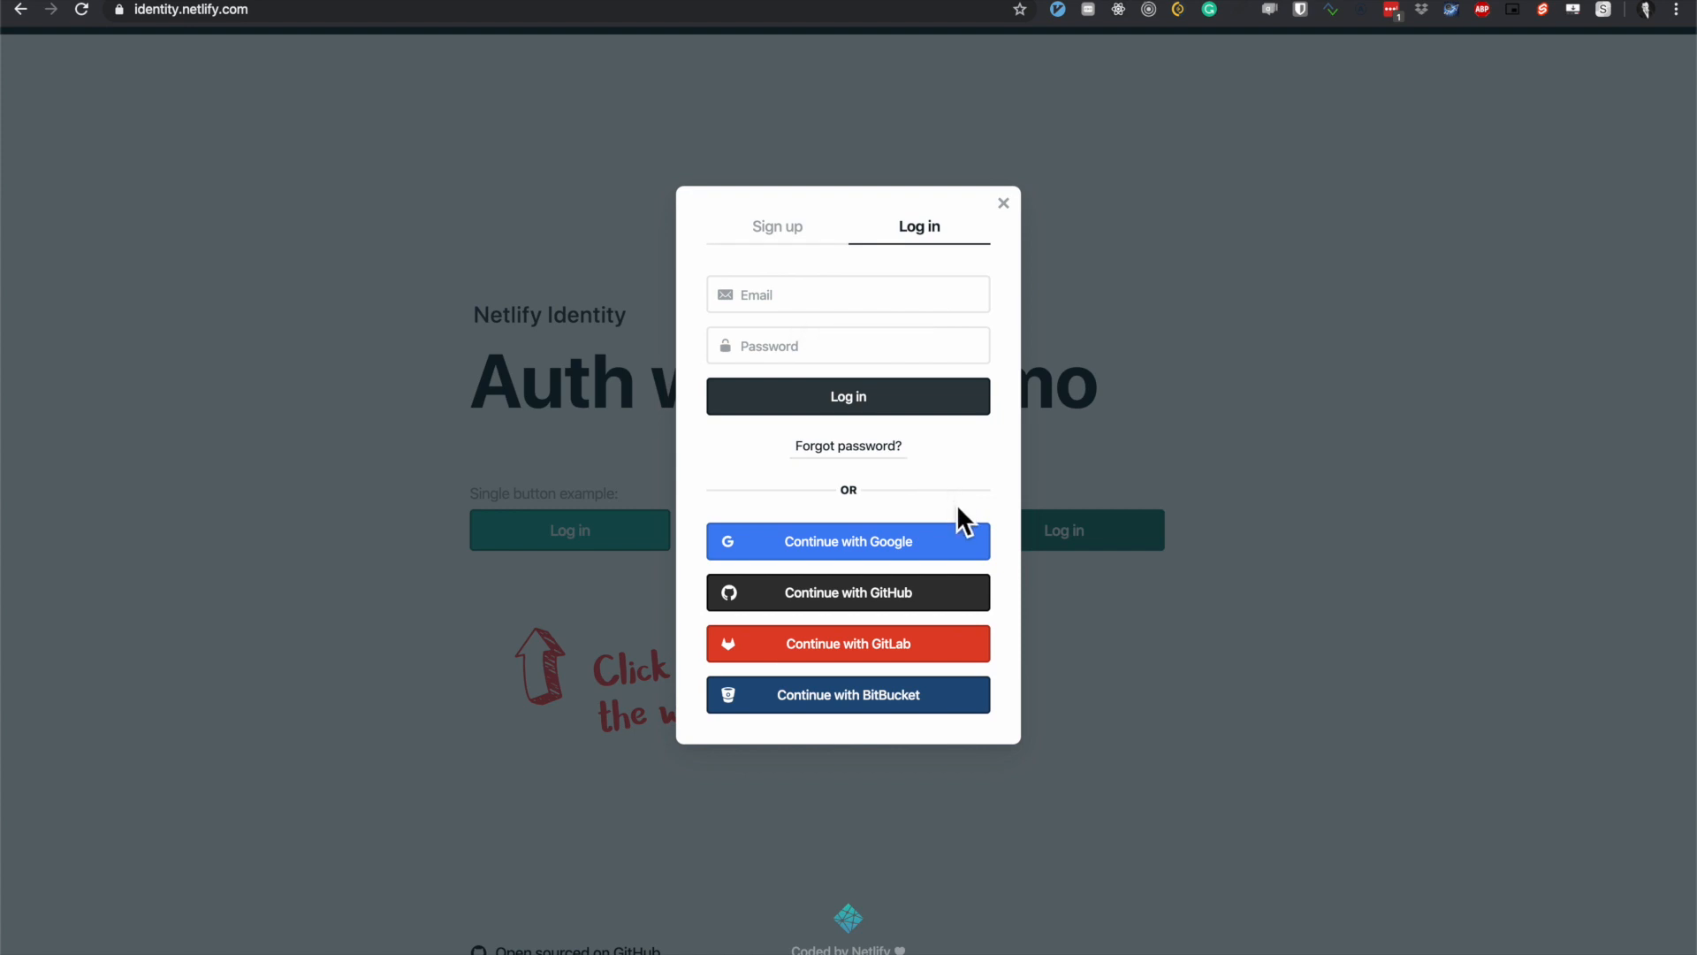
mouse_move(877, 244)
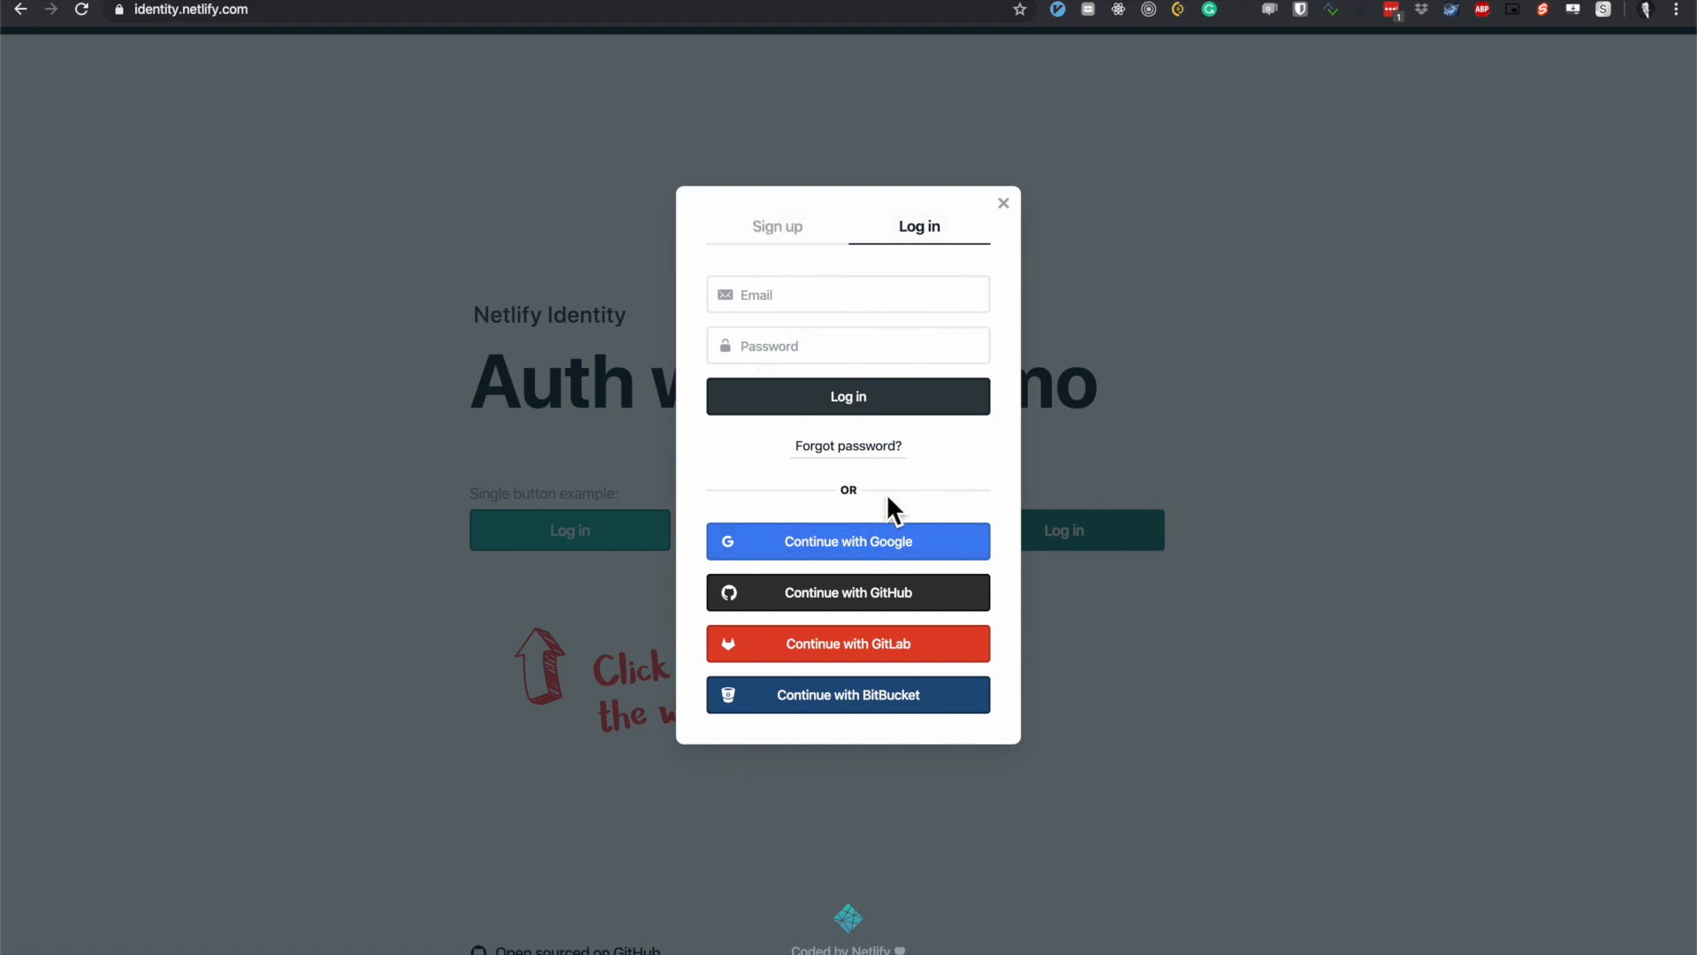
mouse_move(864, 646)
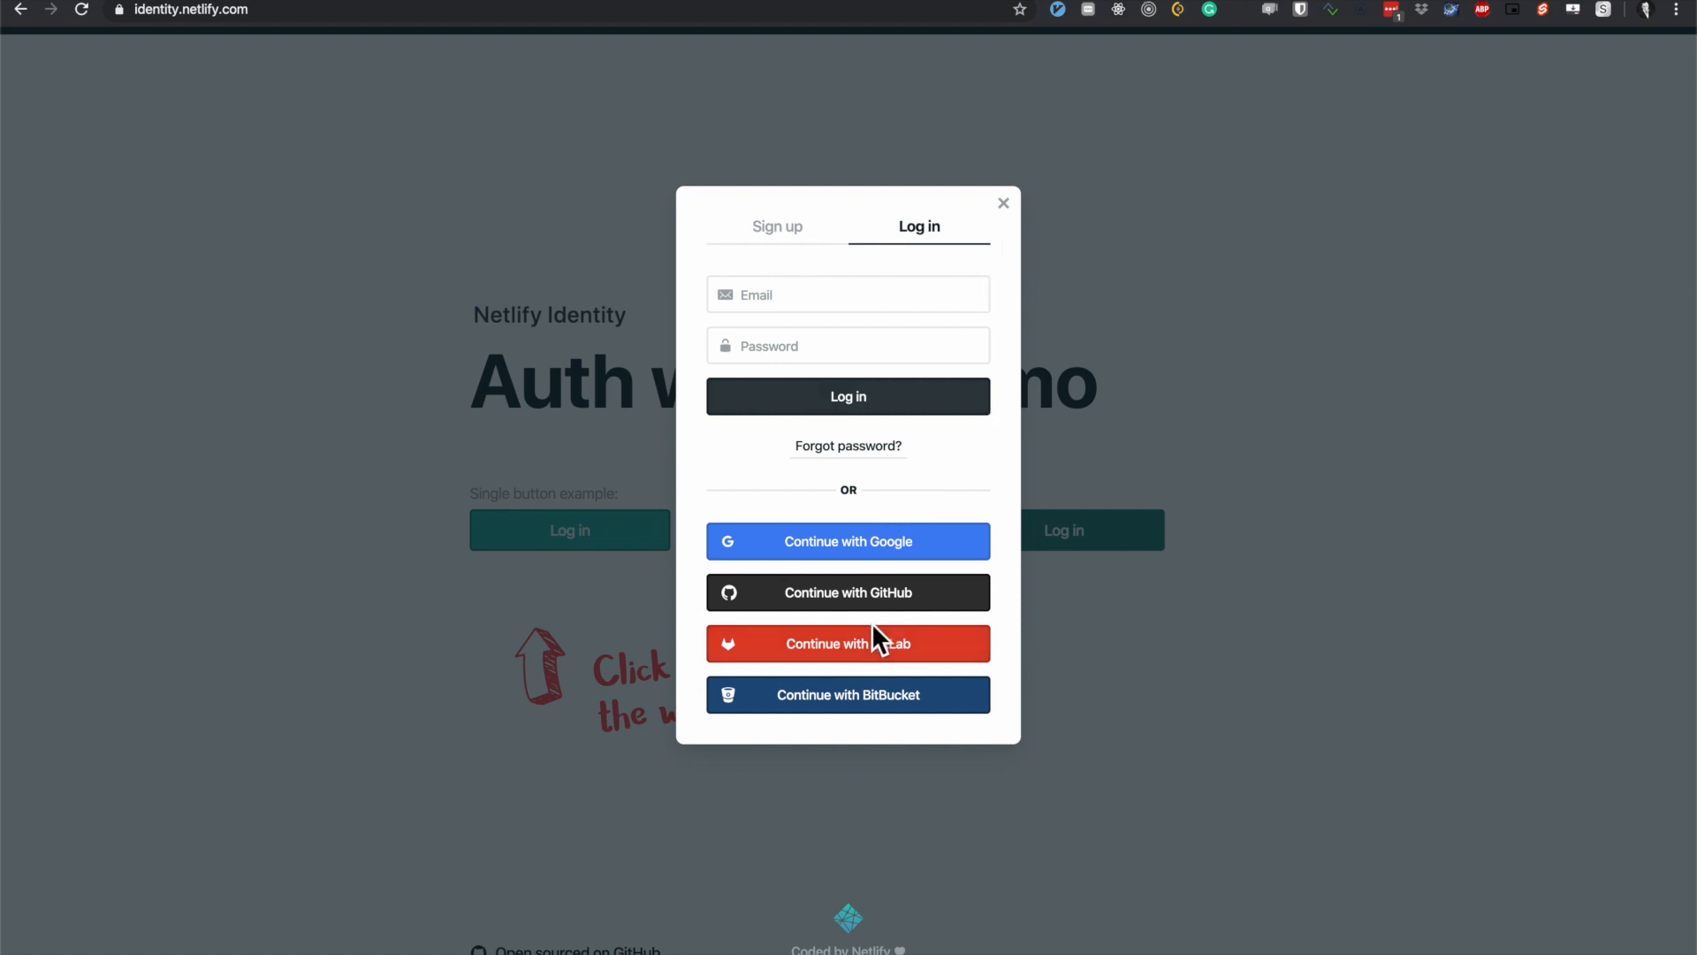
mouse_move(1016, 642)
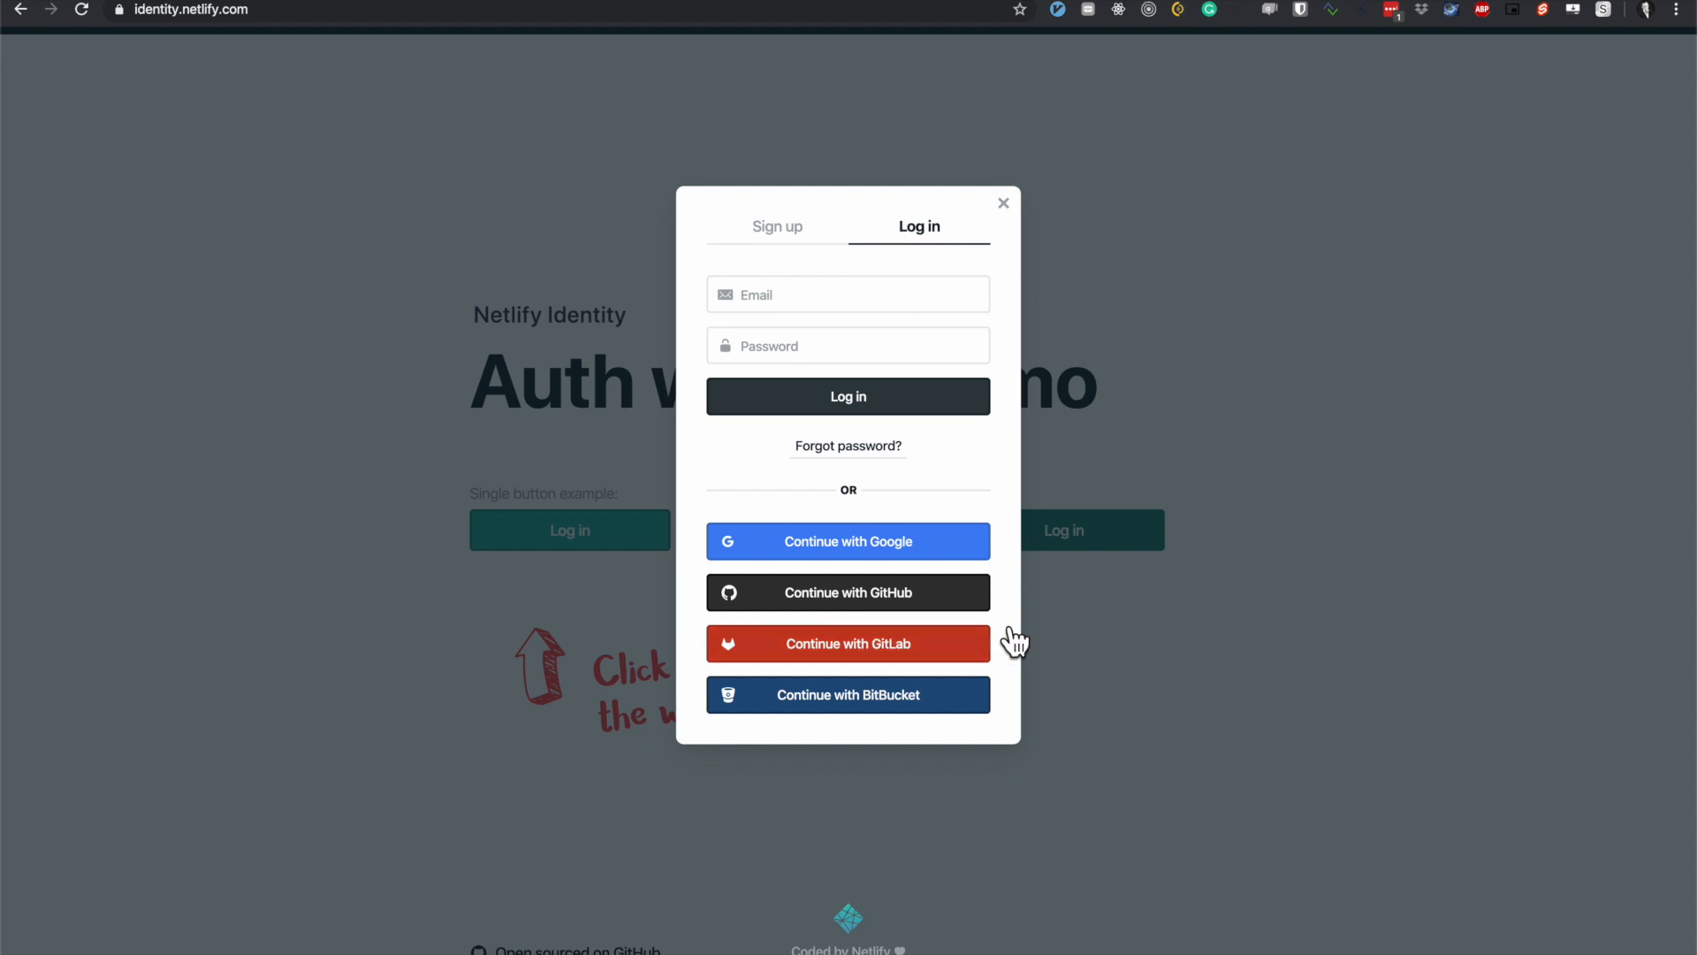
click(1002, 202)
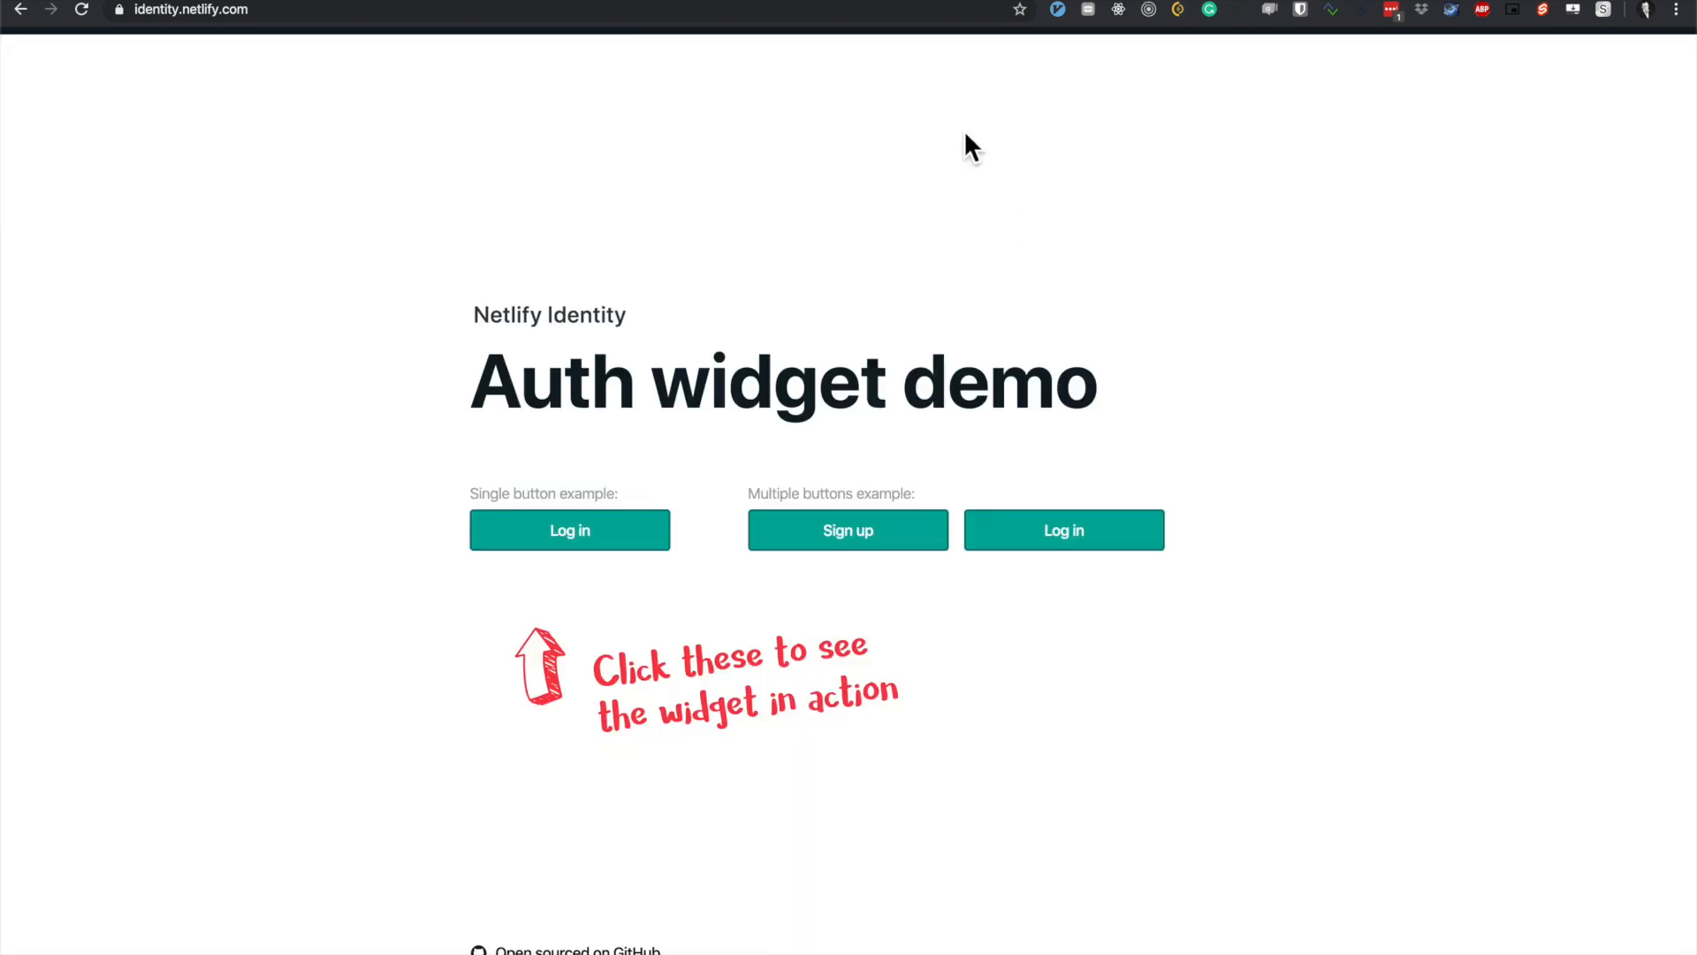
mouse_move(623, 122)
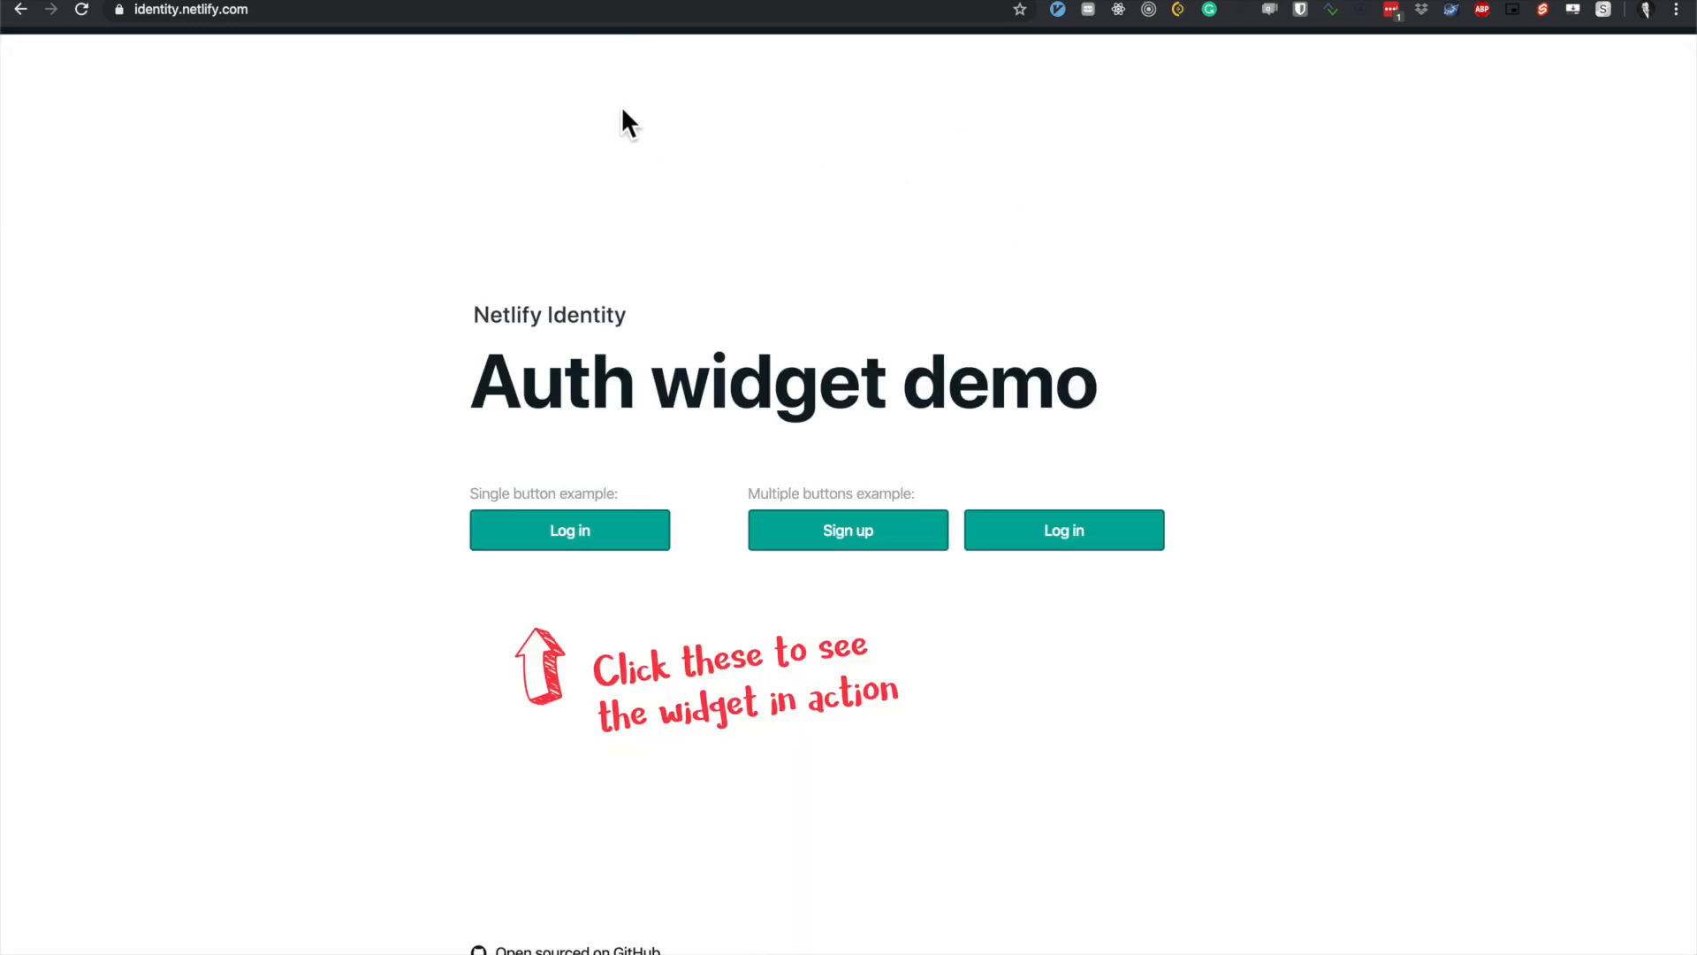
mouse_move(916, 133)
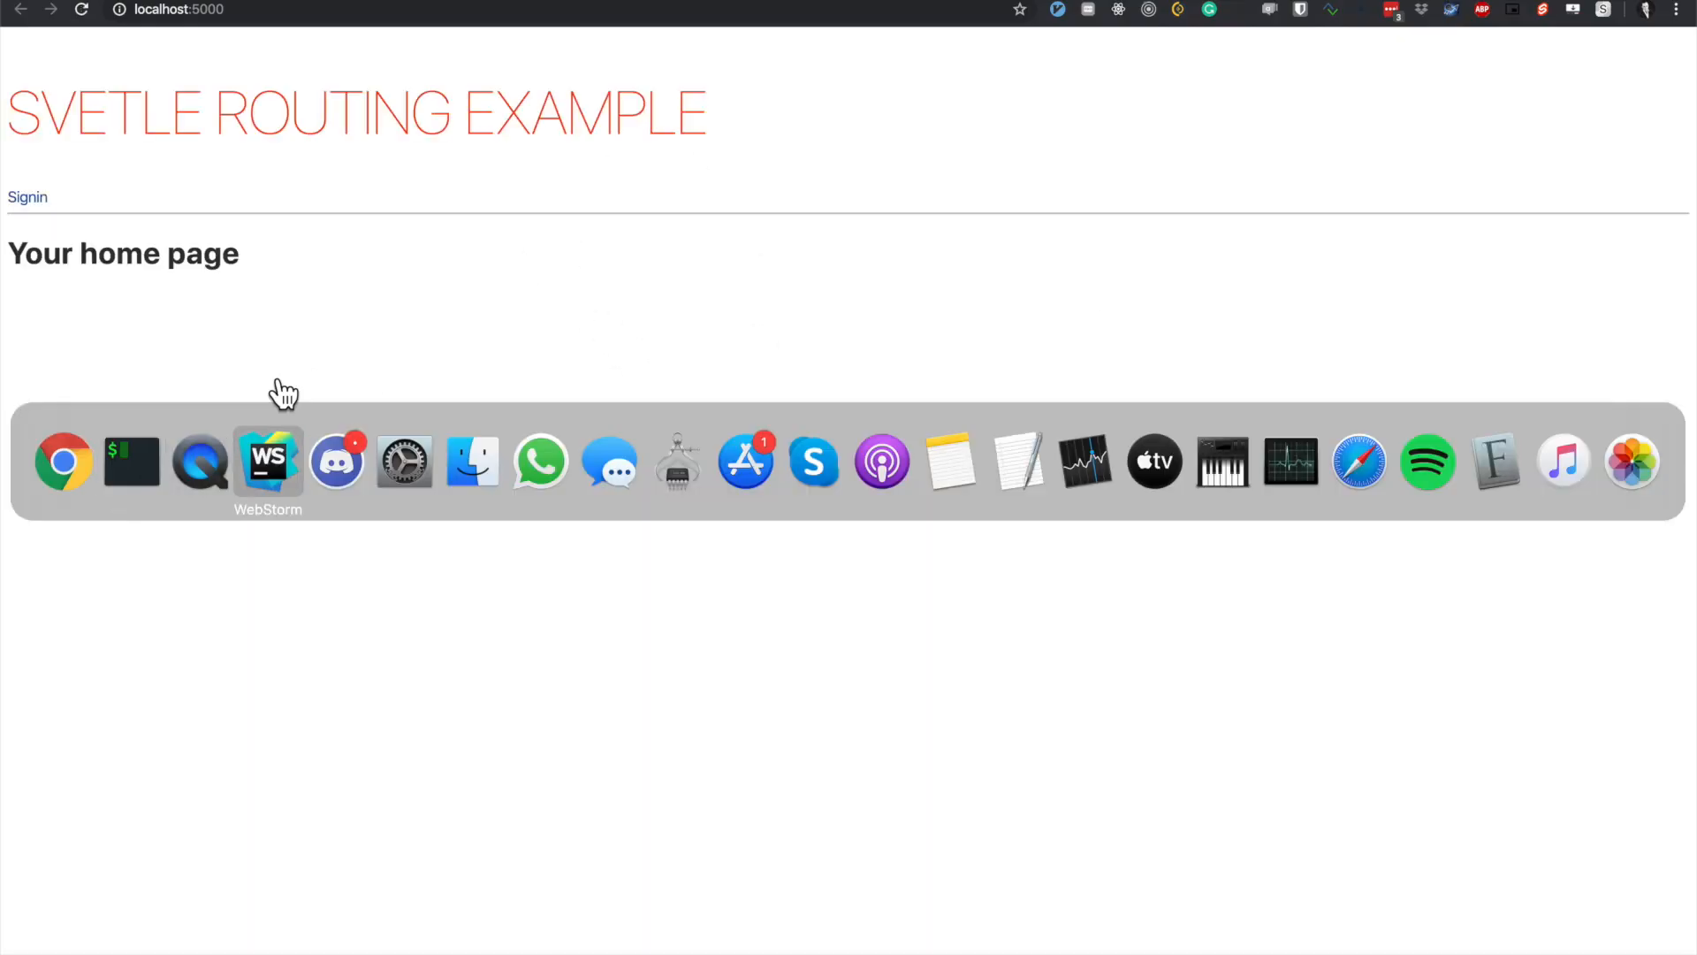
Bring WebStorm to the front to review the App.svelte routes.
click(269, 459)
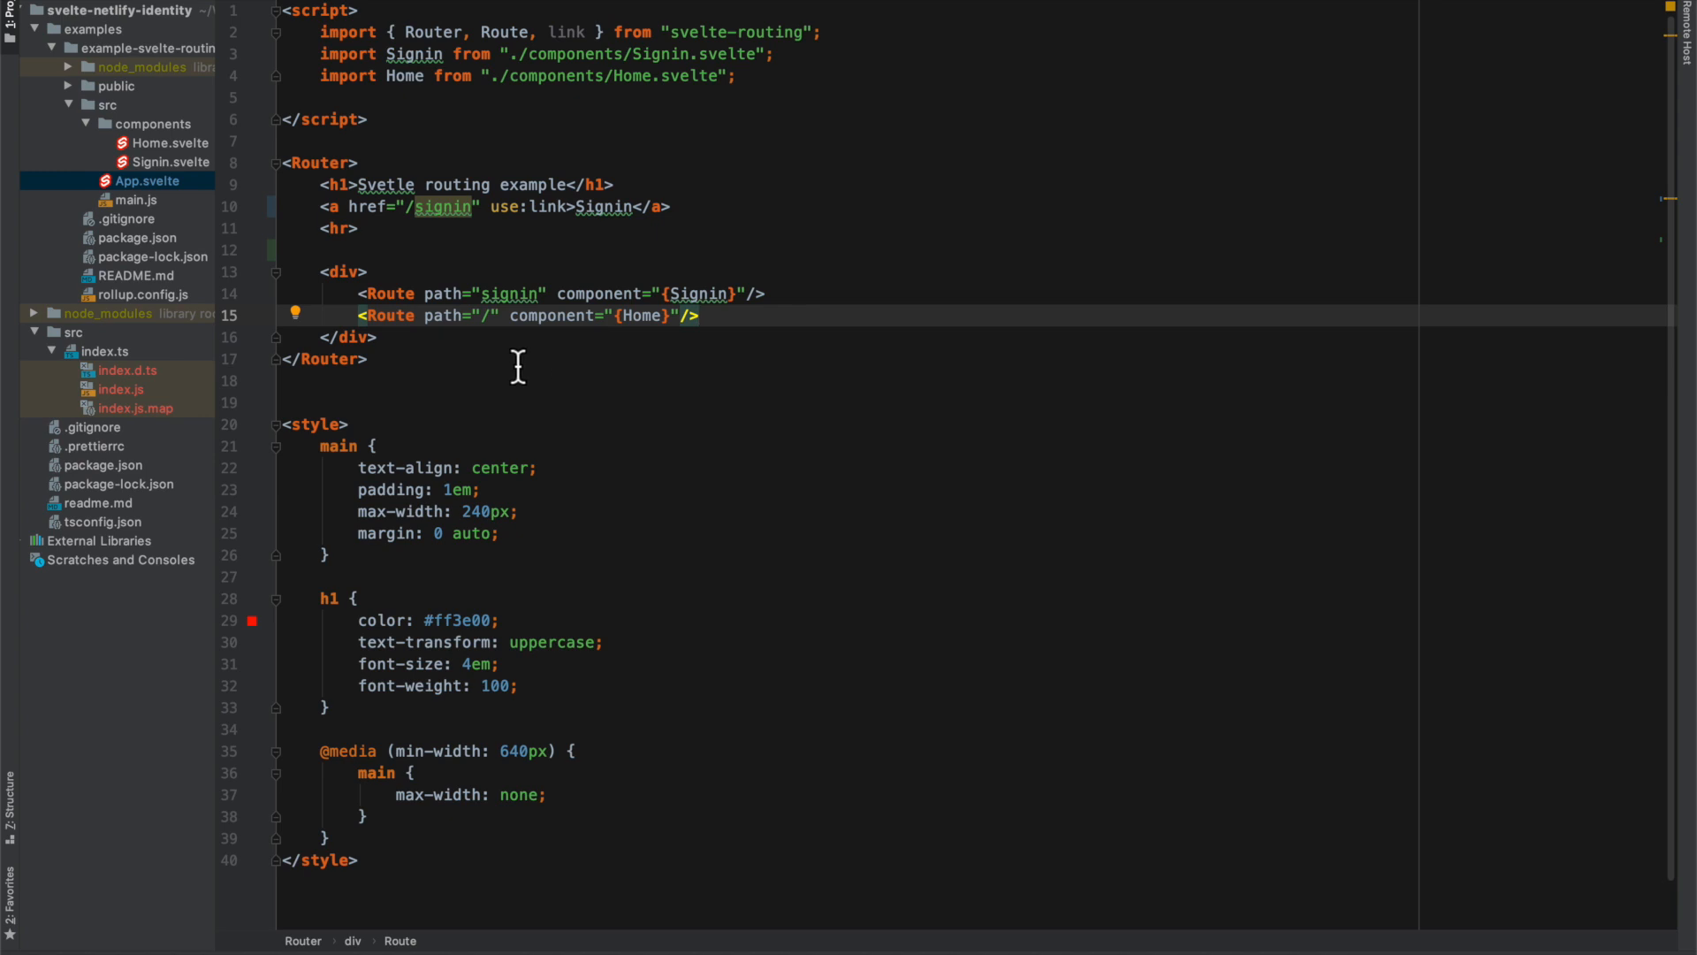
mouse_move(85, 50)
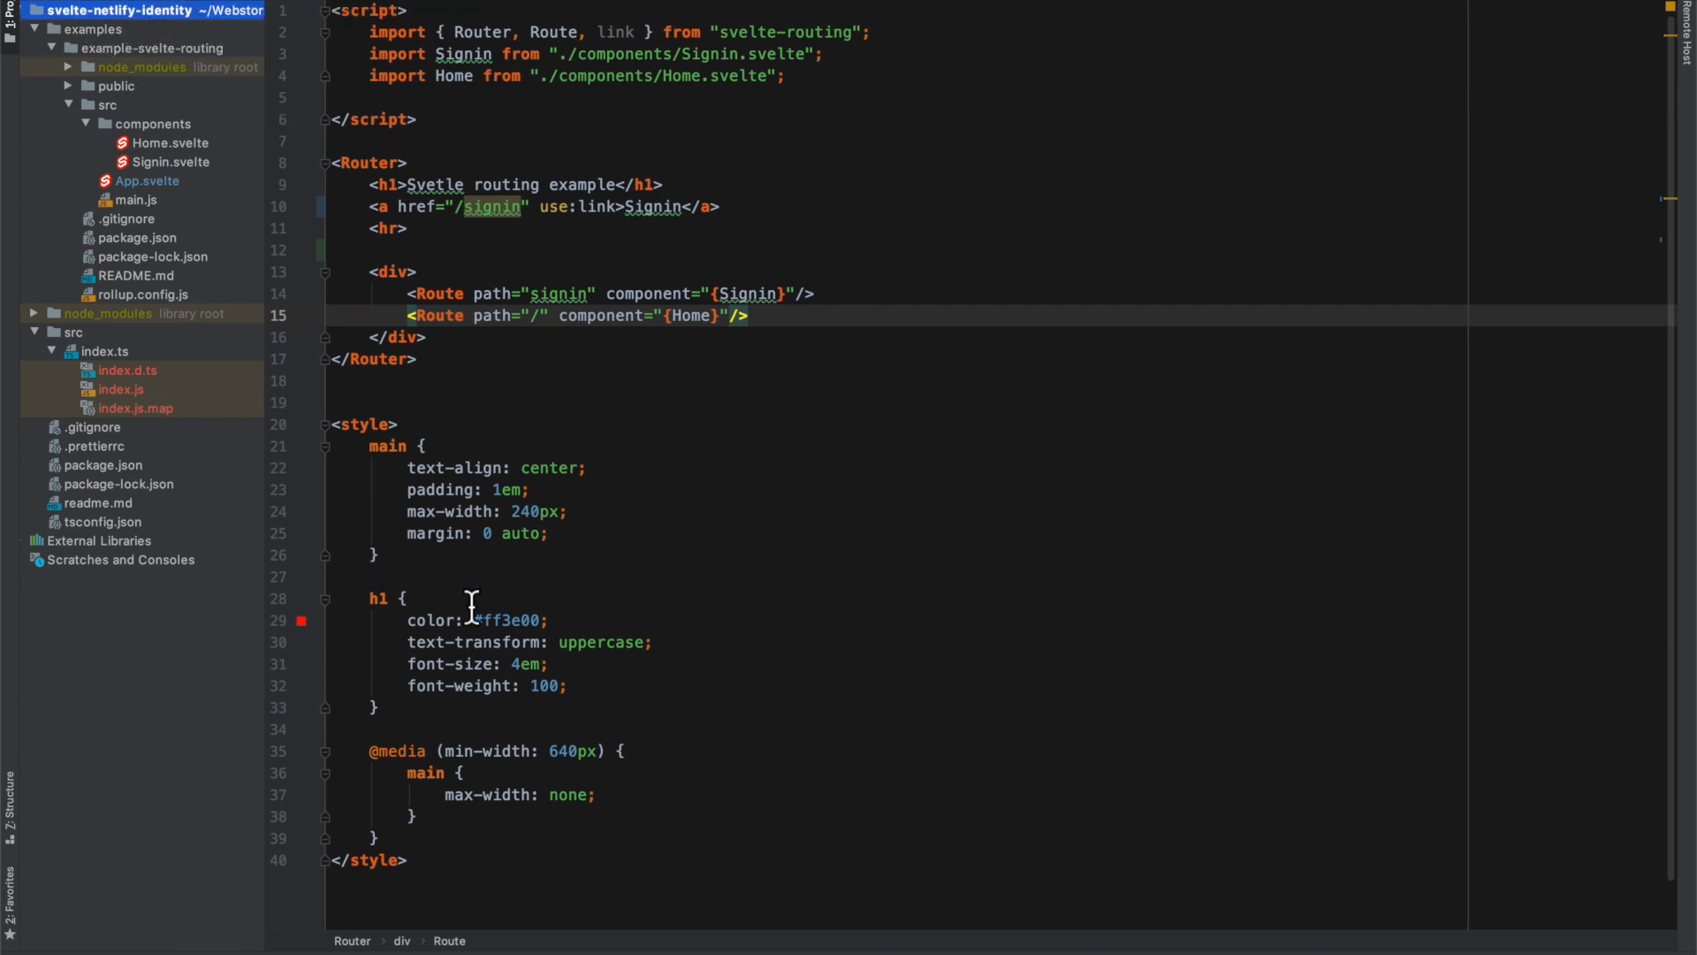
mouse_move(534, 597)
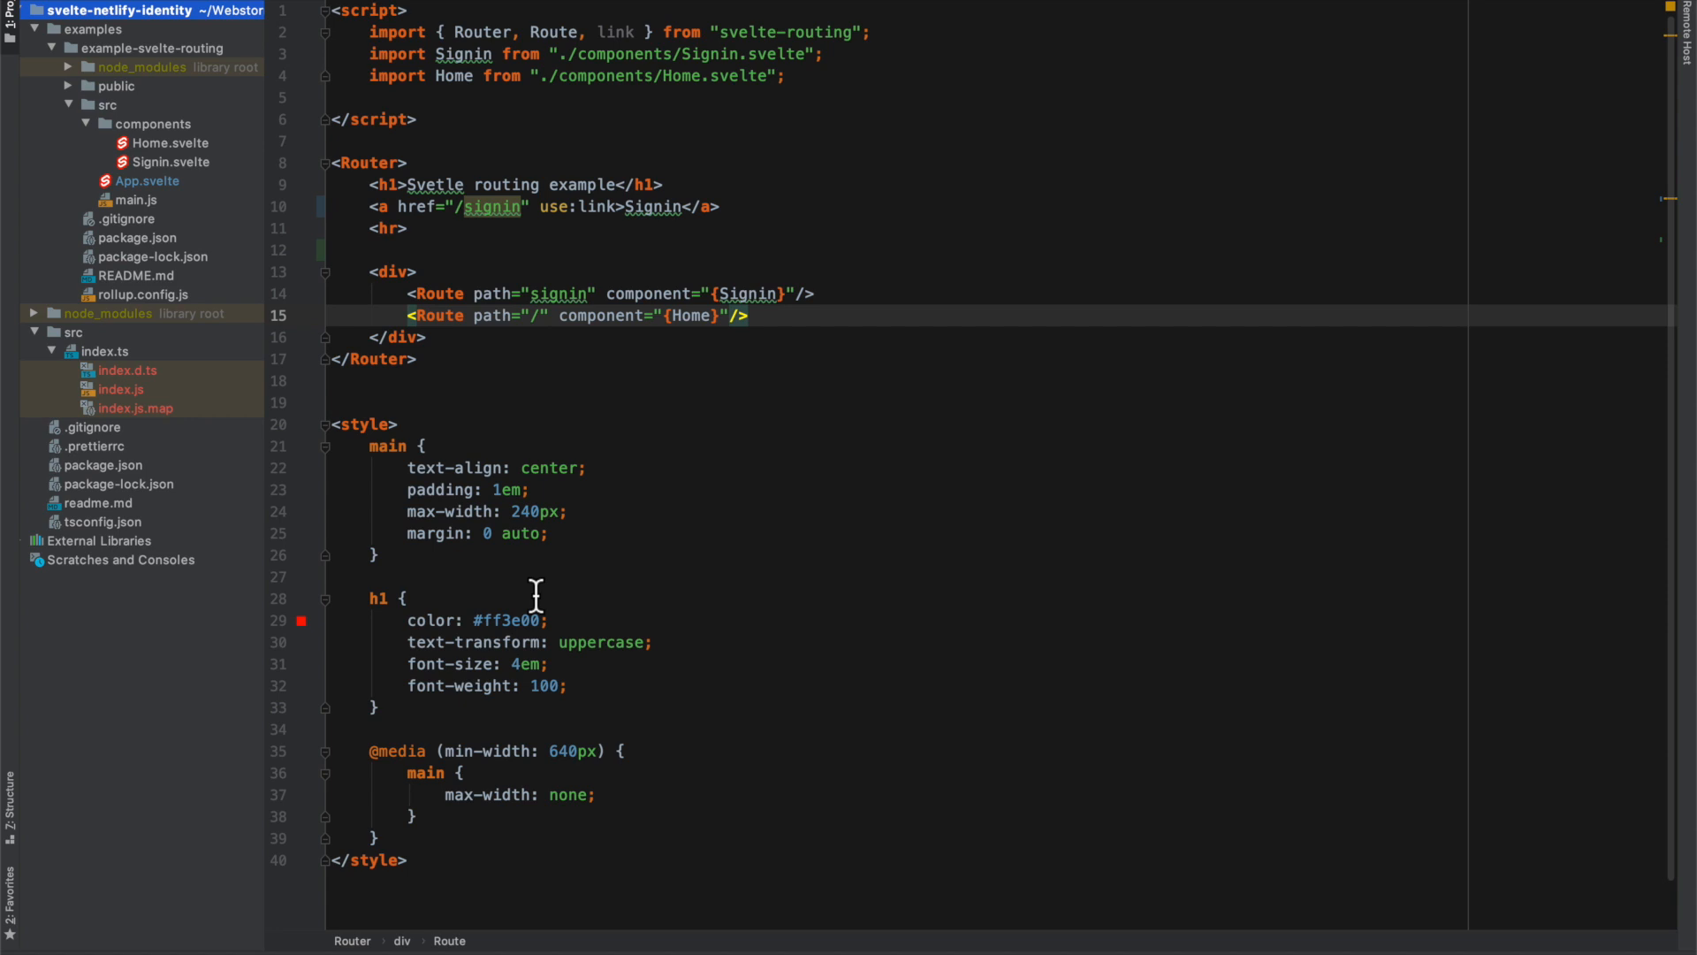
mouse_move(133, 277)
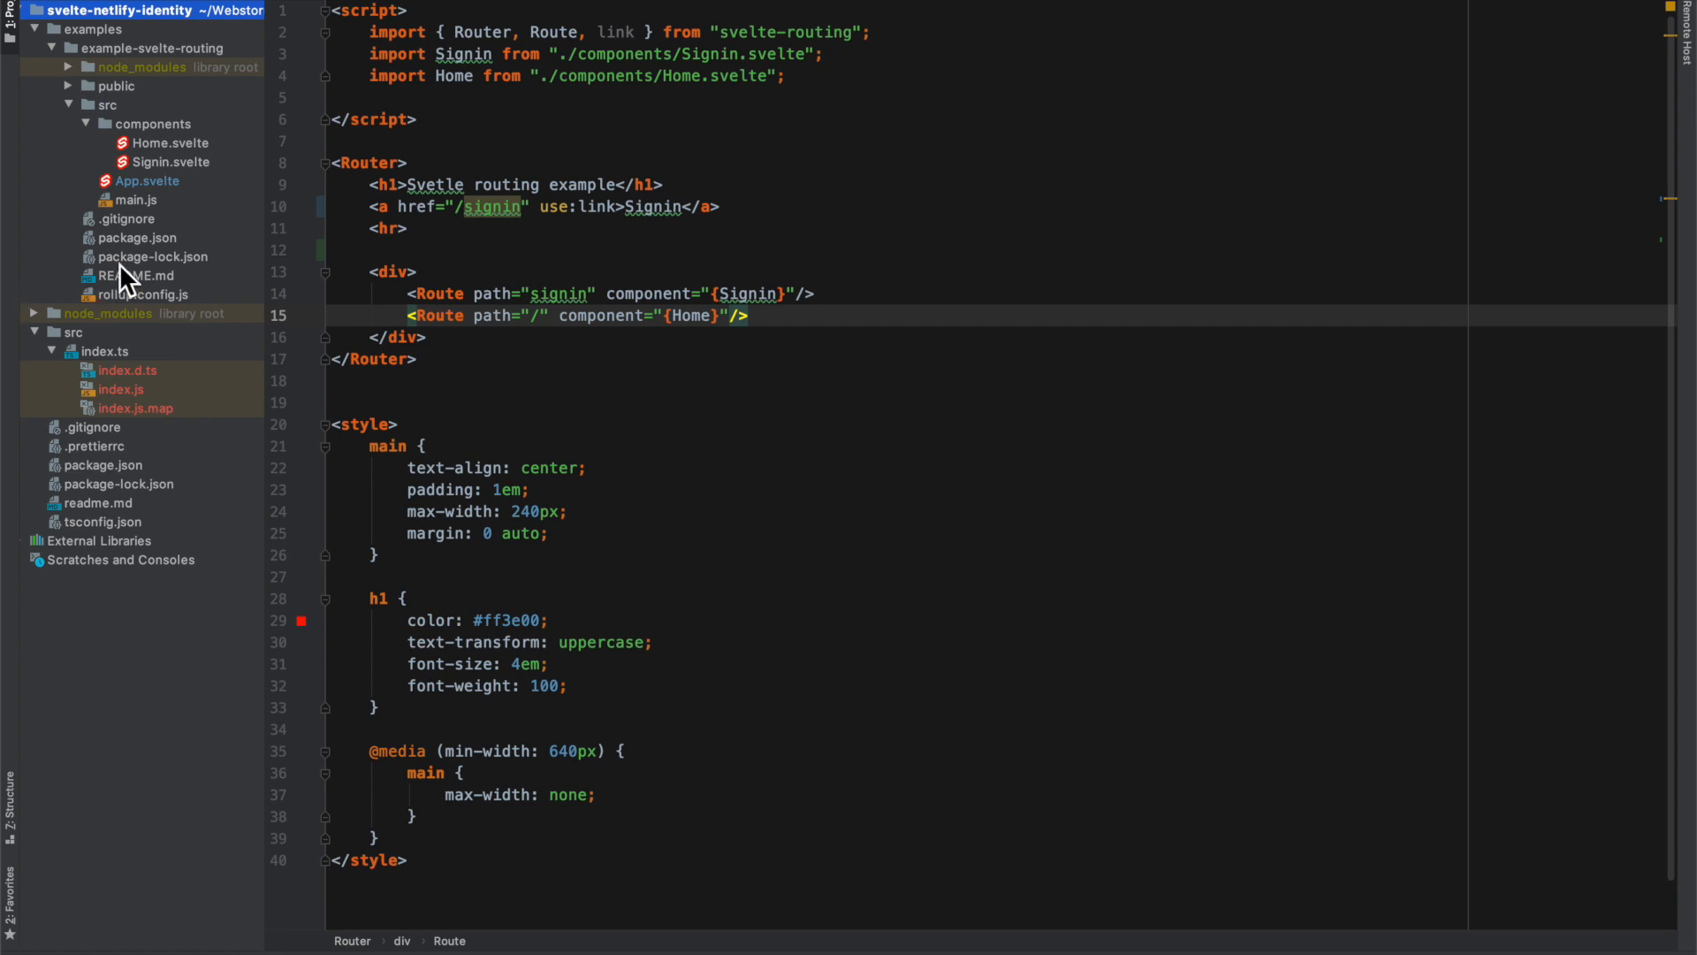
Show readme.md explaining why the Netlify Identity wrapper is needed.
click(97, 502)
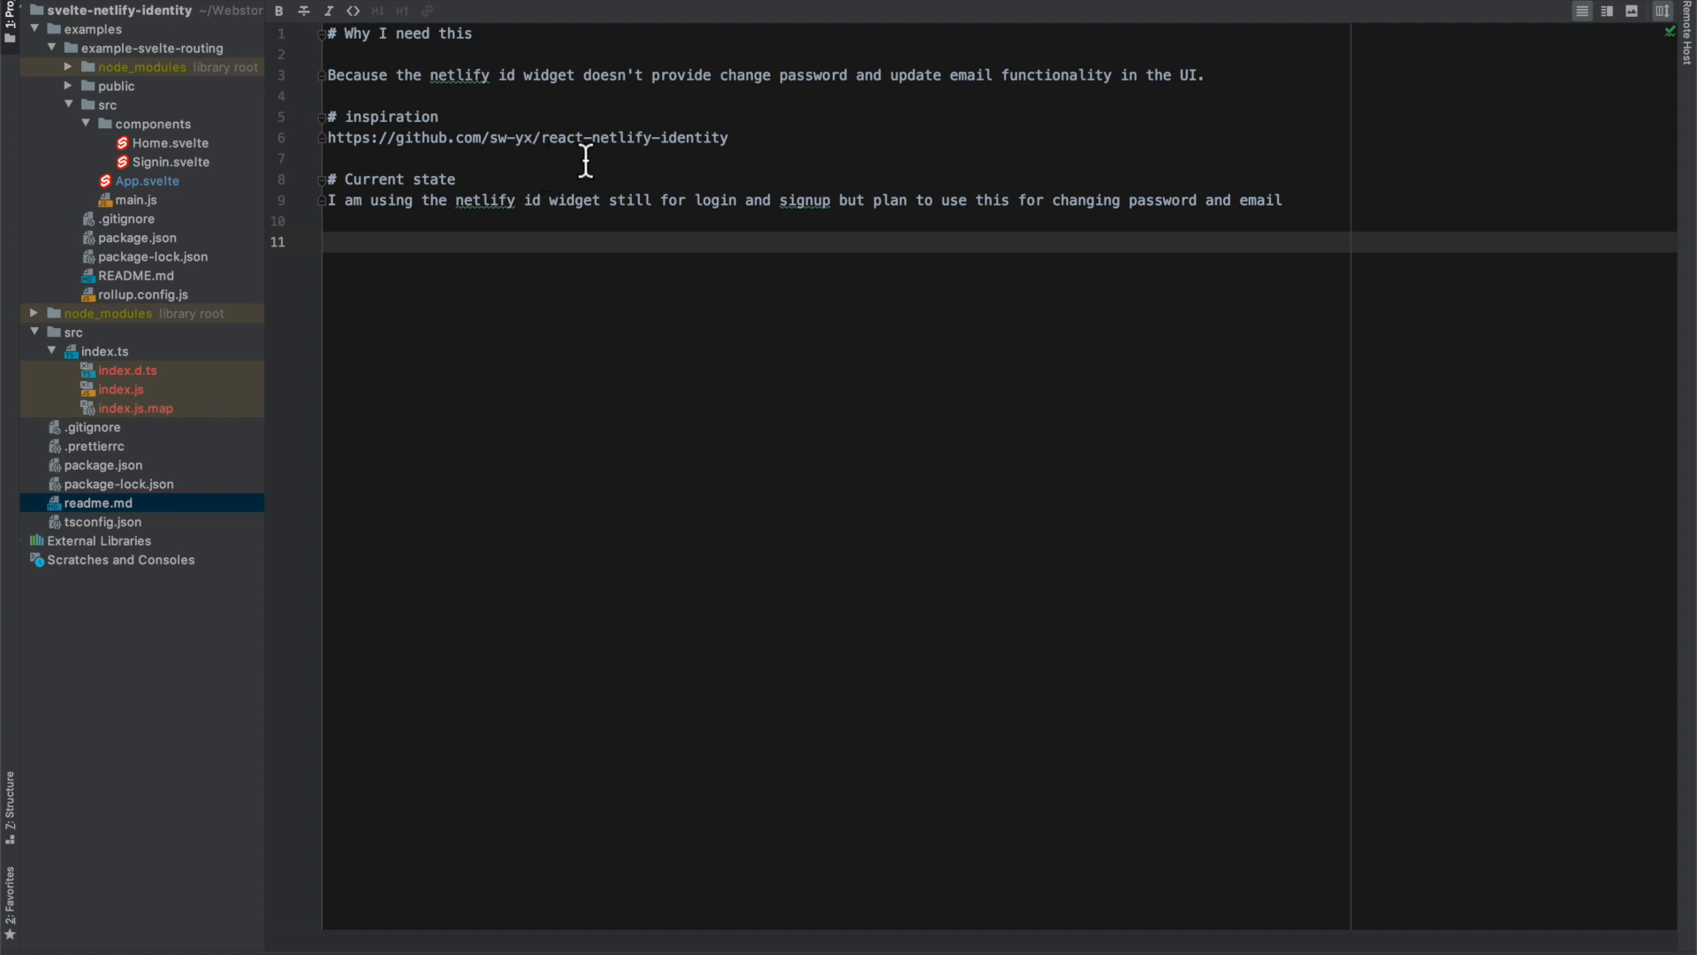
mouse_move(309, 233)
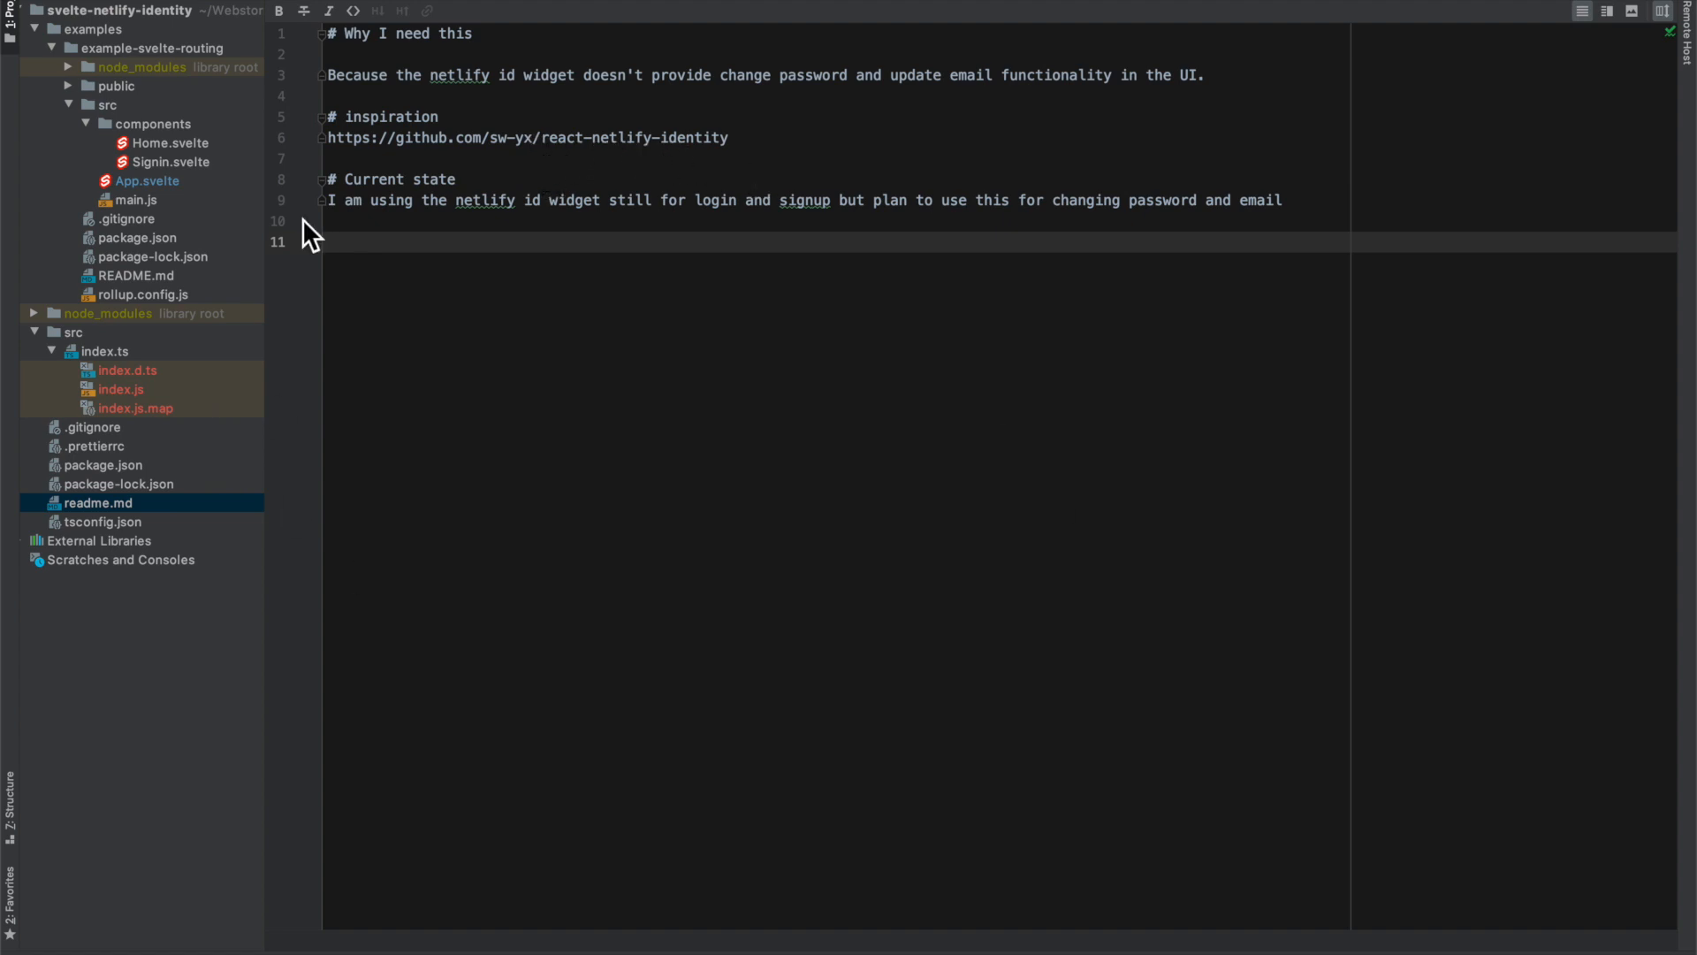
Review App.svelte routes, the Signin.svelte email/password form and Home.svelte heading.
click(149, 181)
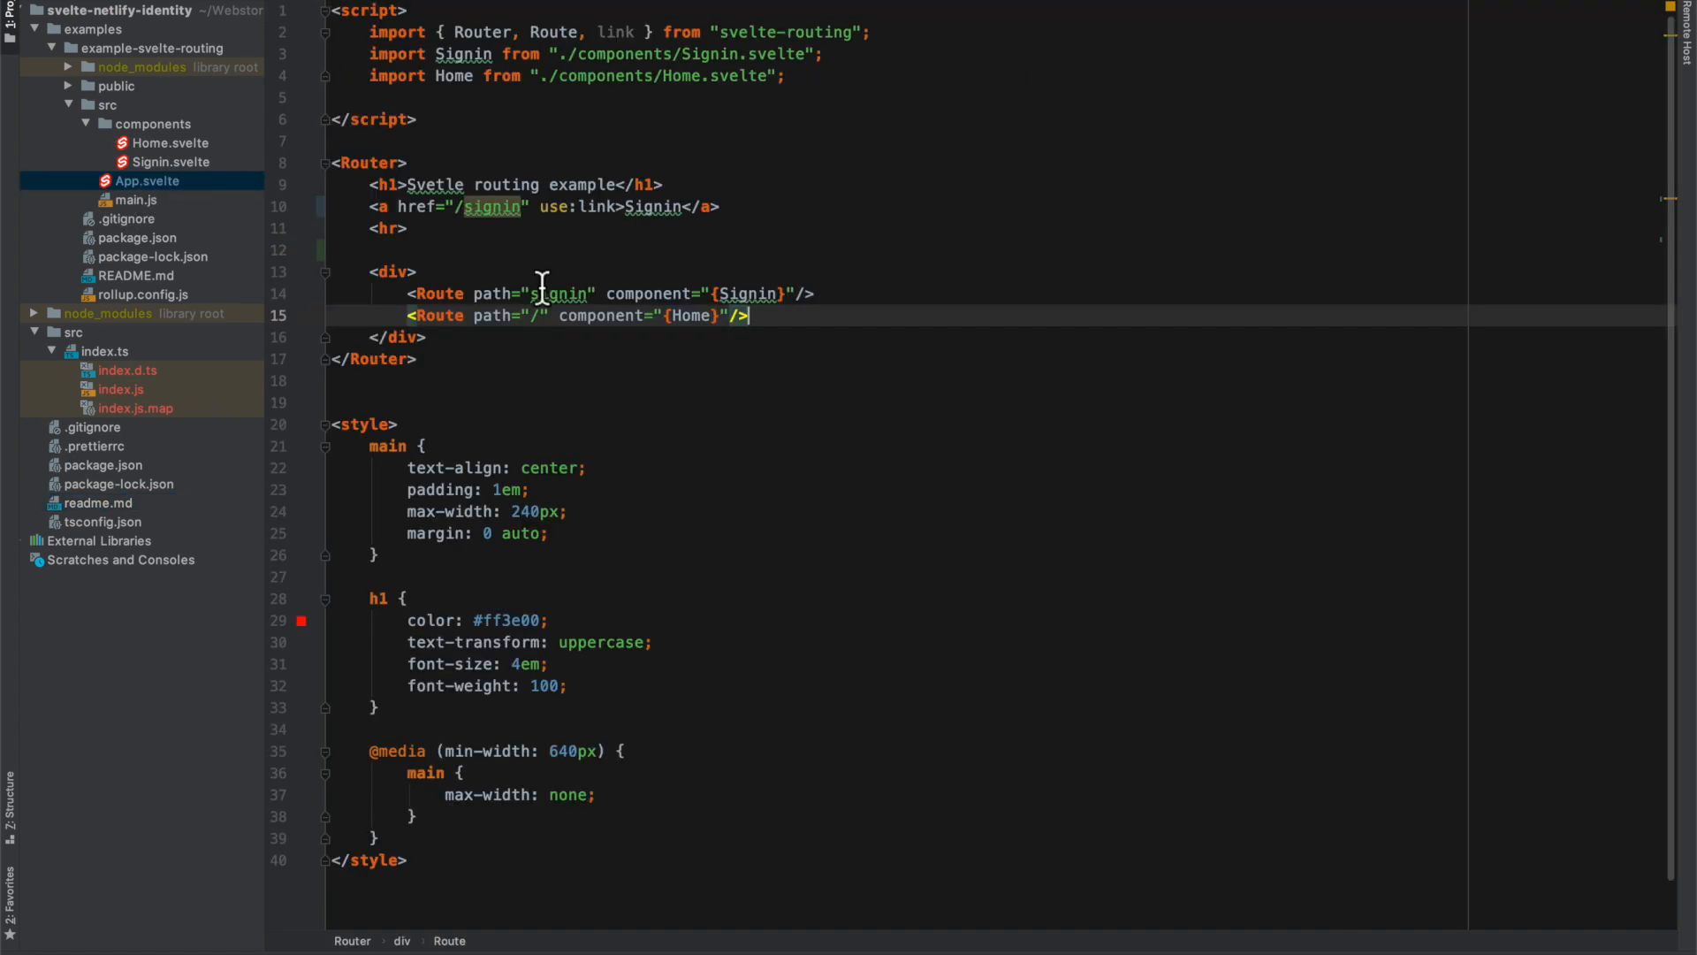
scroll(down, 3)
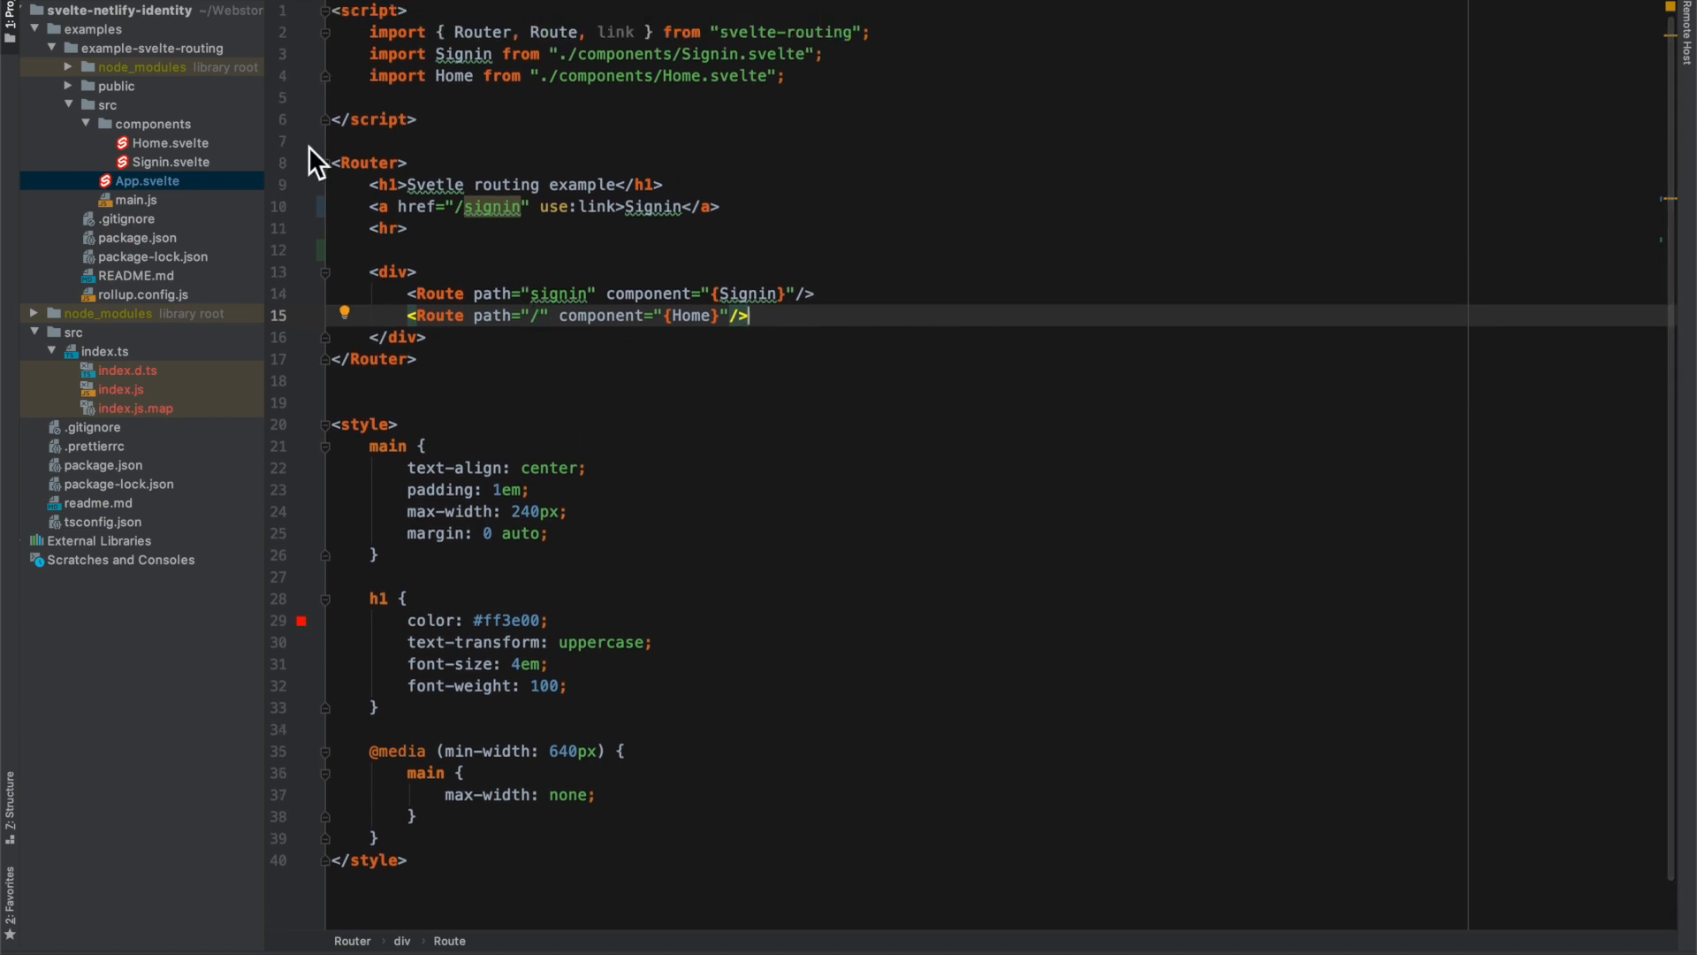
click(169, 142)
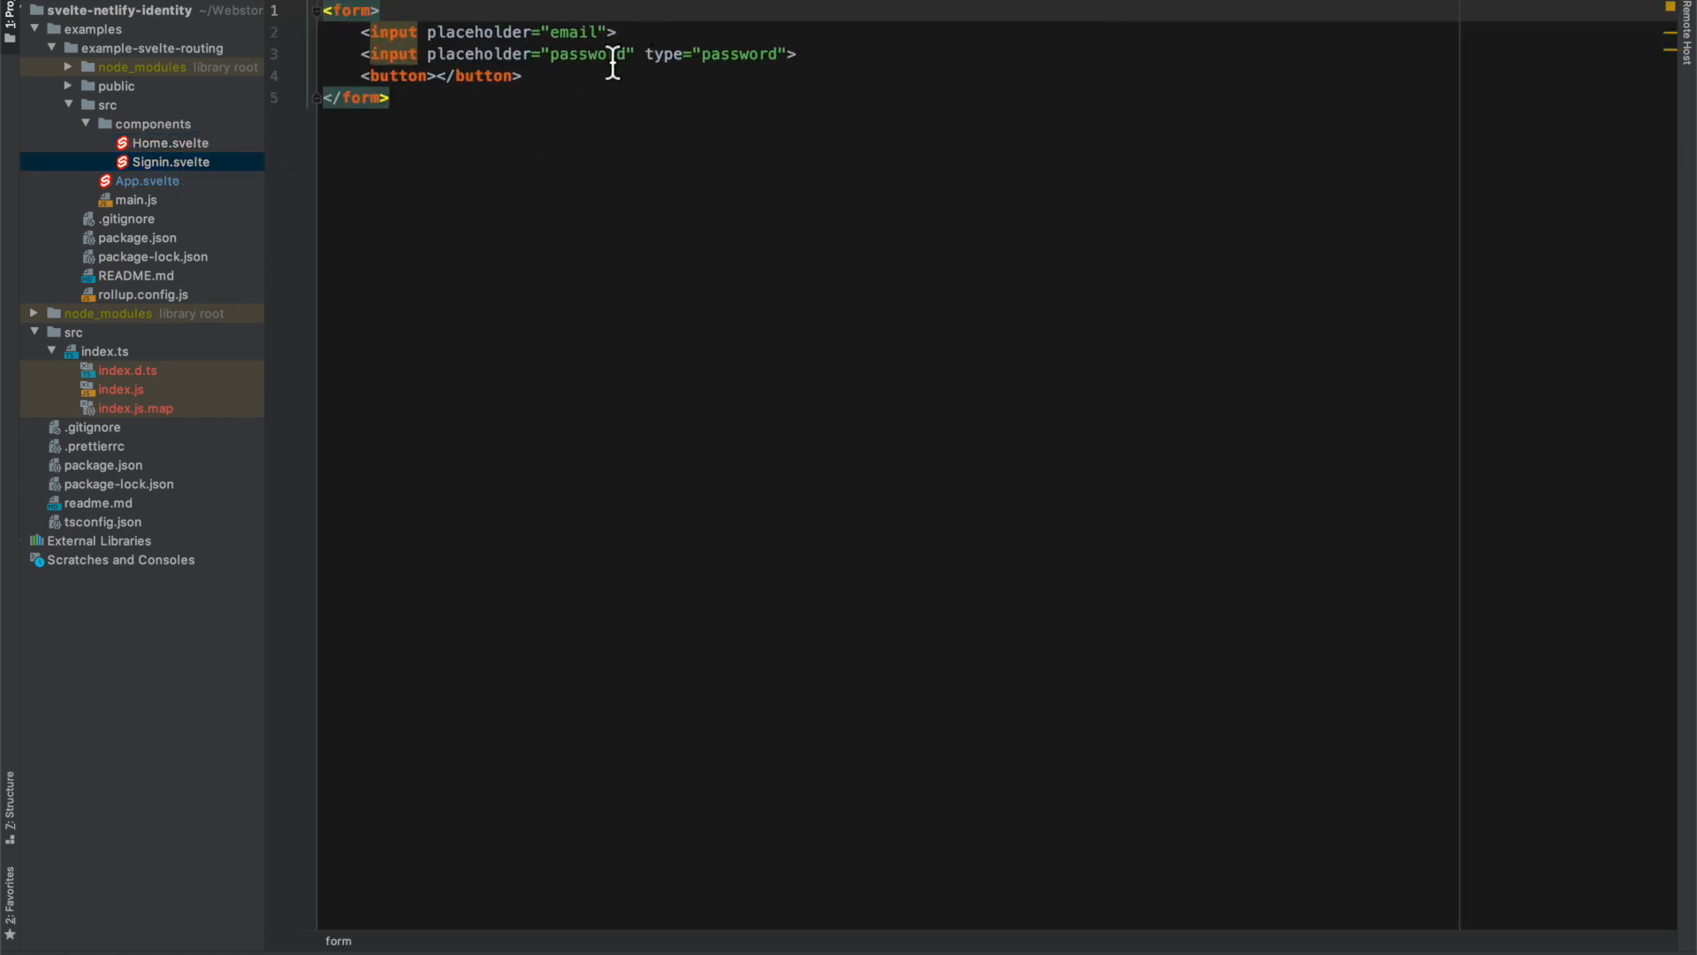
click(169, 141)
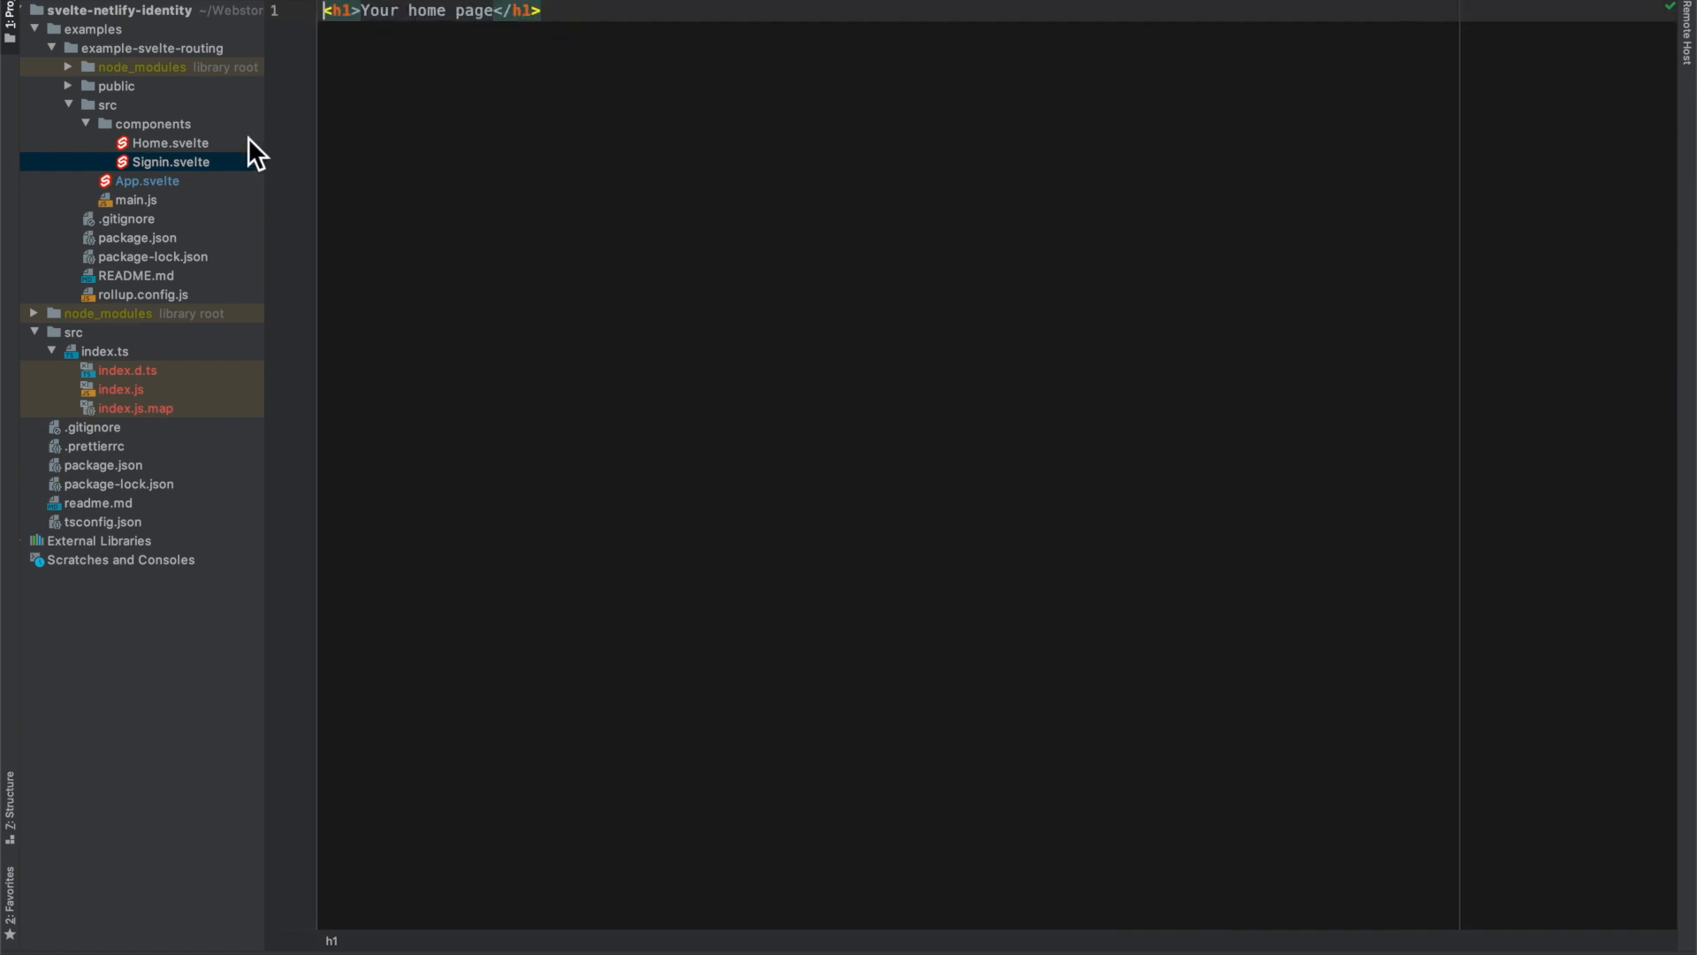
click(147, 180)
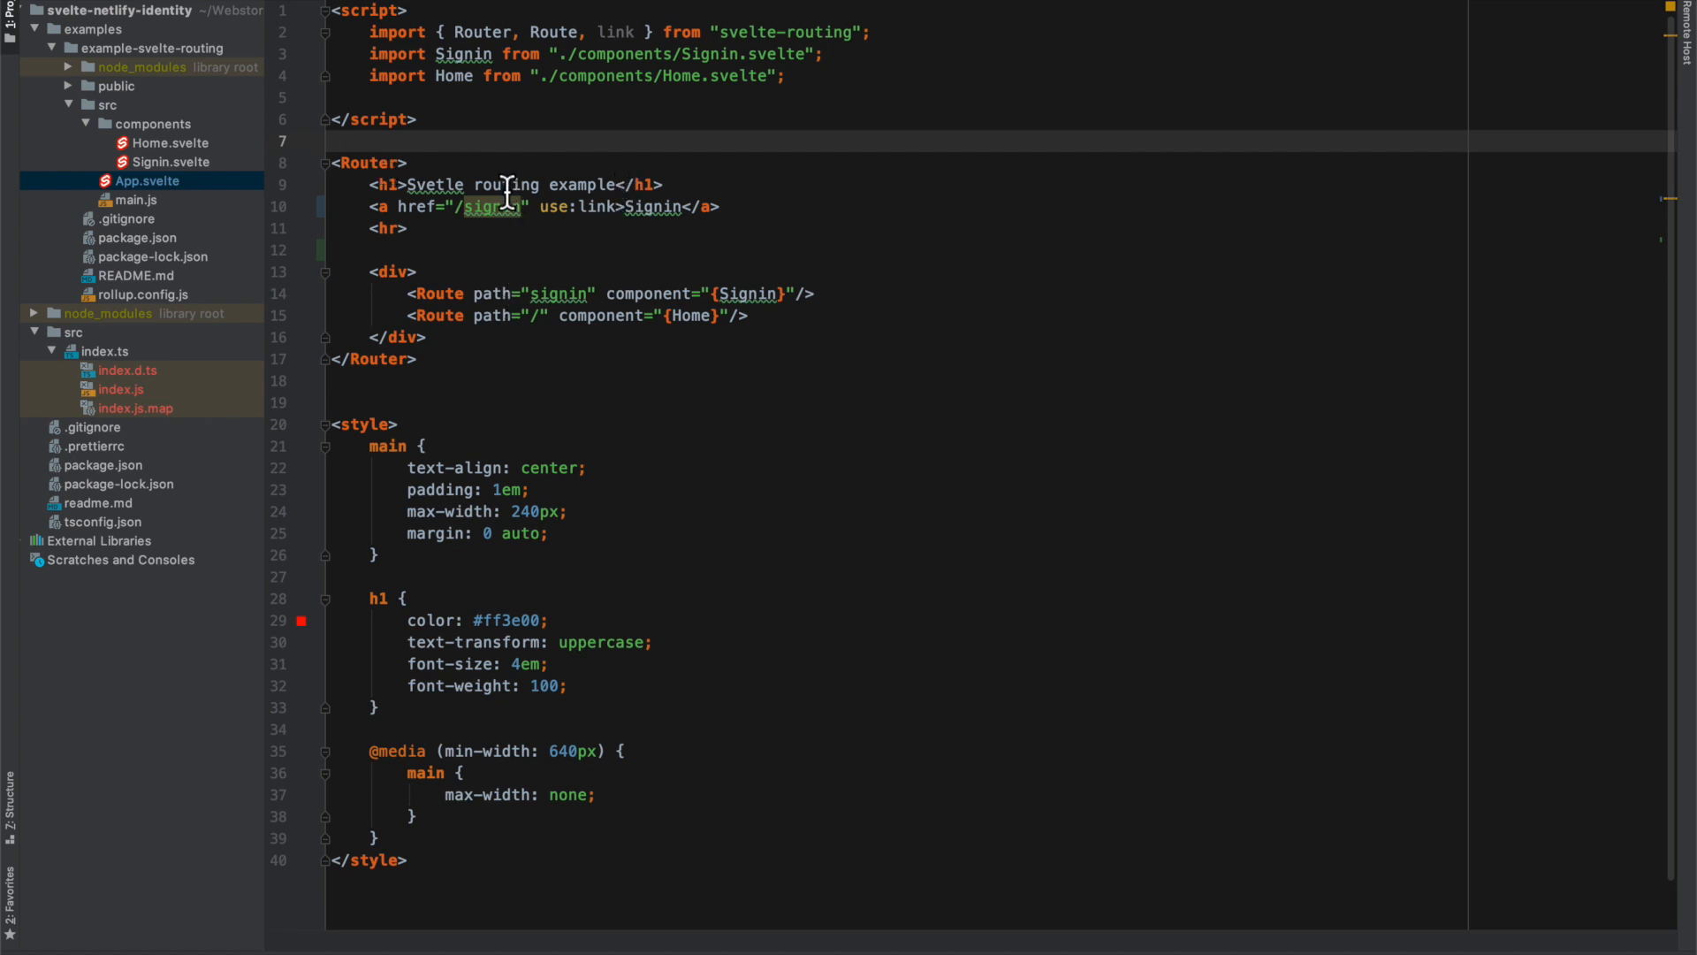
Change the heading to 'Svelte auth example' and add a duplicate link labelled Home.
text(auth)
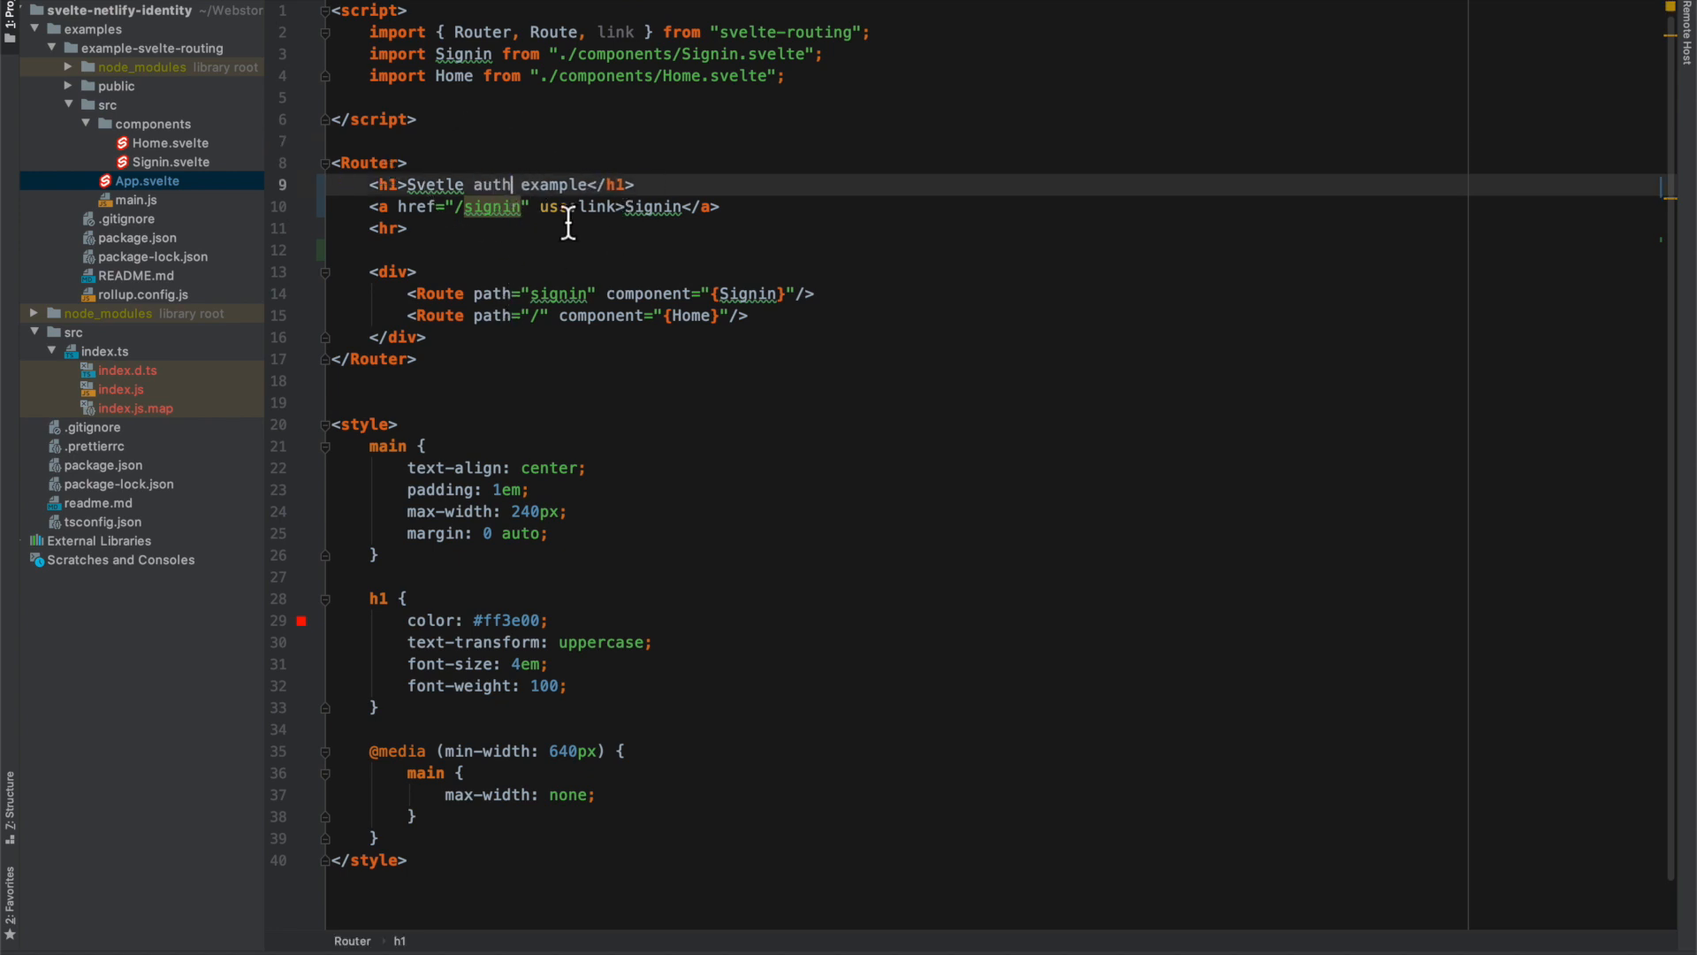
mouse_move(778, 314)
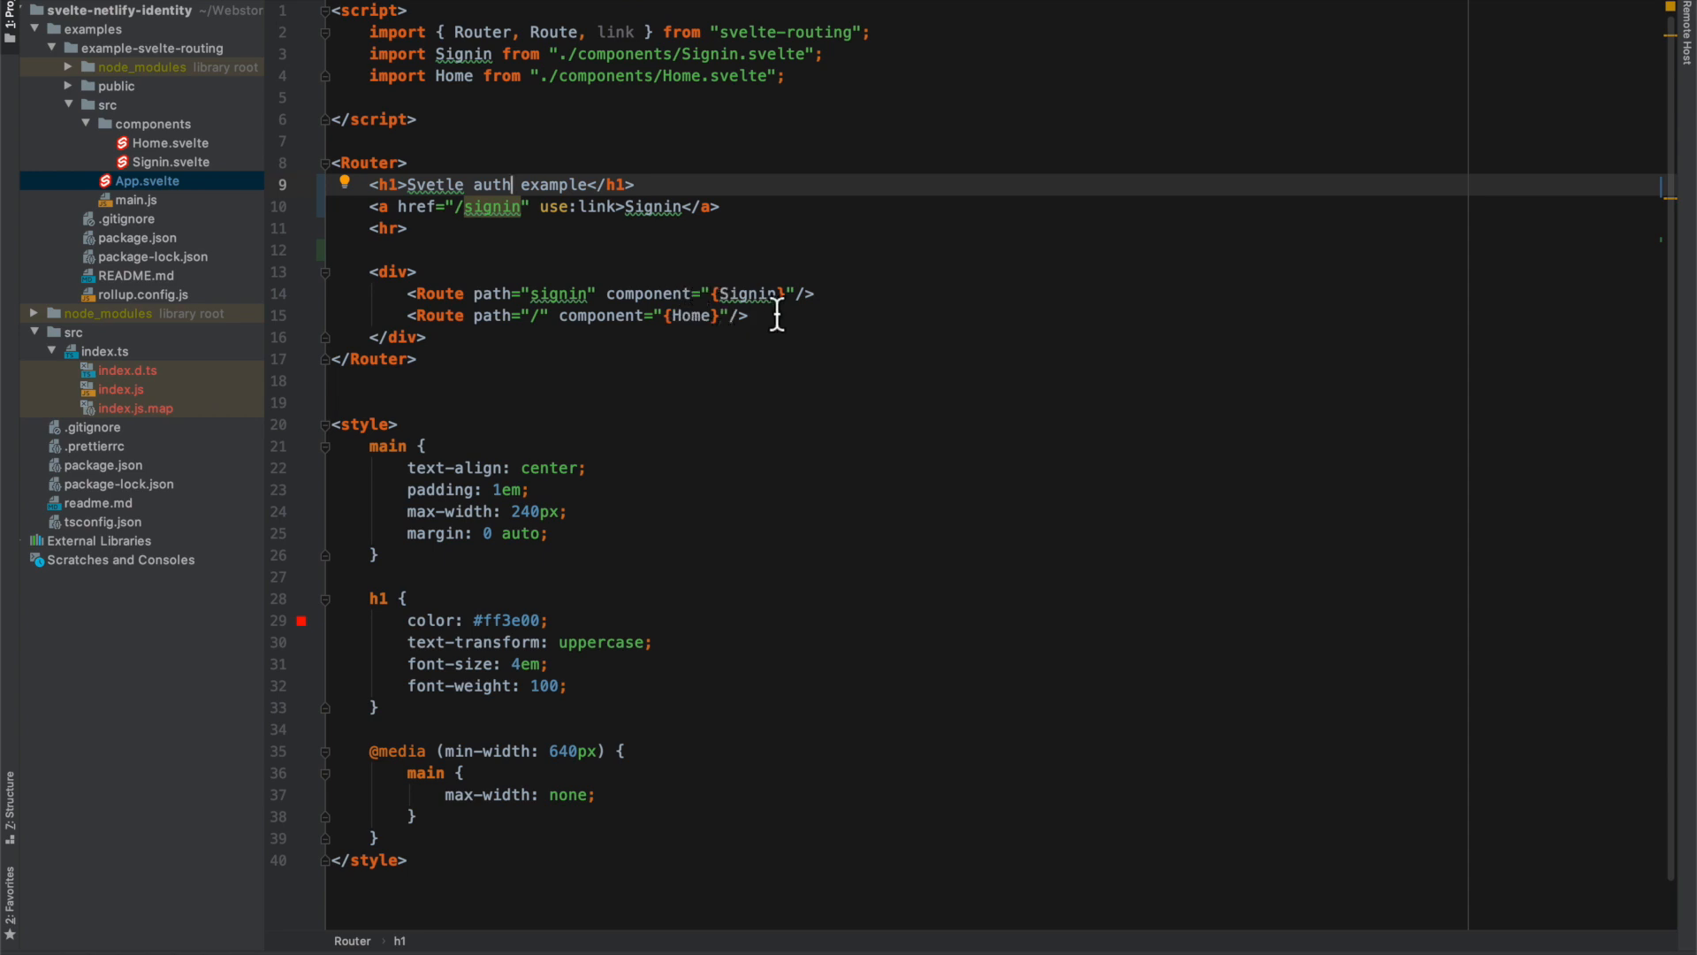
mouse_move(558, 348)
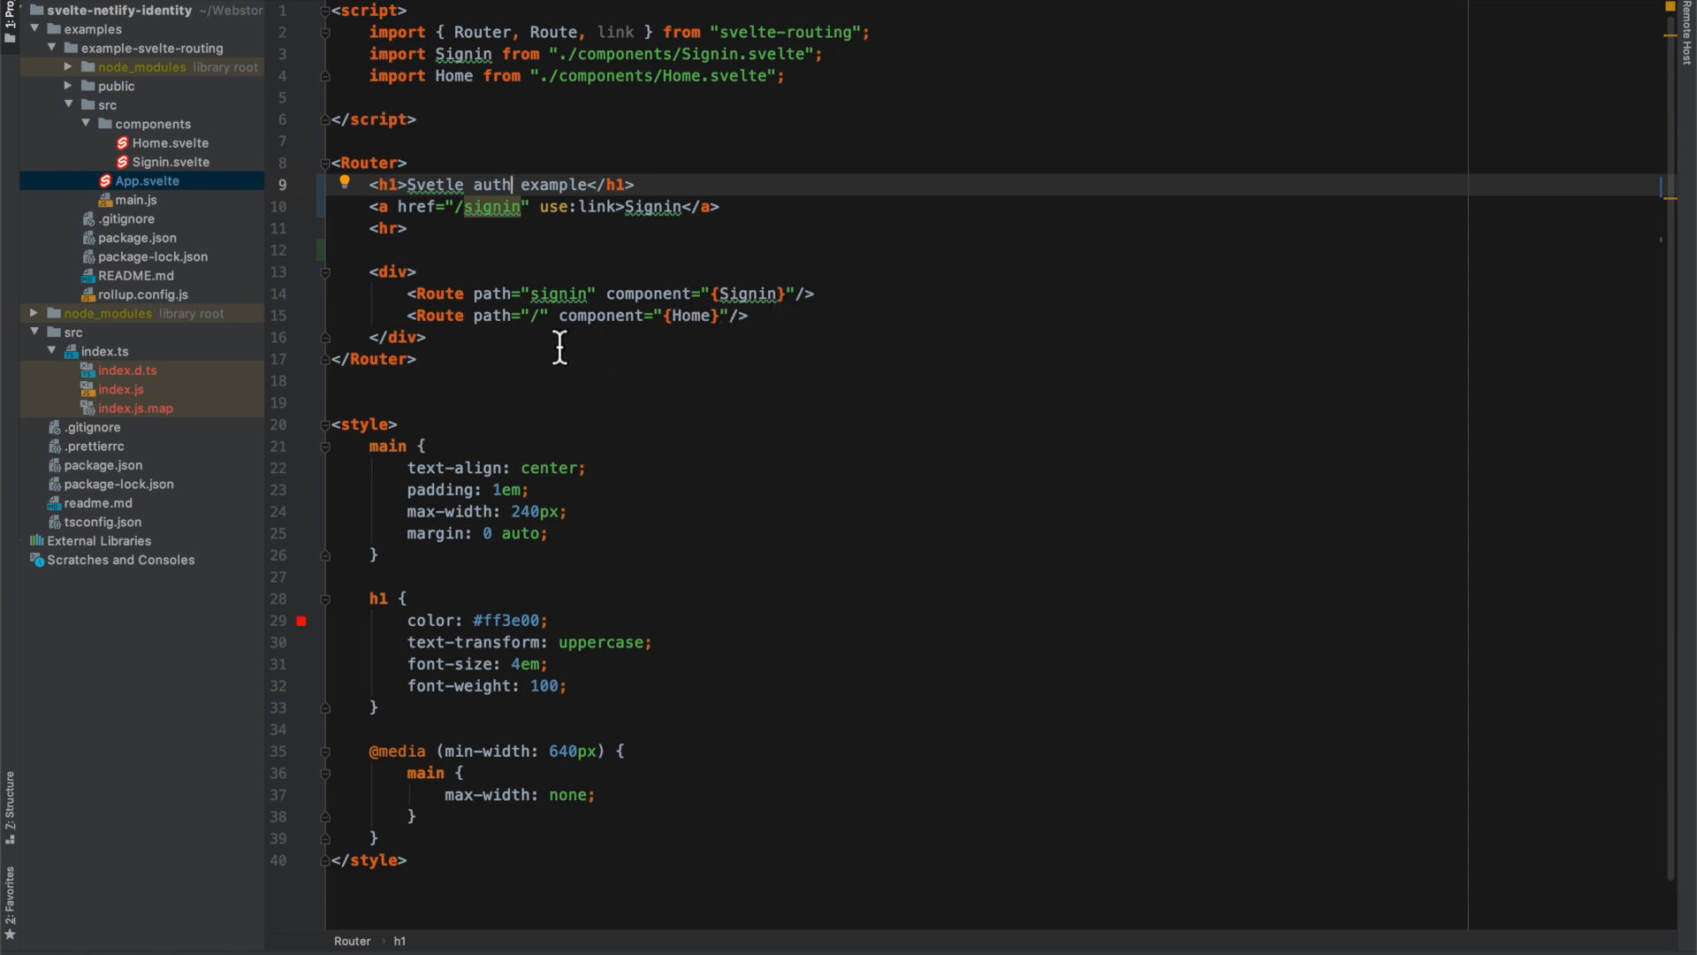
mouse_move(520, 254)
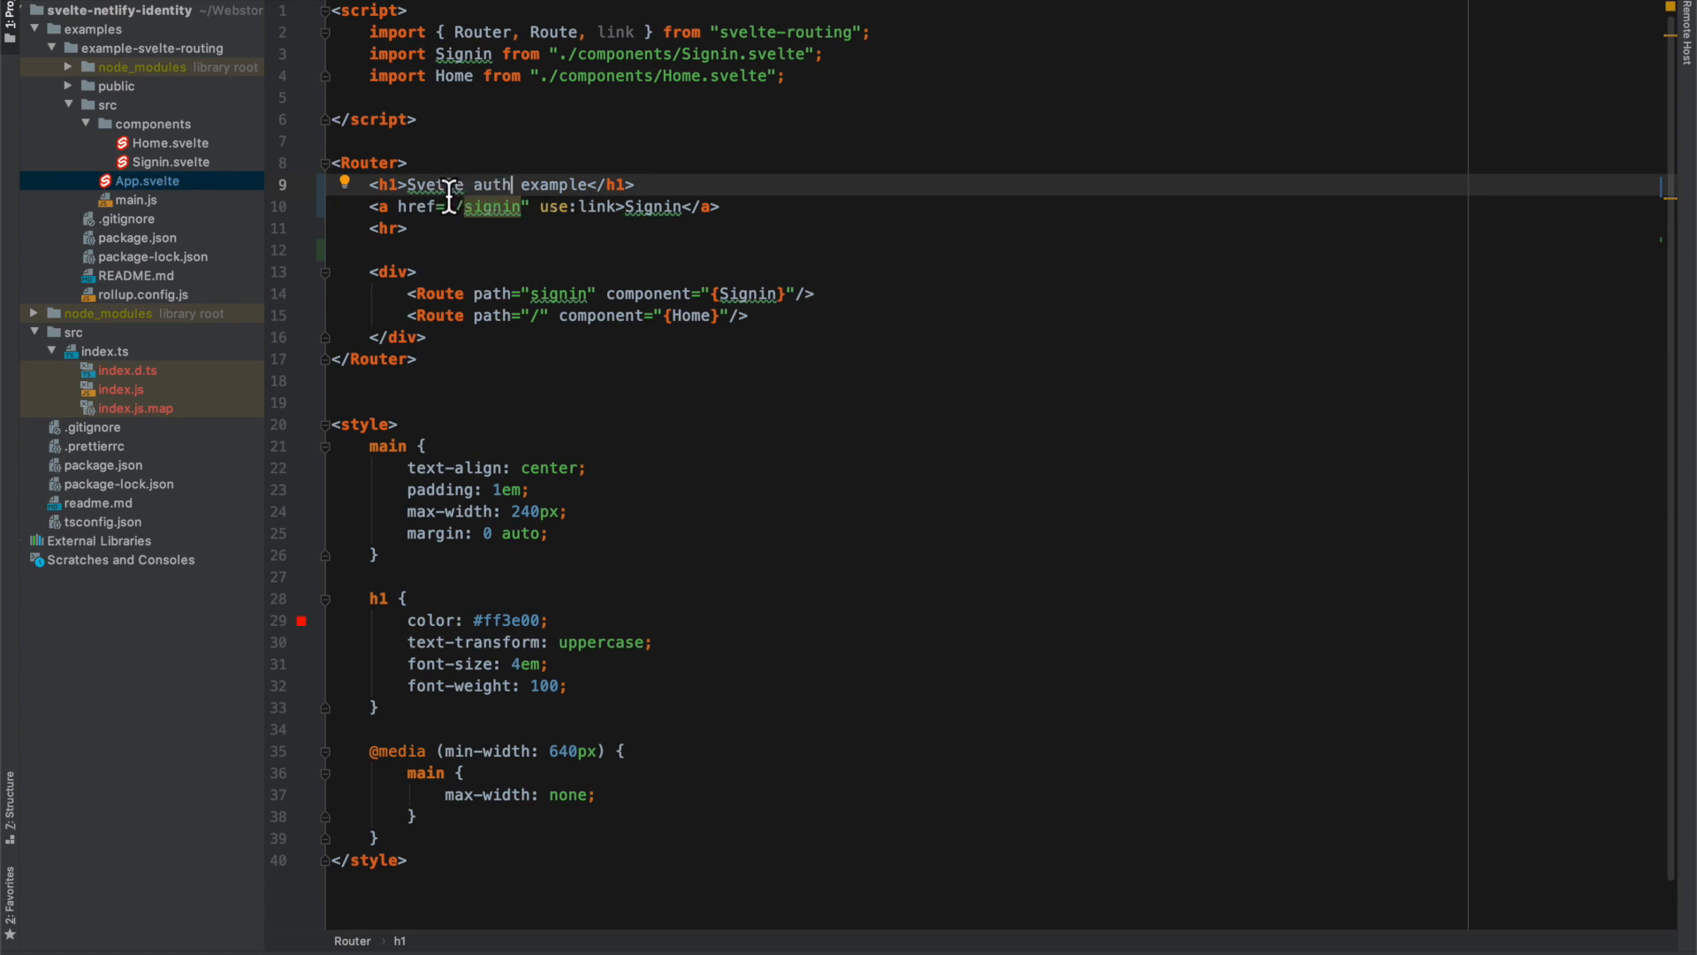
mouse_move(474, 249)
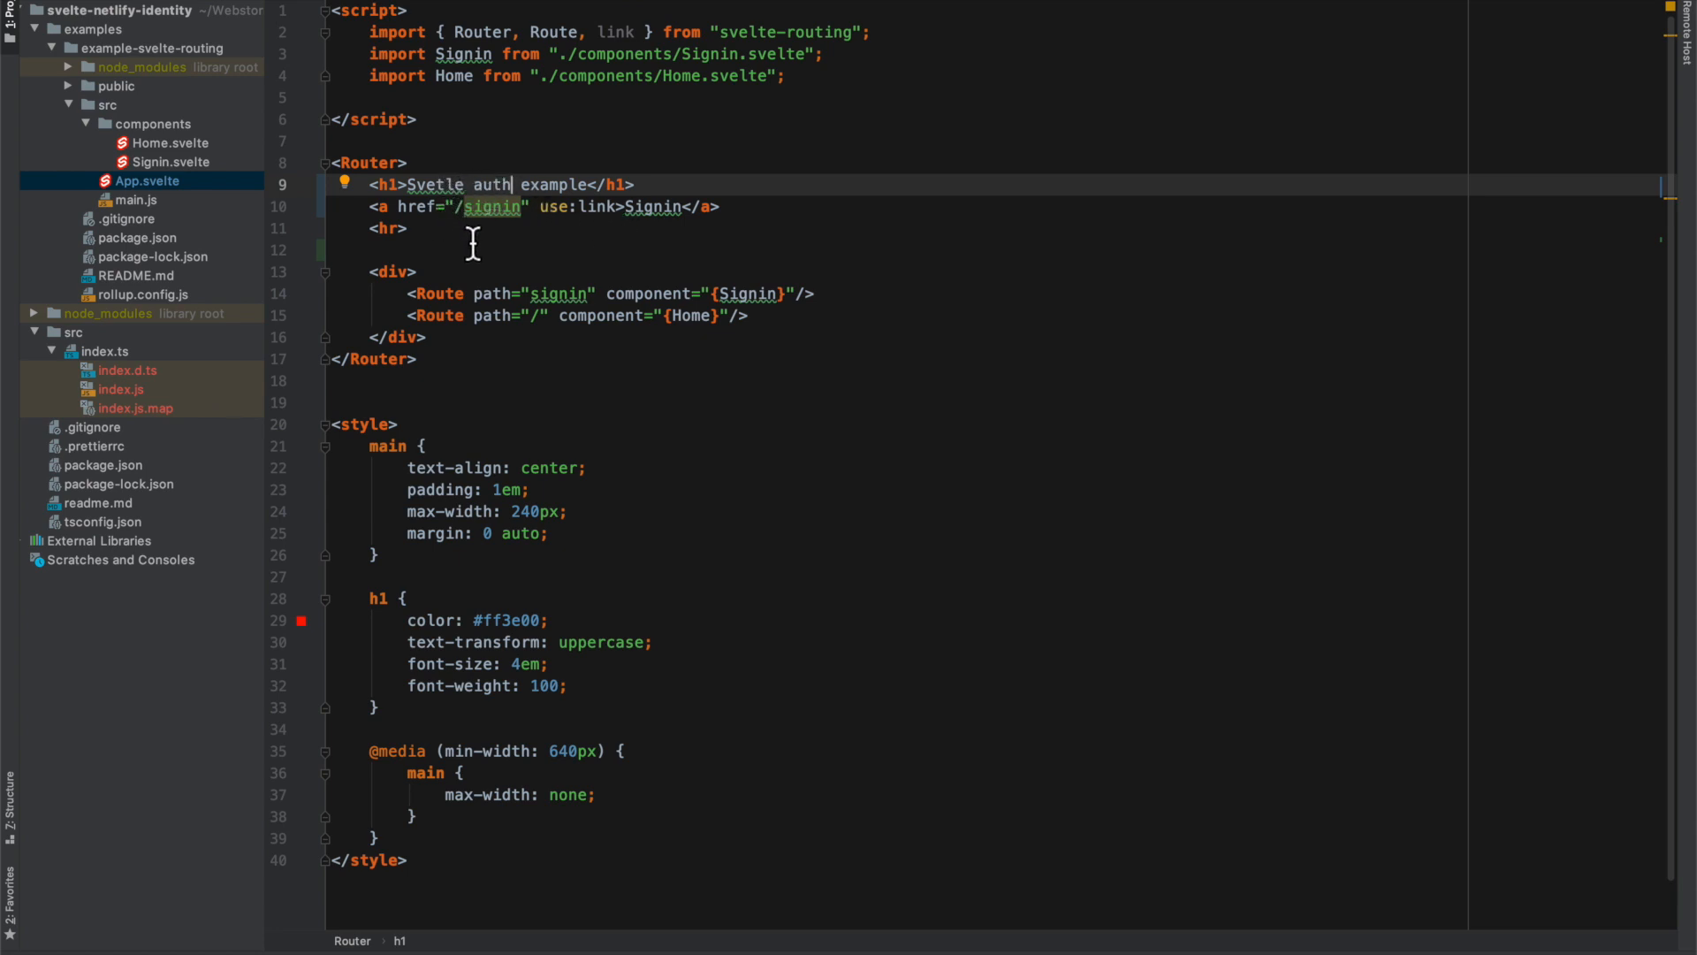
mouse_move(458, 219)
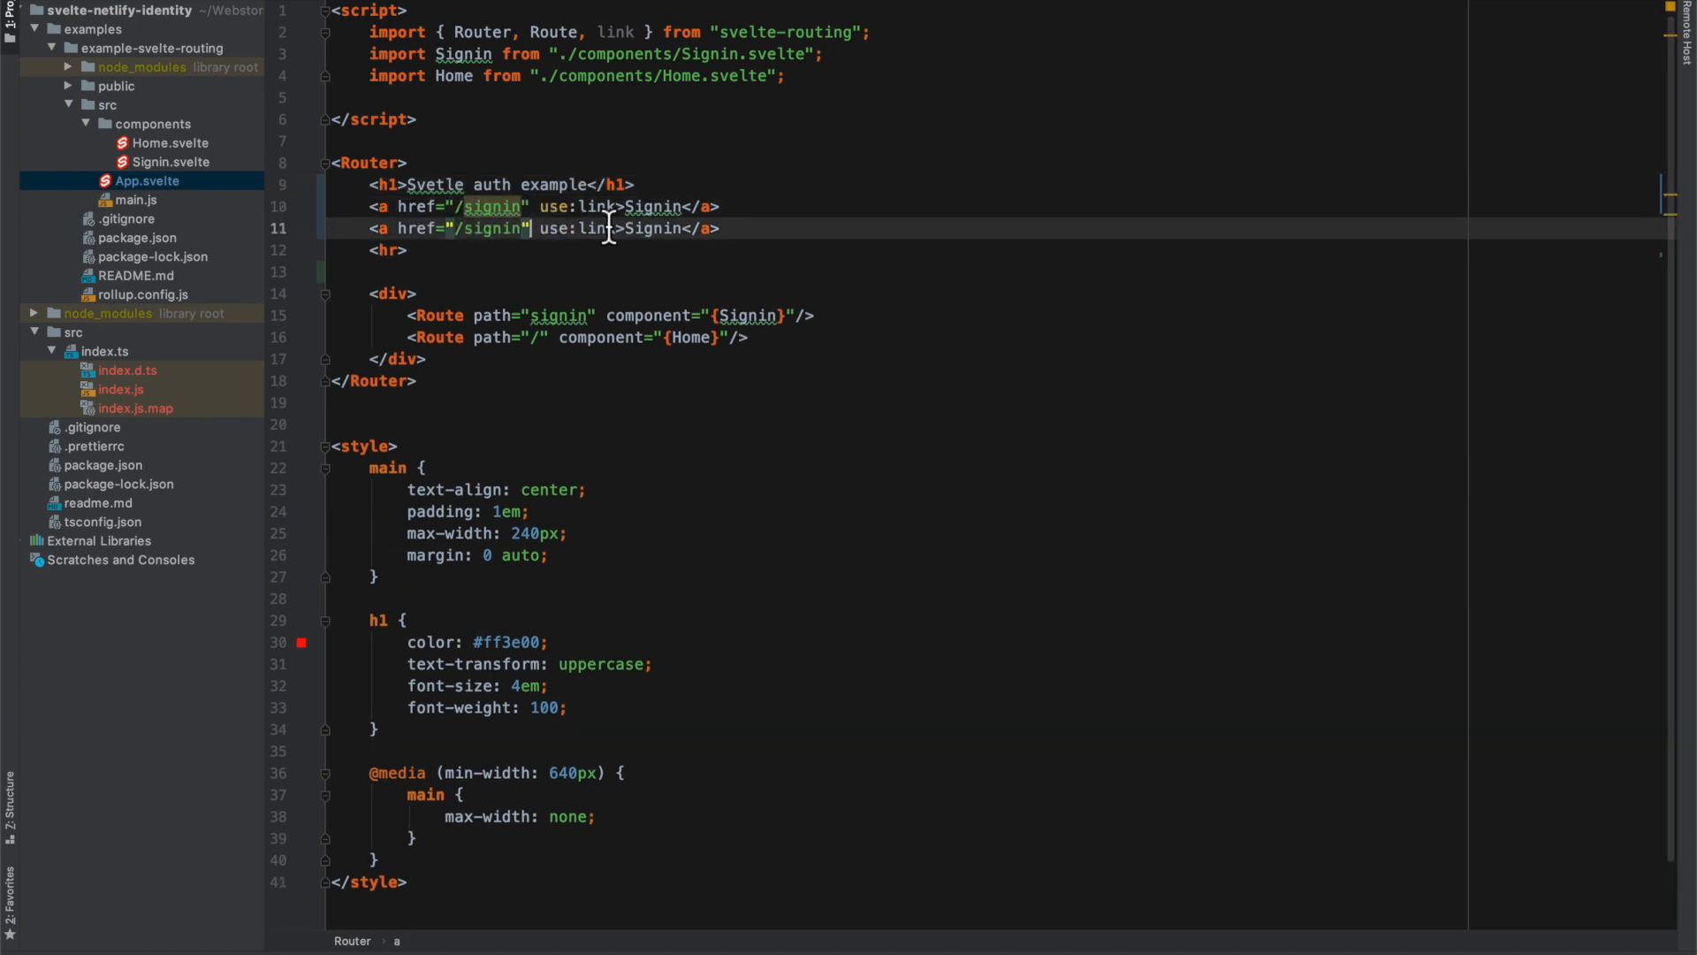
text(Home)
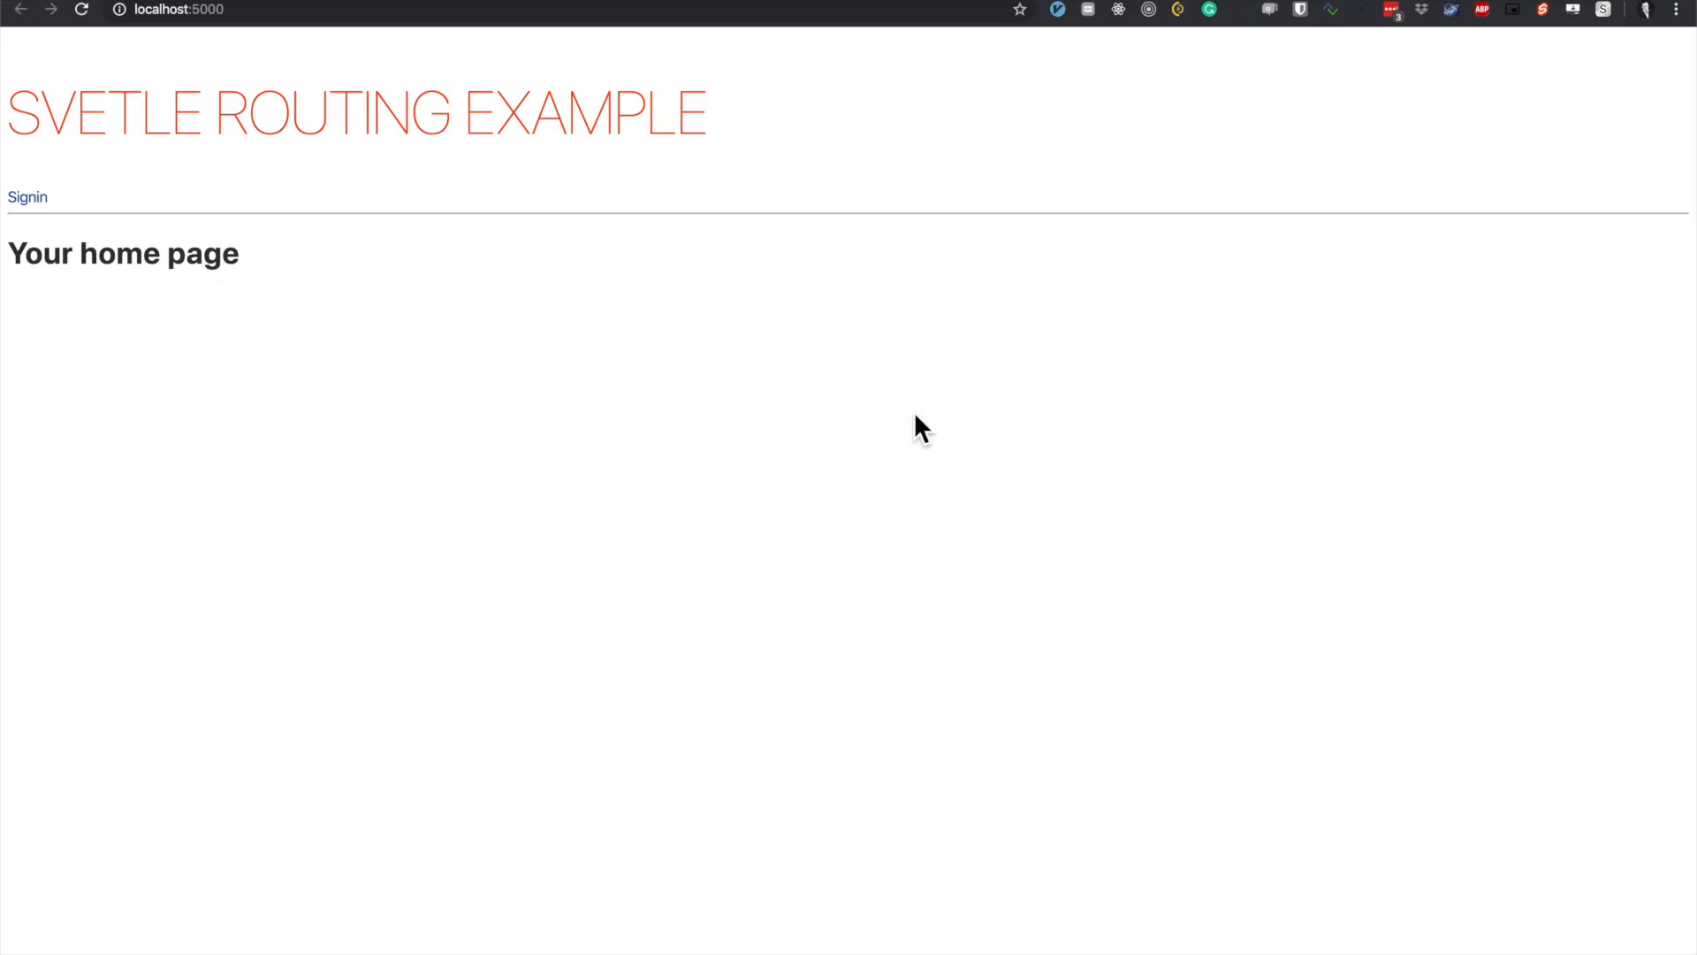
mouse_move(594, 357)
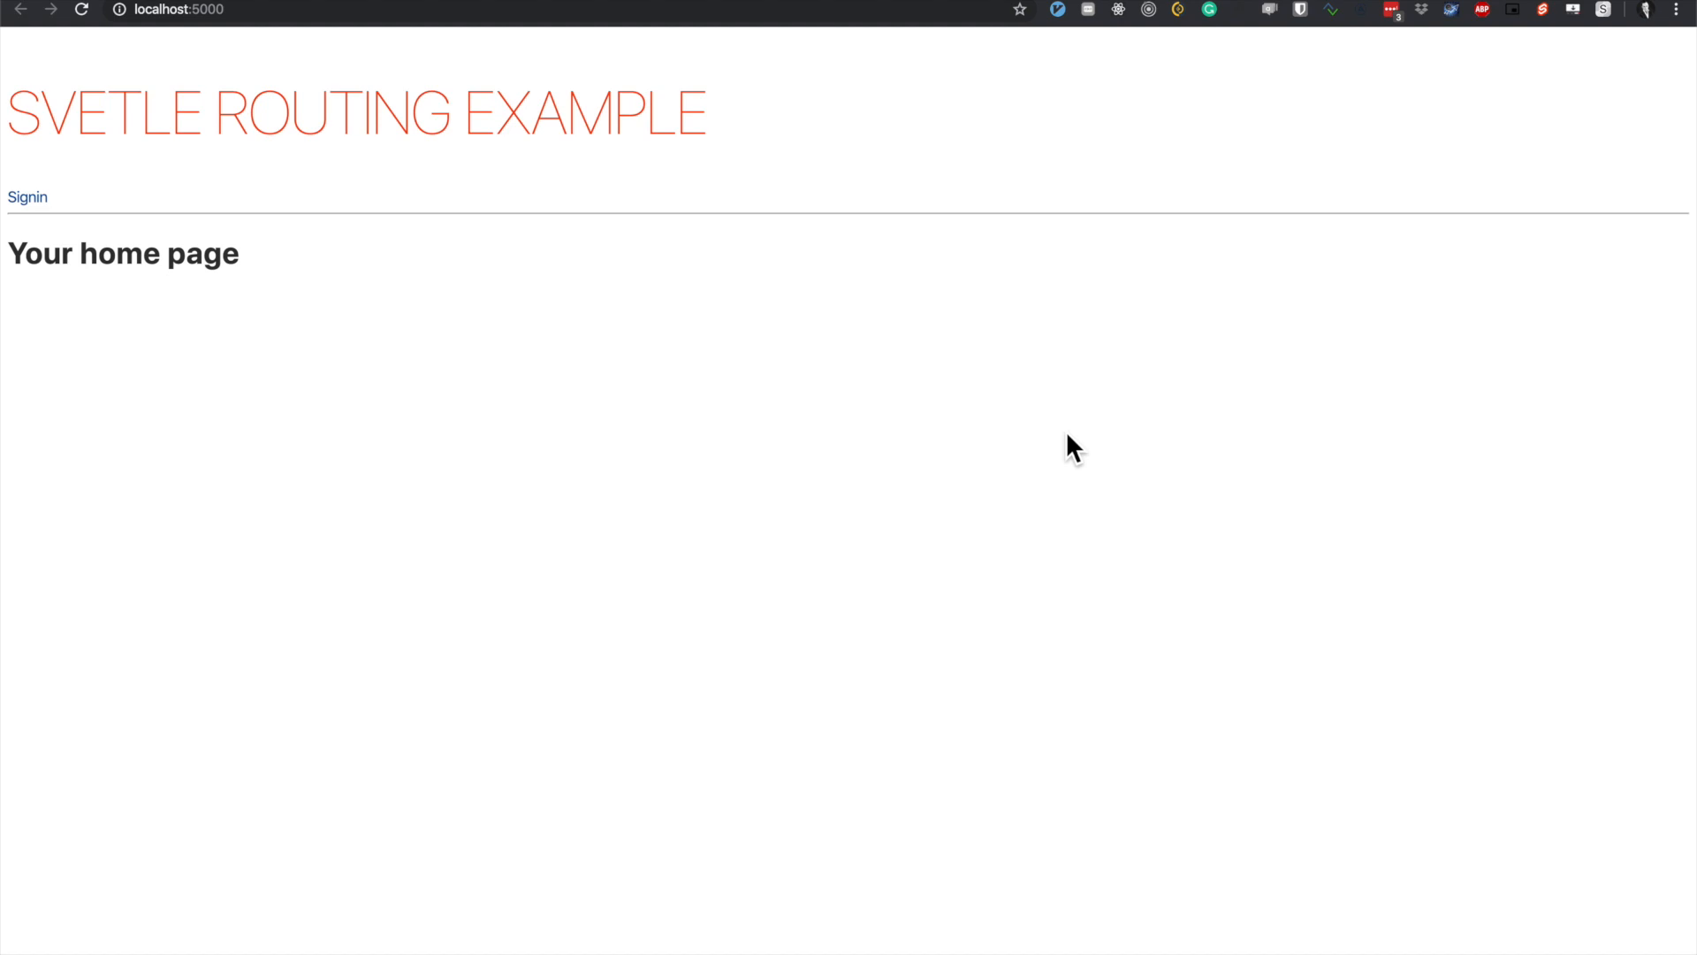
Reload the app in Chrome to show the new heading with DevTools open.
key(F12)
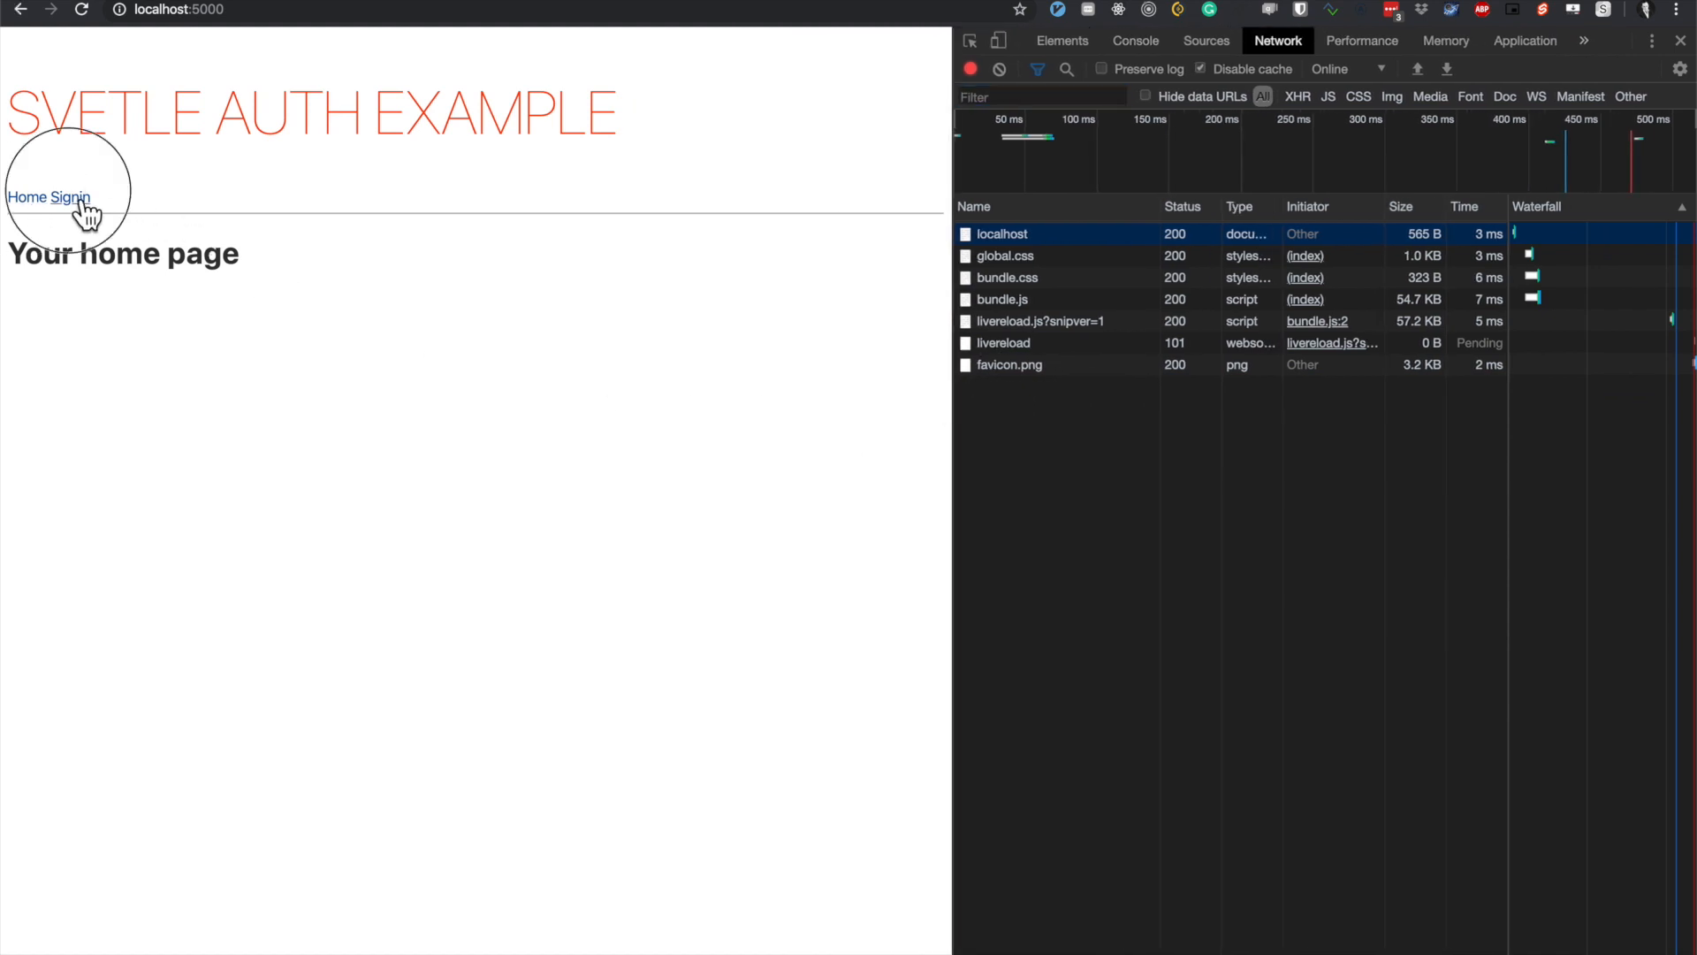
Test the Signin and Home links and focus the password field of the form.
click(64, 198)
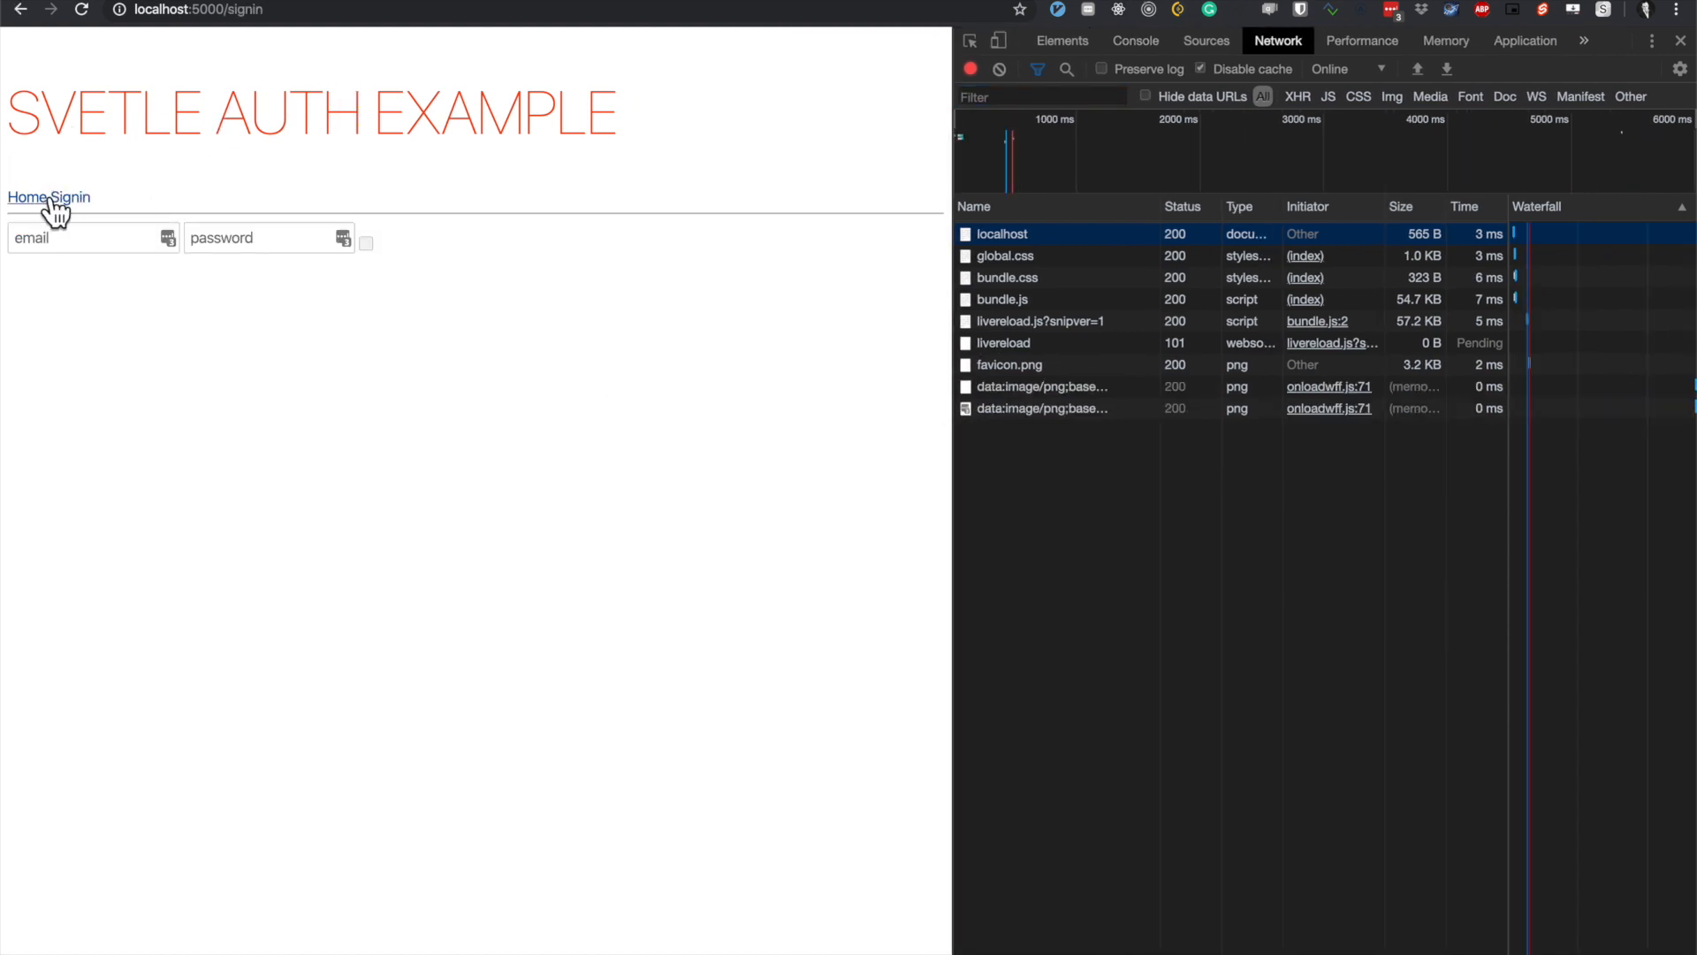
click(30, 196)
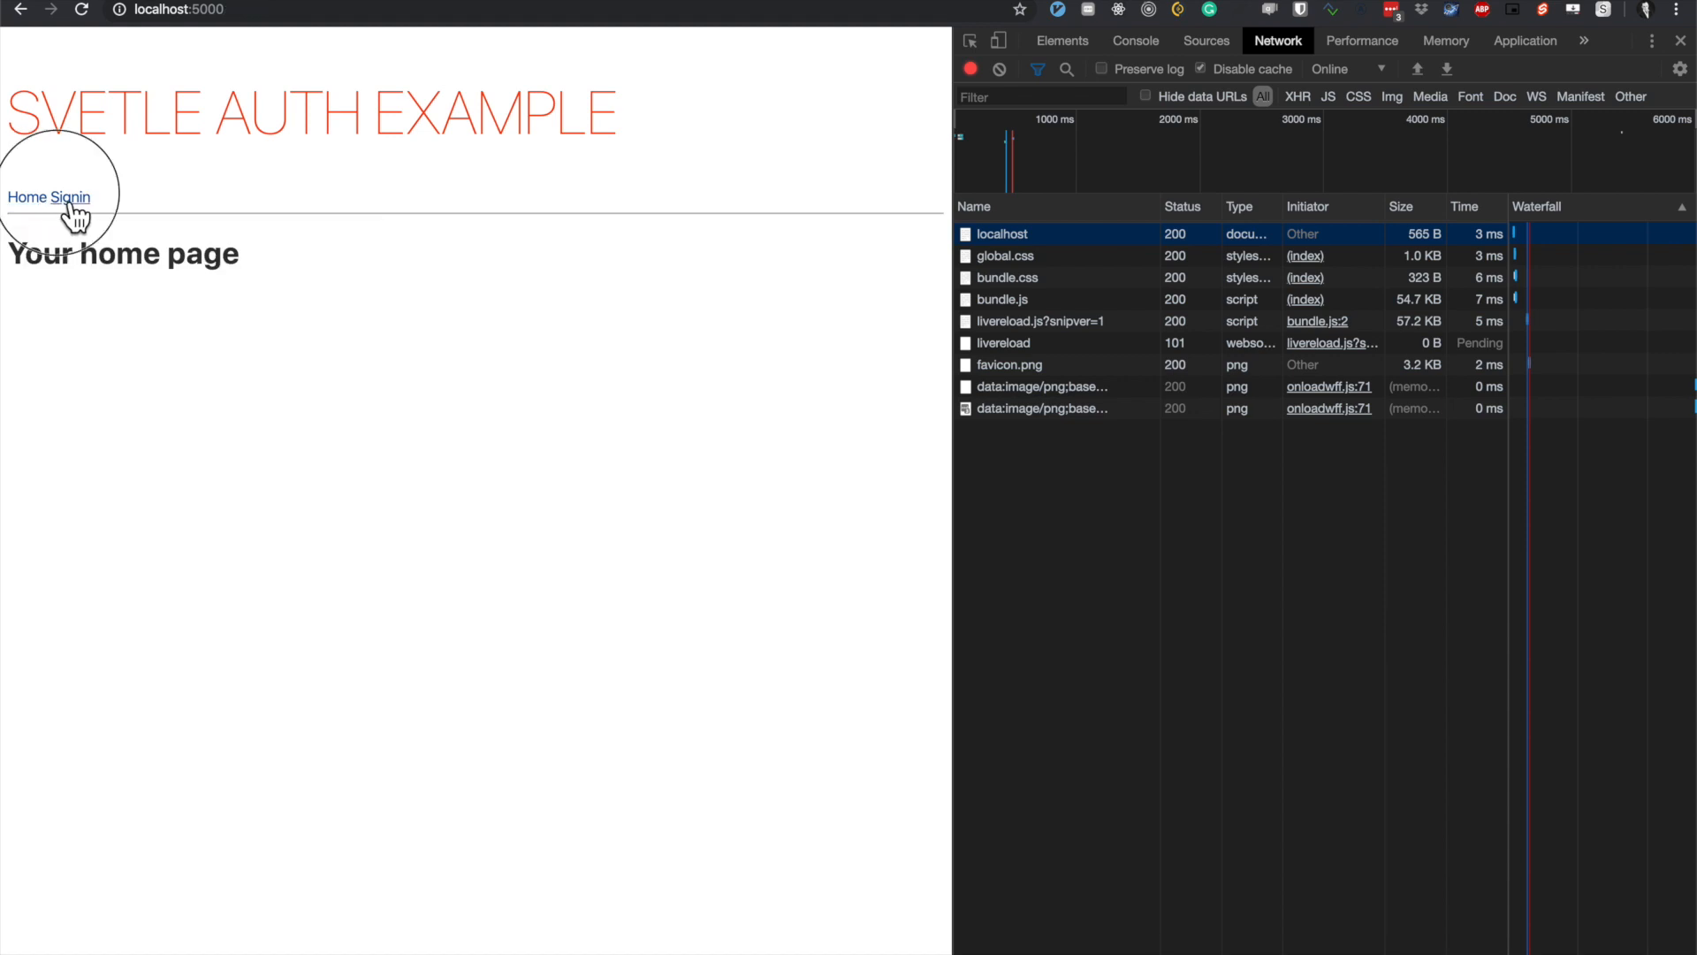
click(69, 197)
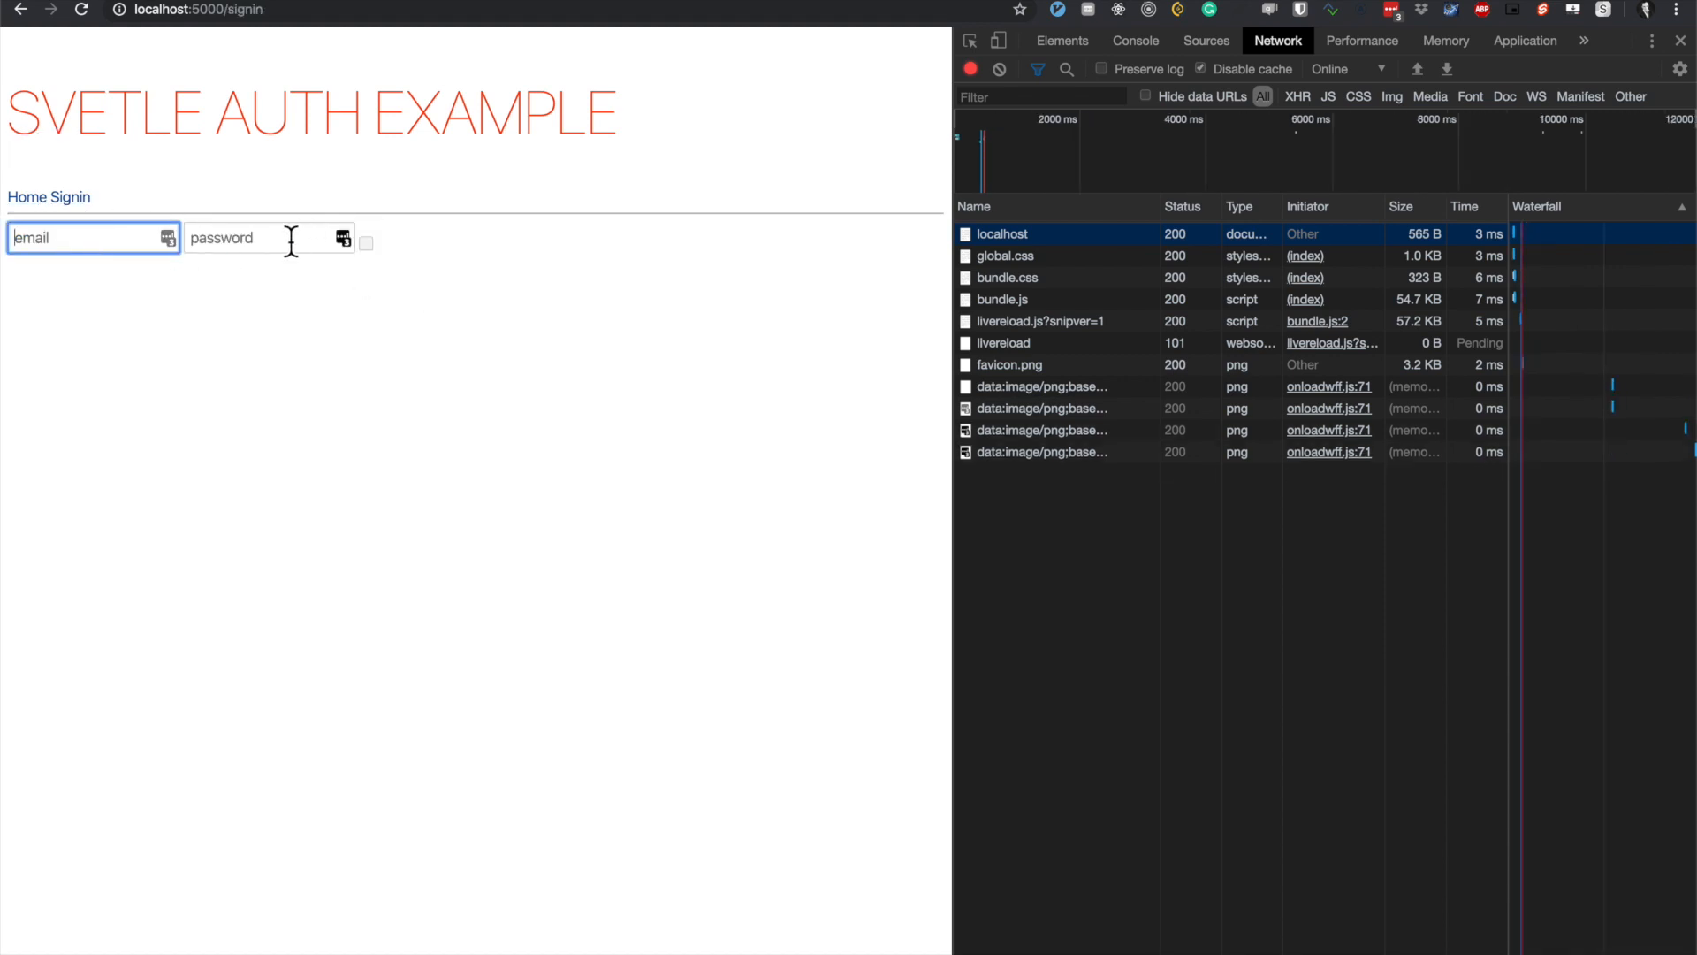
click(256, 237)
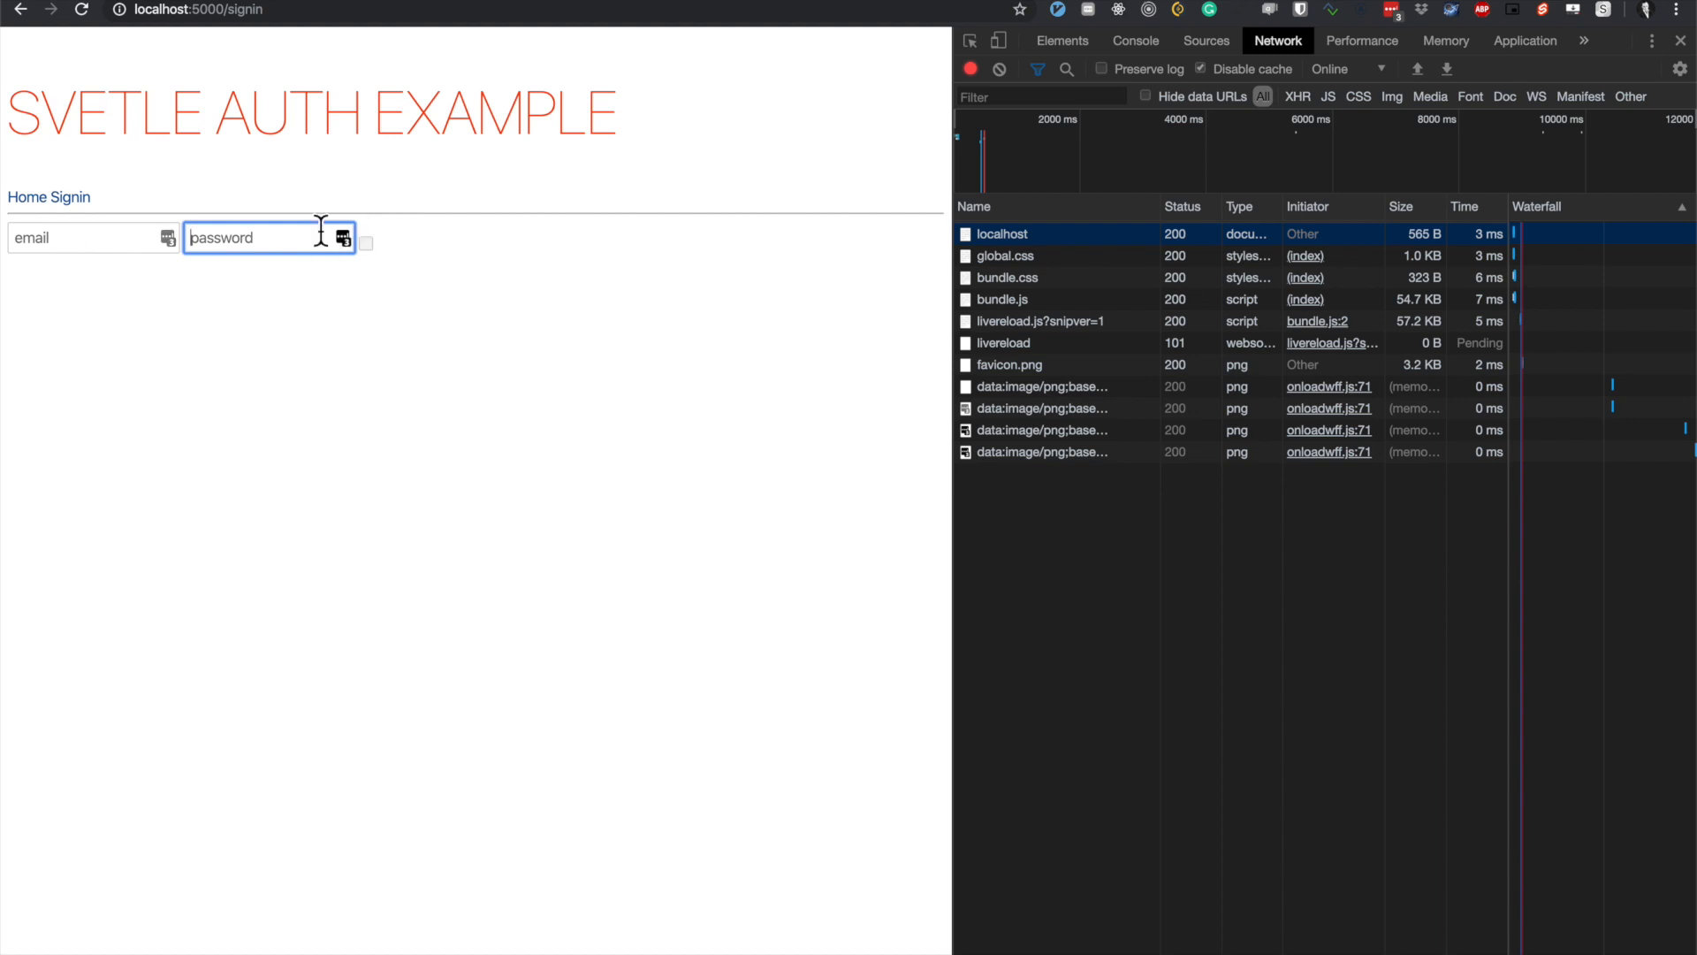
mouse_move(172, 309)
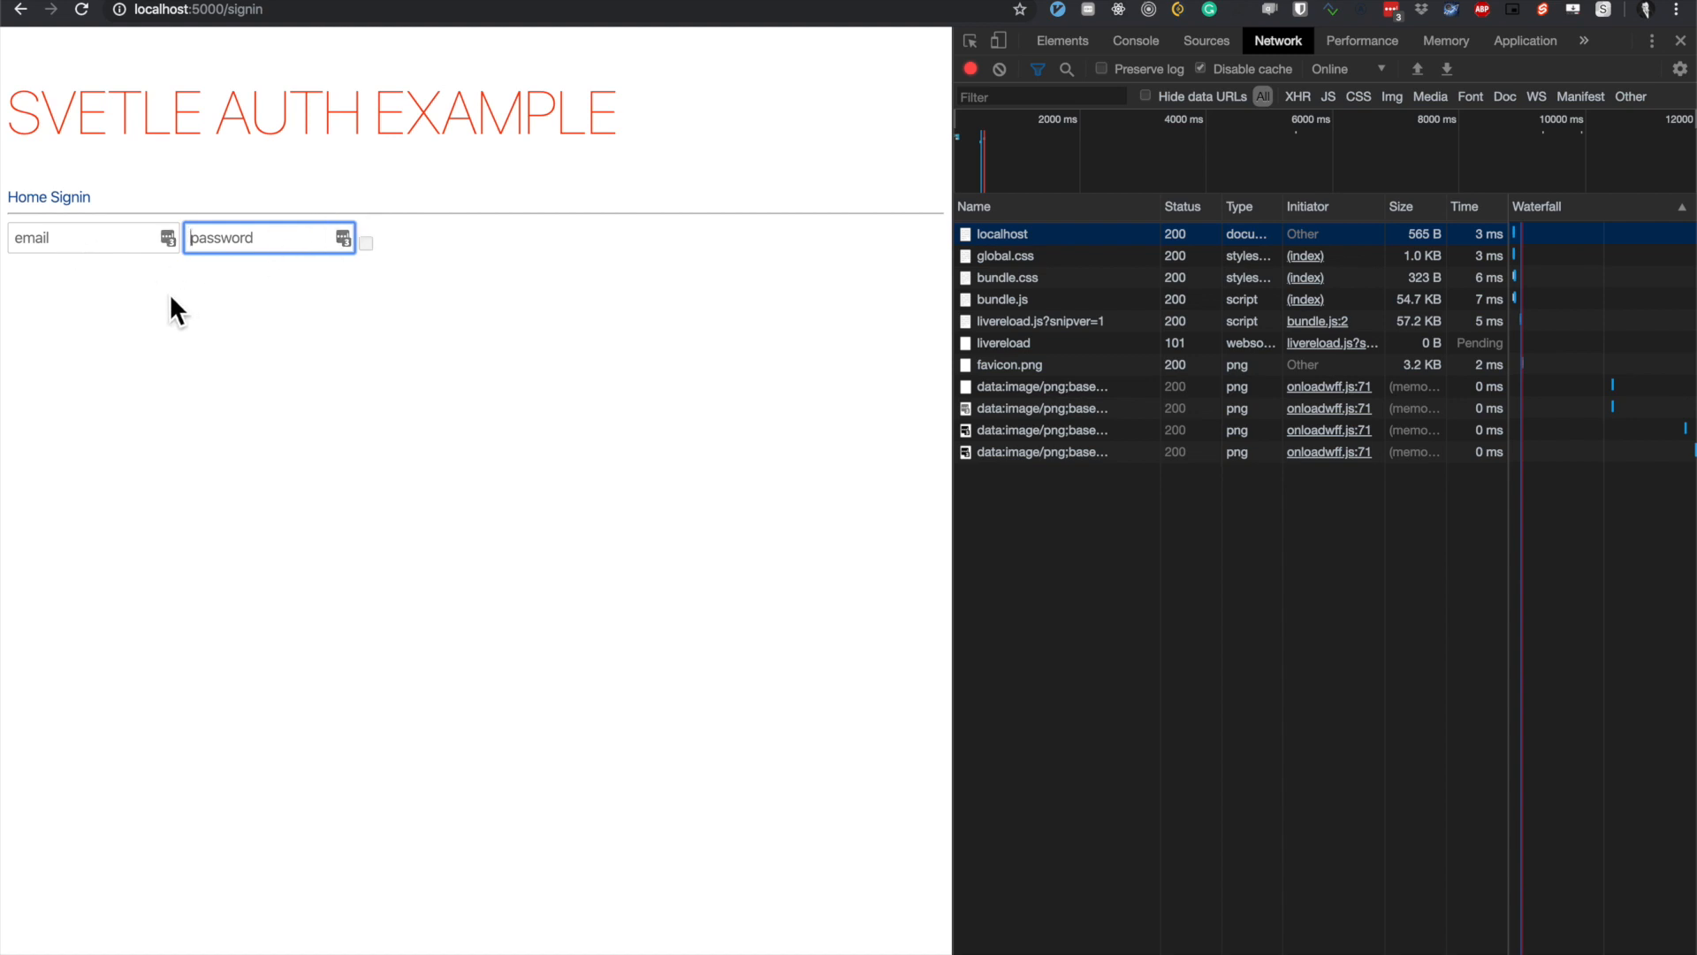
mouse_move(251, 274)
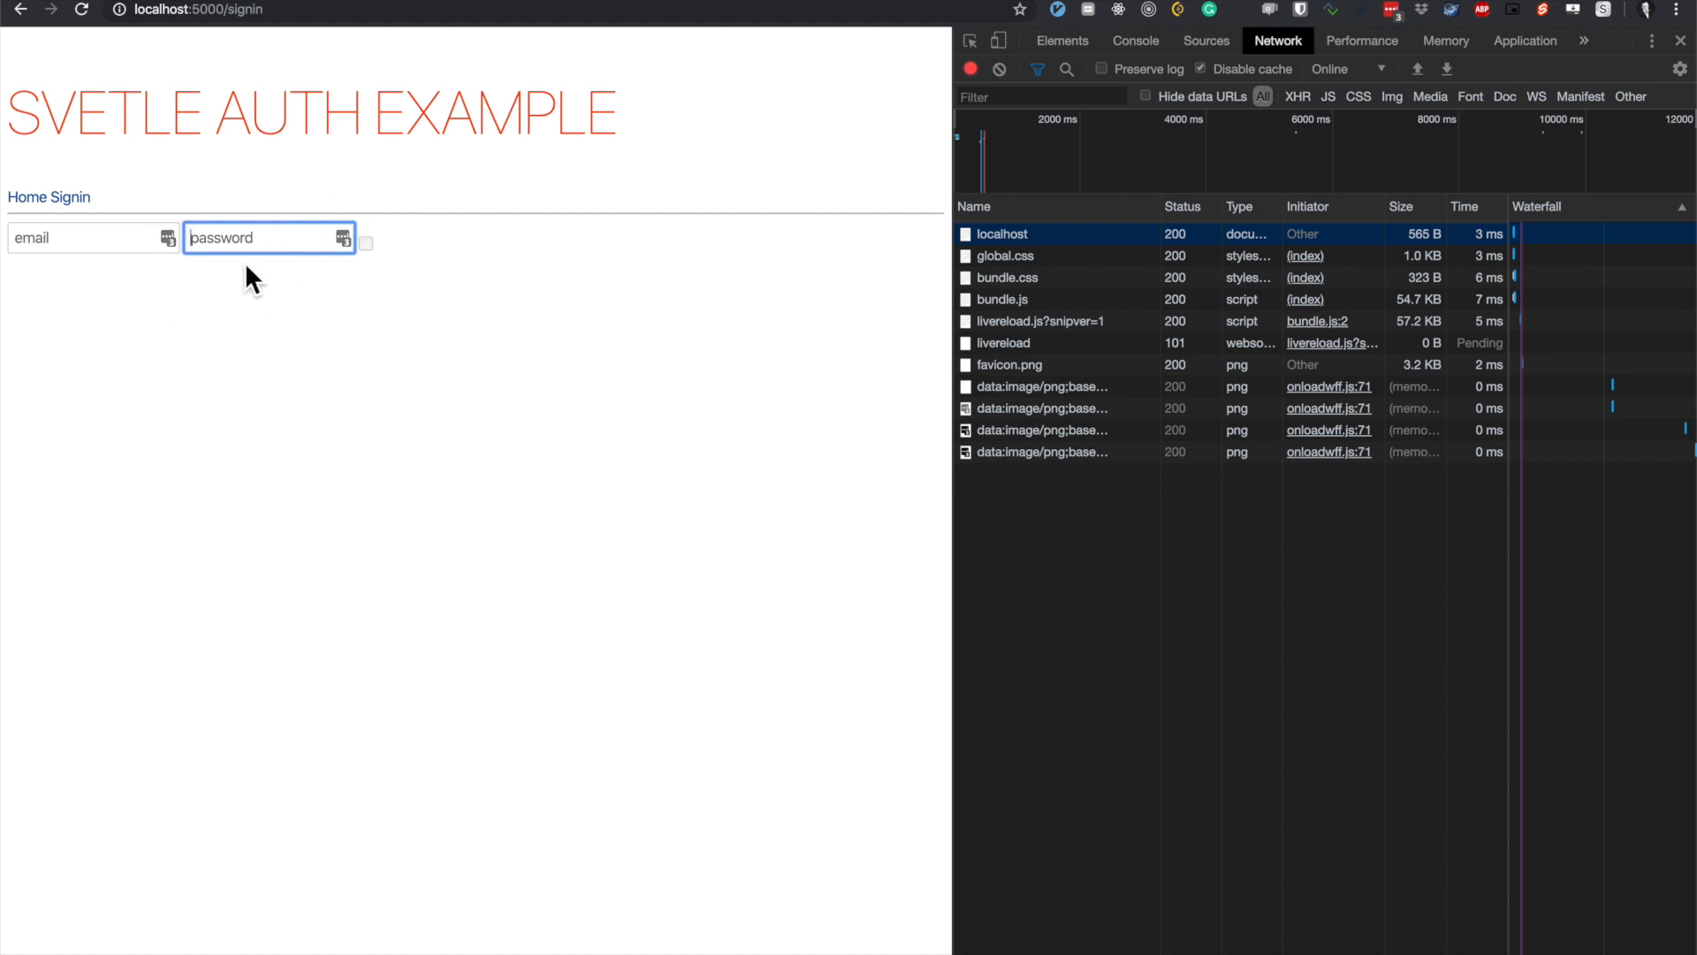
mouse_move(393, 403)
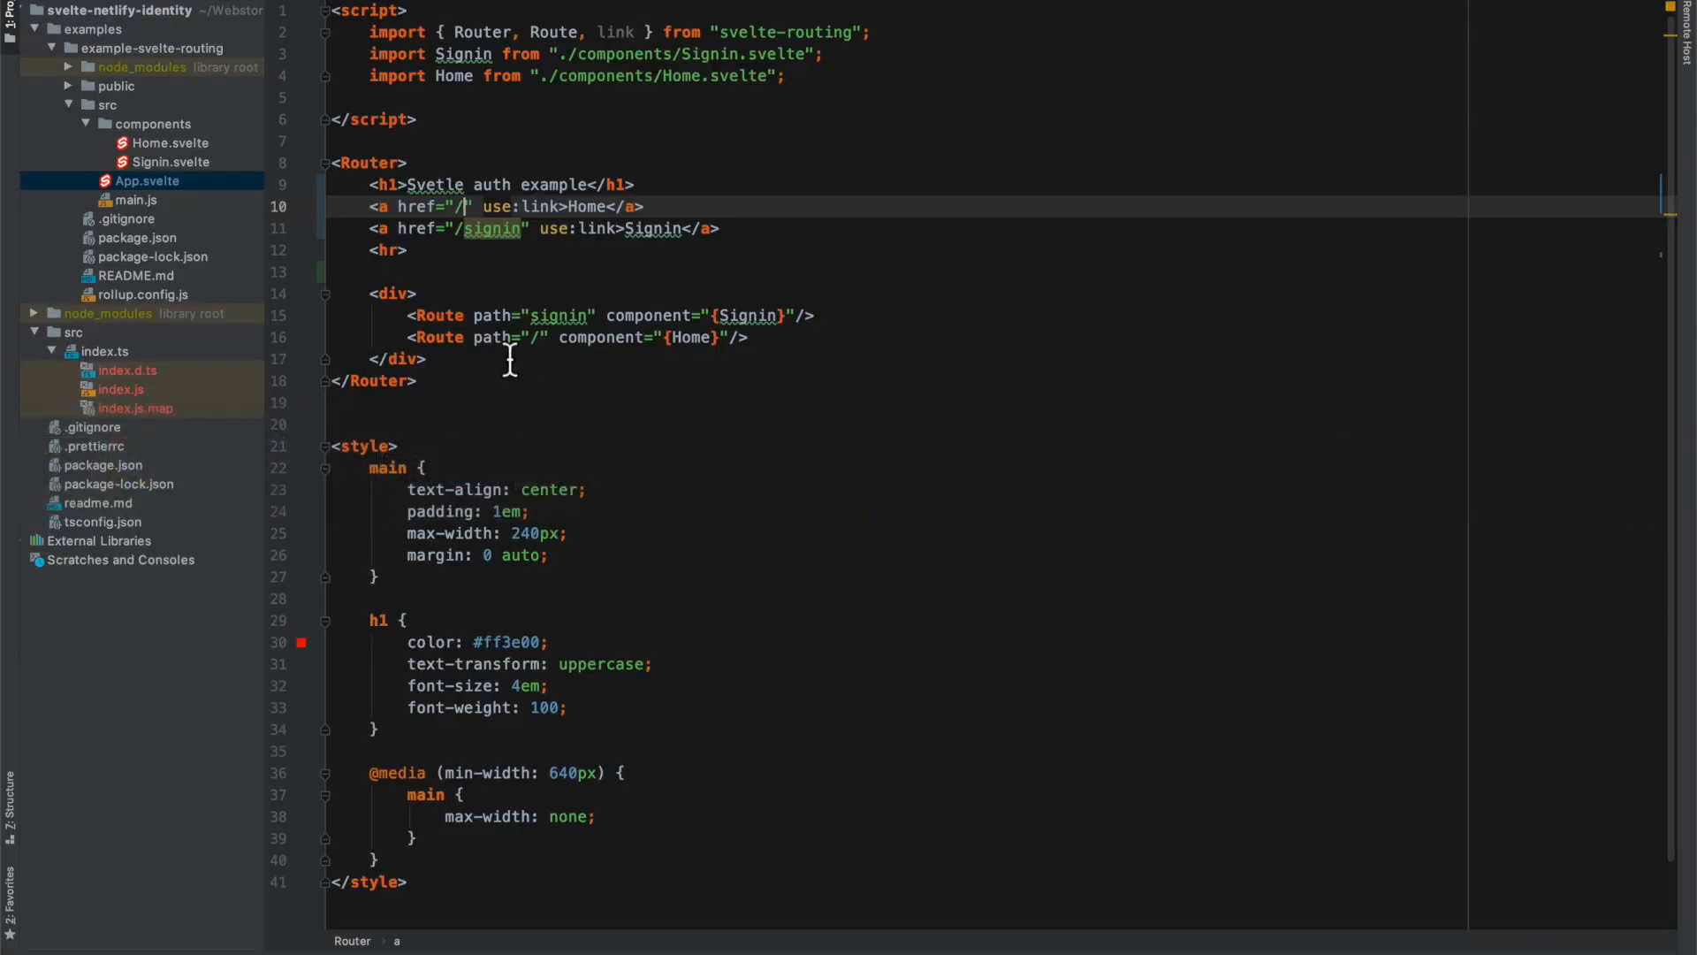
Show index.ts in WebStorm to review the TypeScript wrapper code.
click(103, 465)
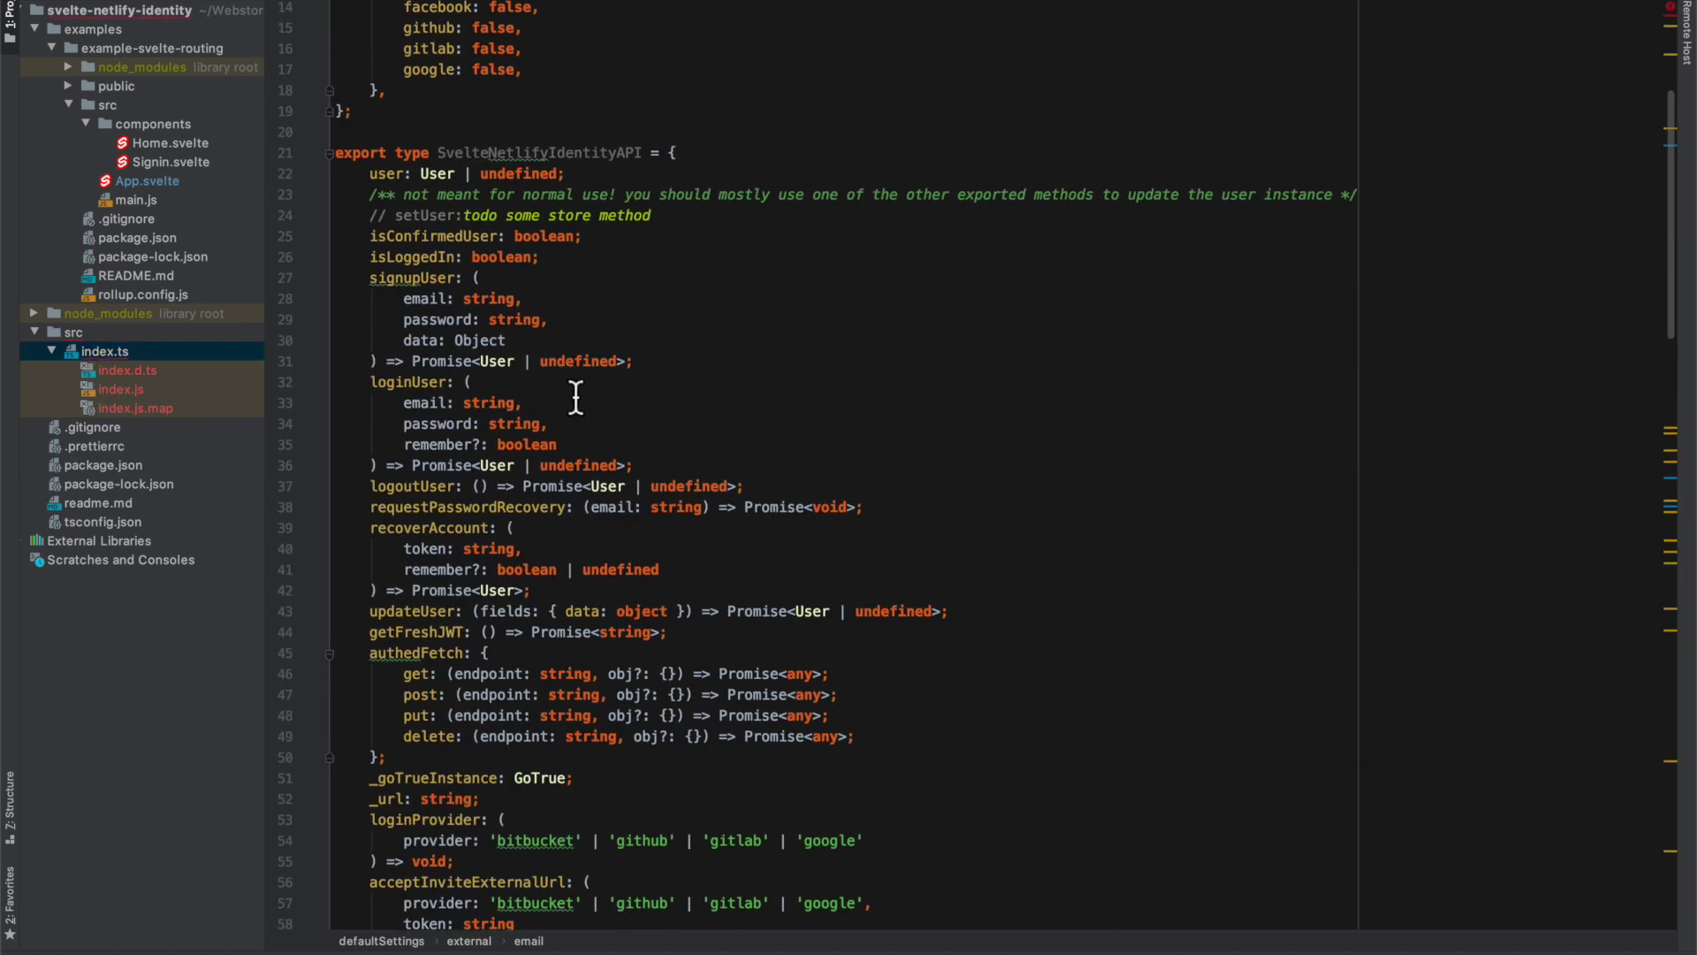
scroll(up, 3)
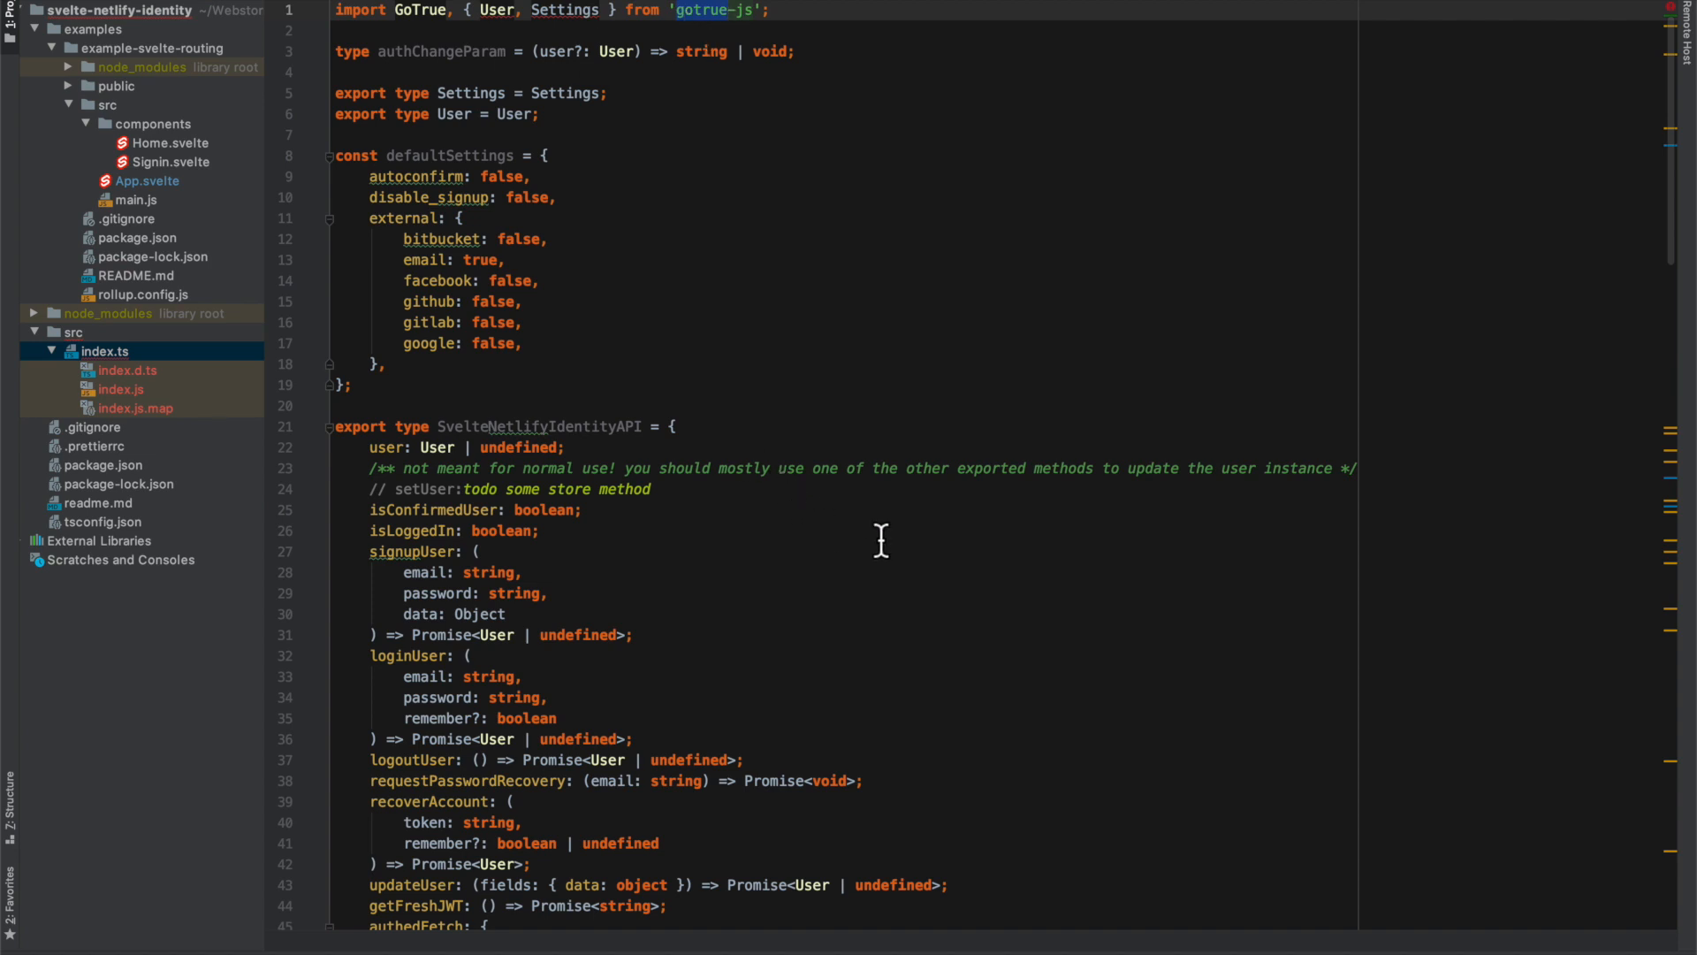
mouse_move(1290, 332)
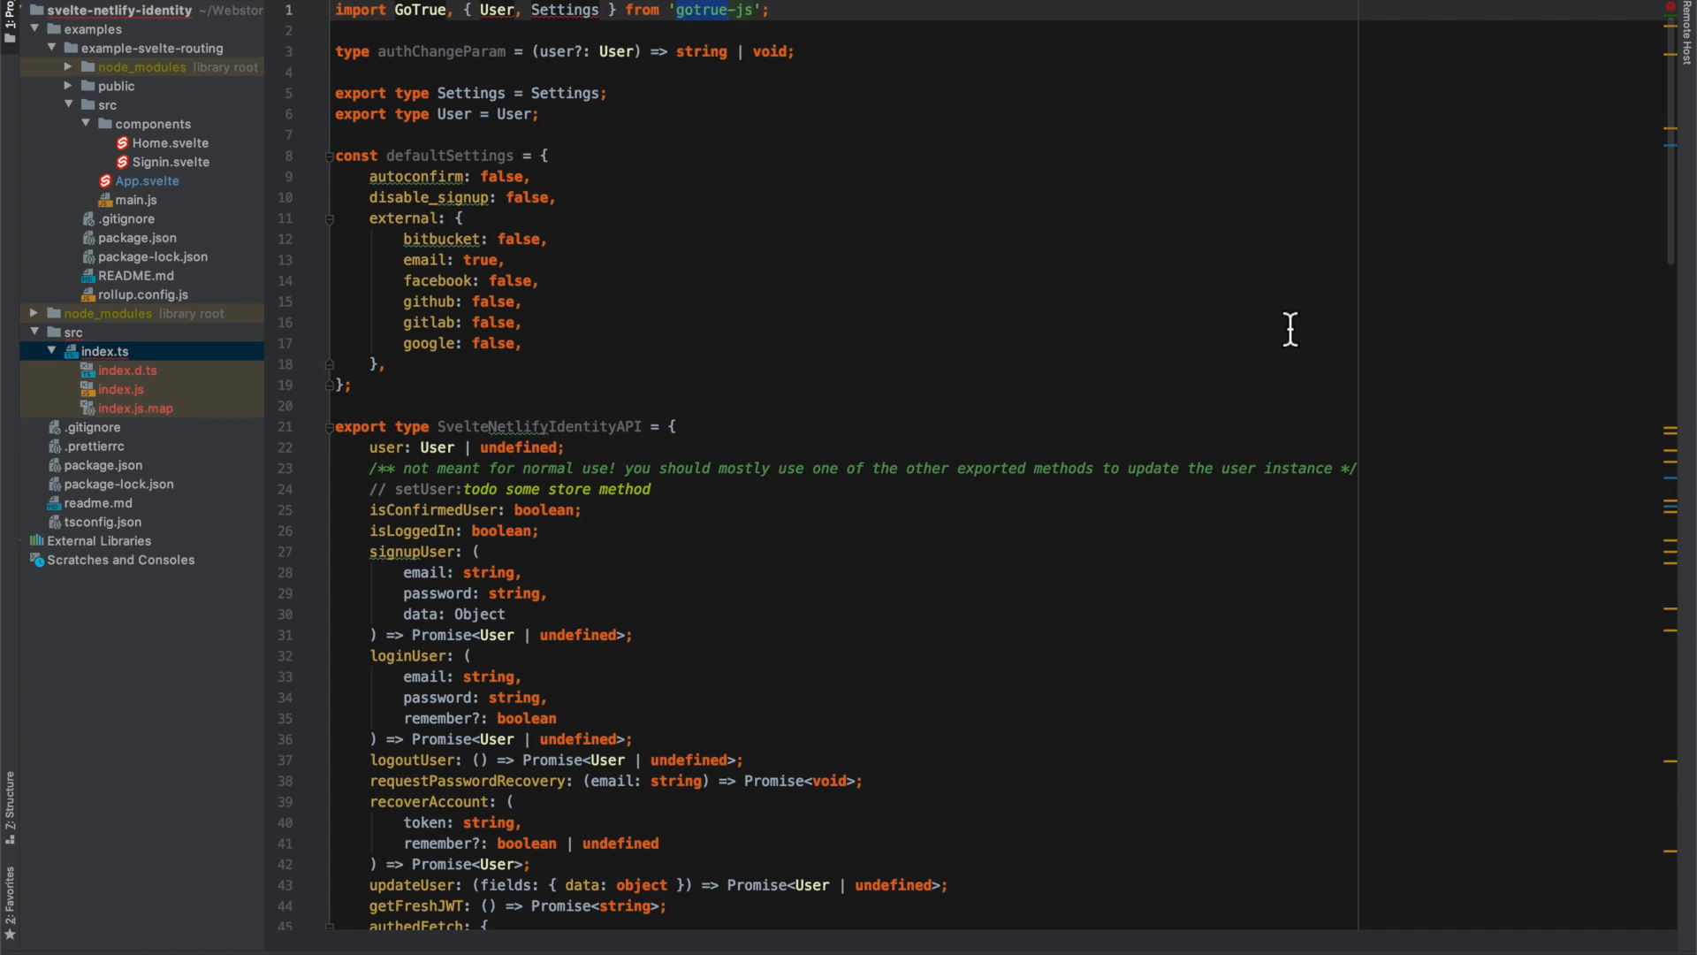
mouse_move(1435, 725)
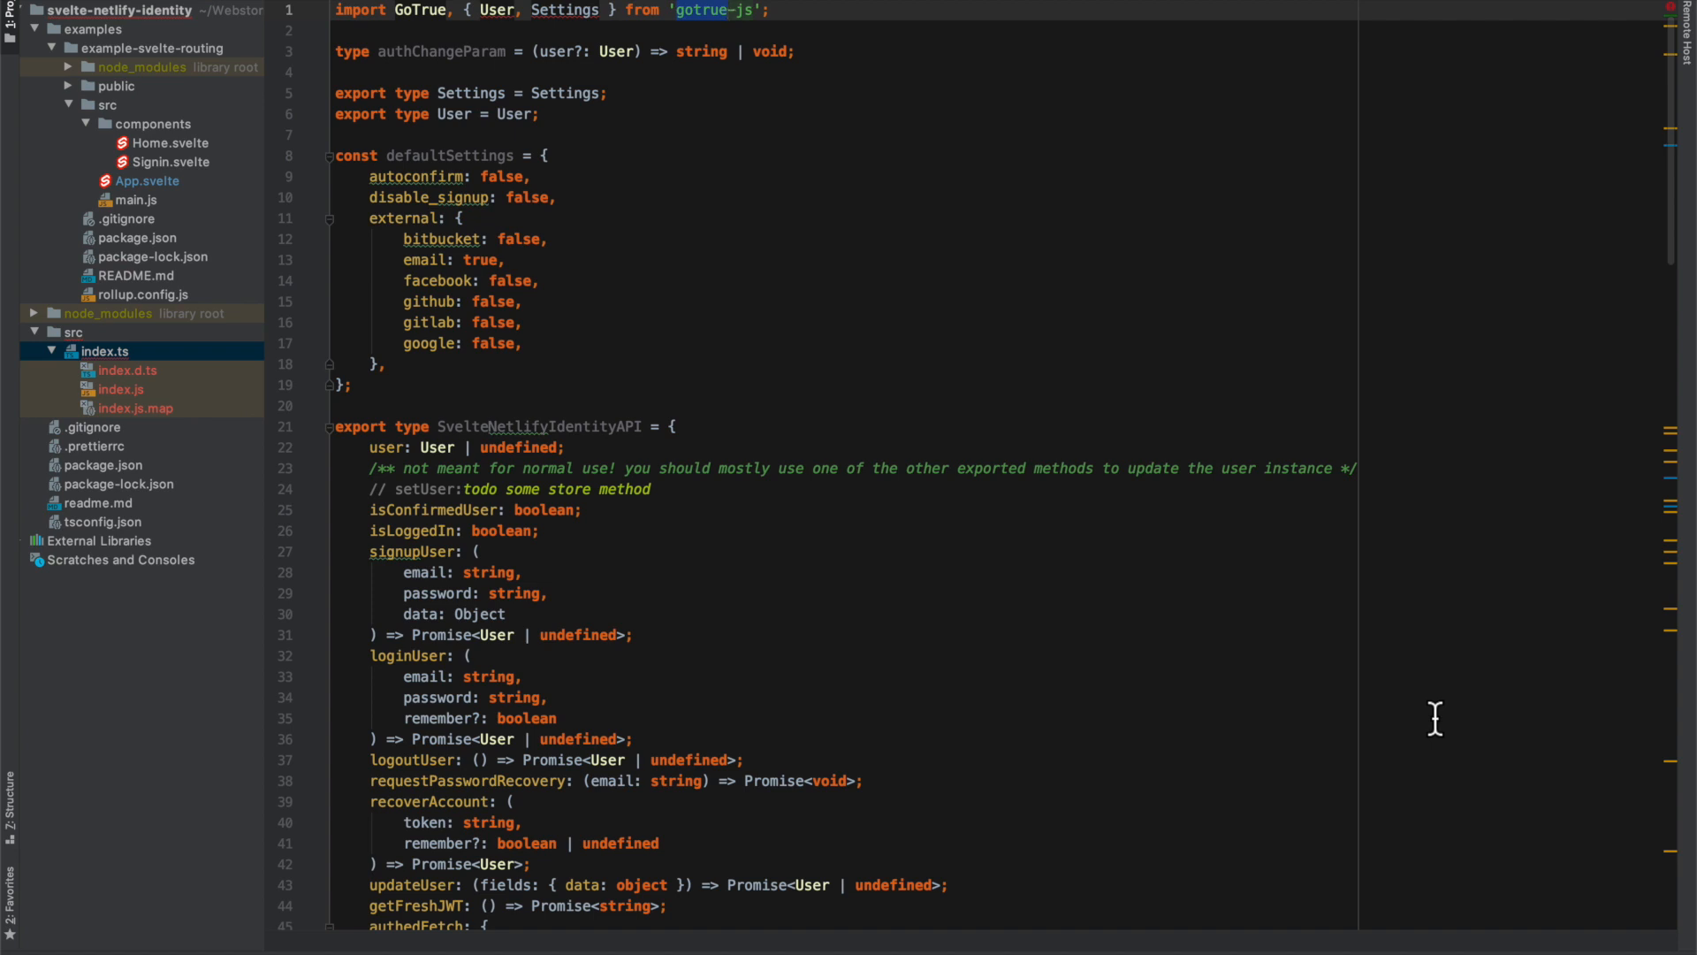
mouse_move(892, 691)
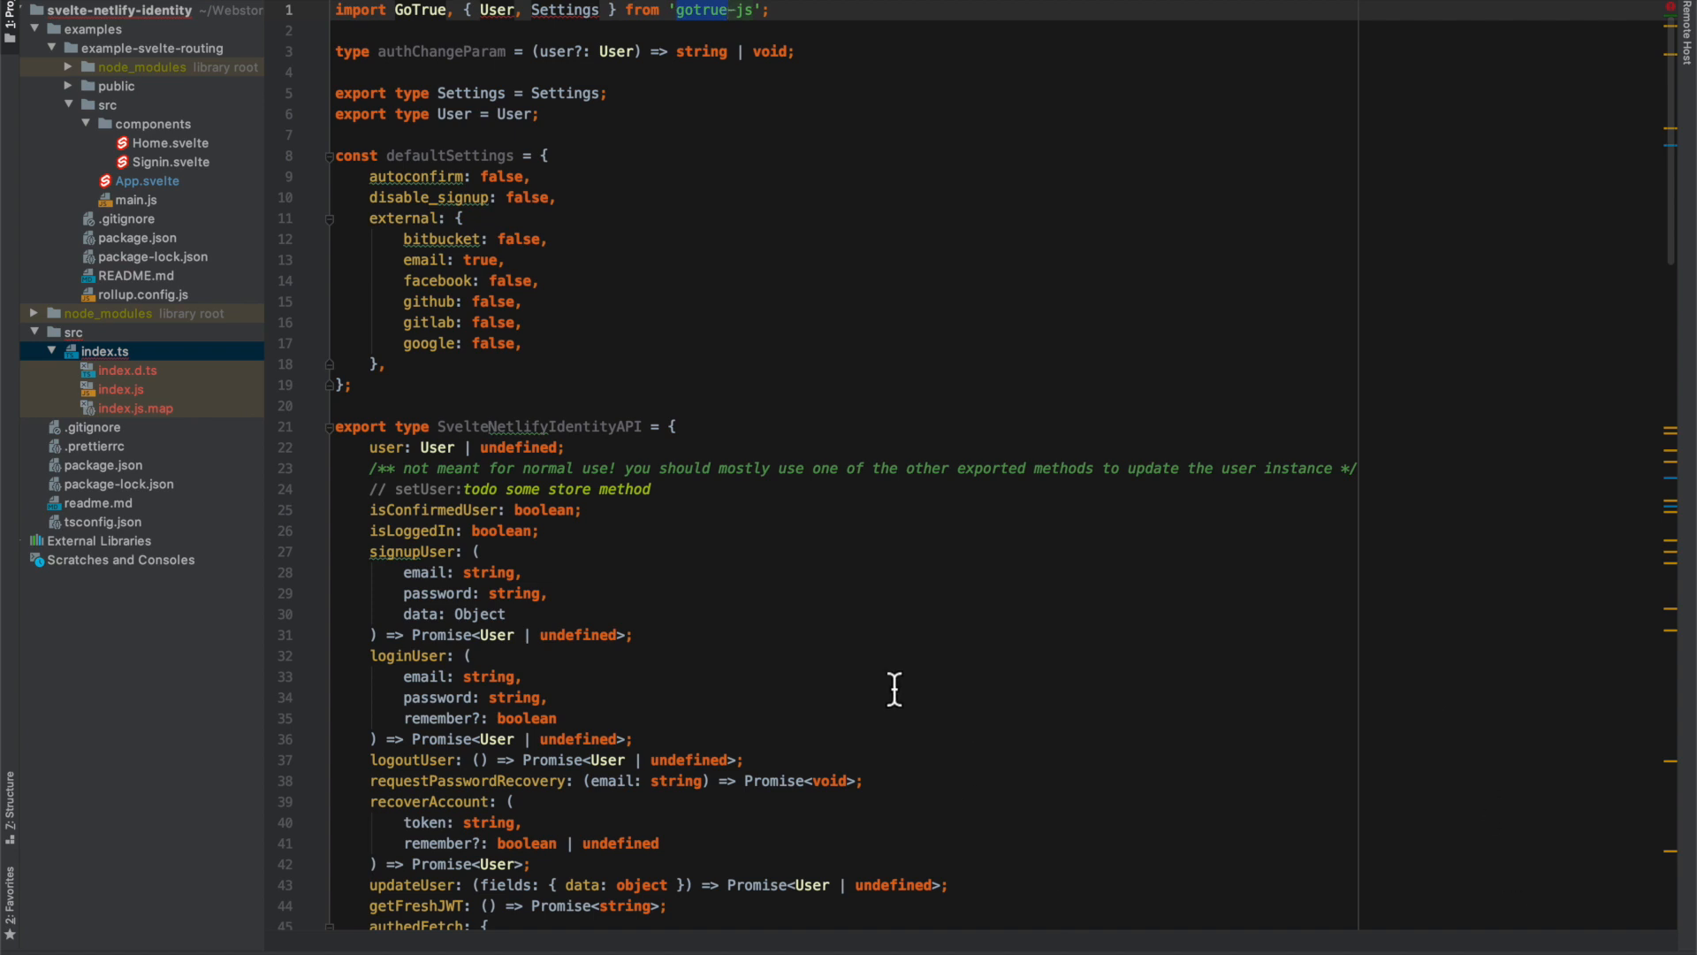
mouse_move(774, 598)
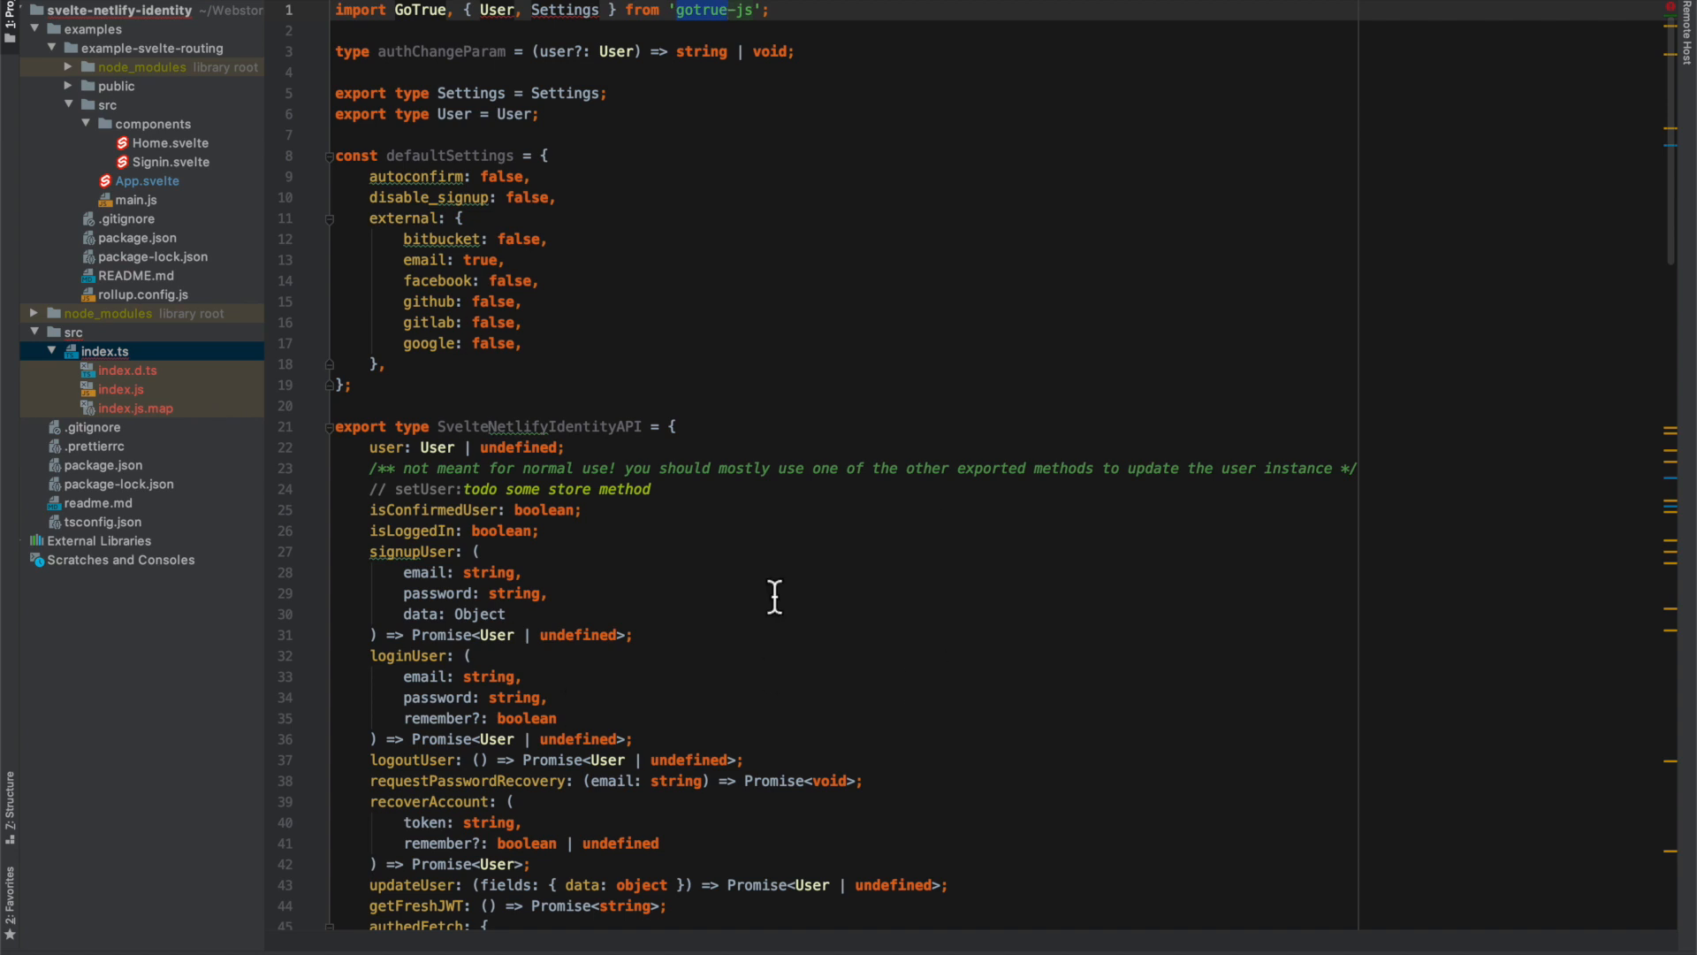
mouse_move(756, 615)
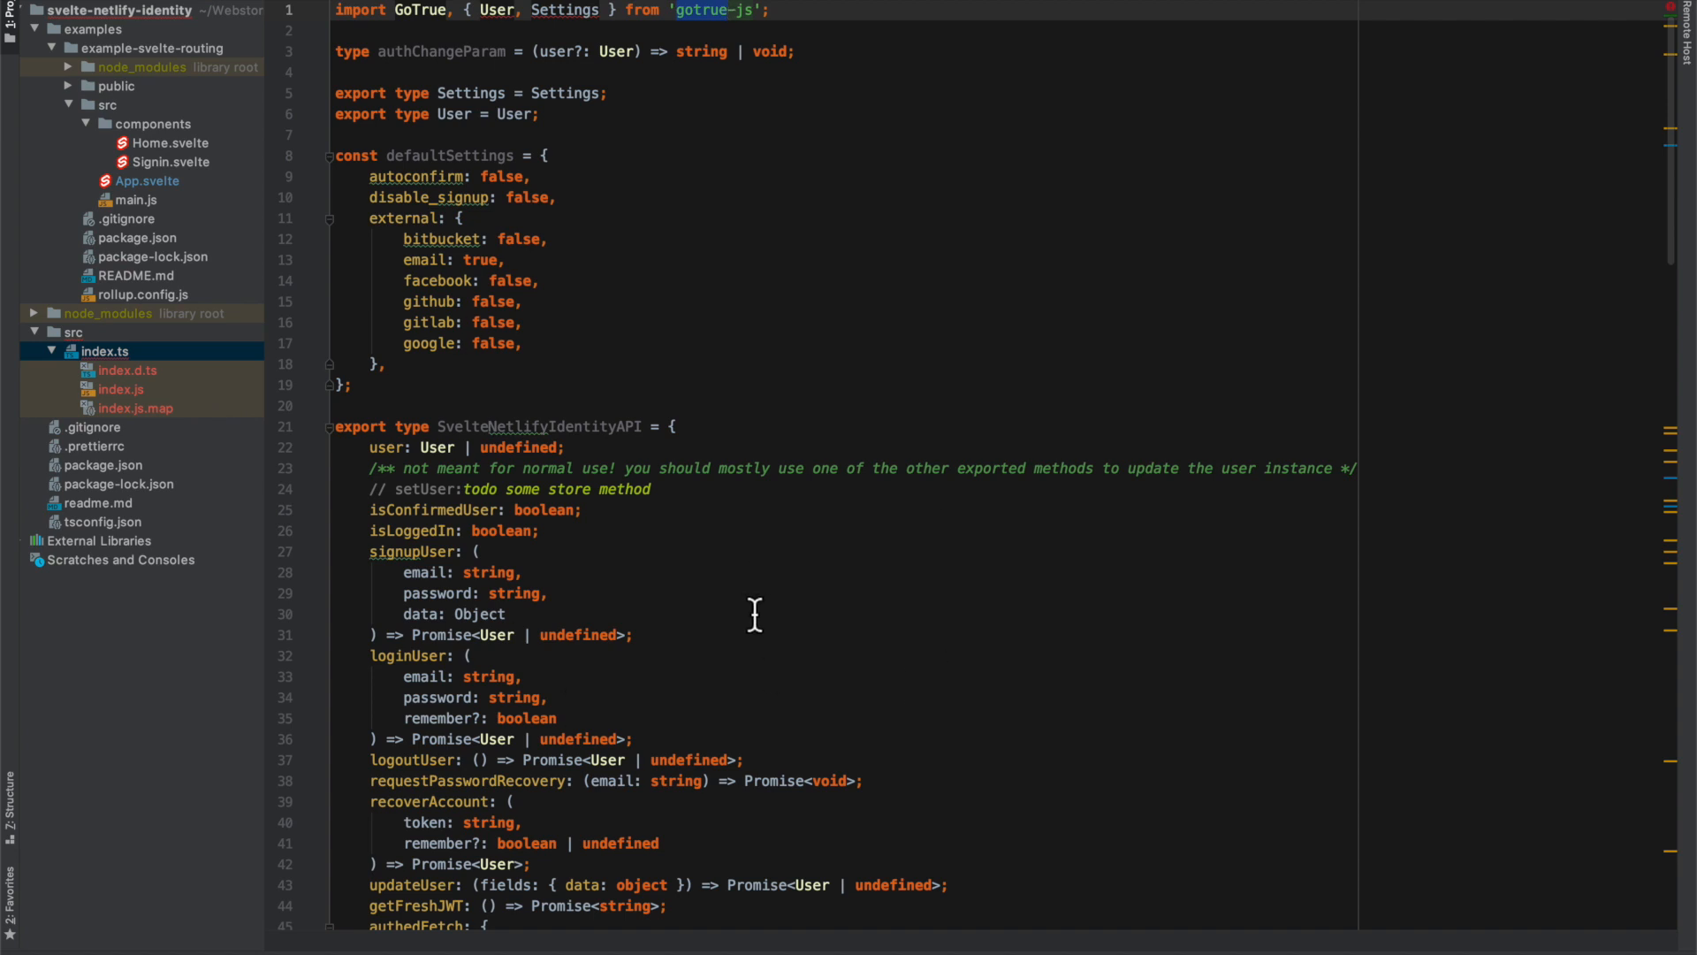
mouse_move(1330, 199)
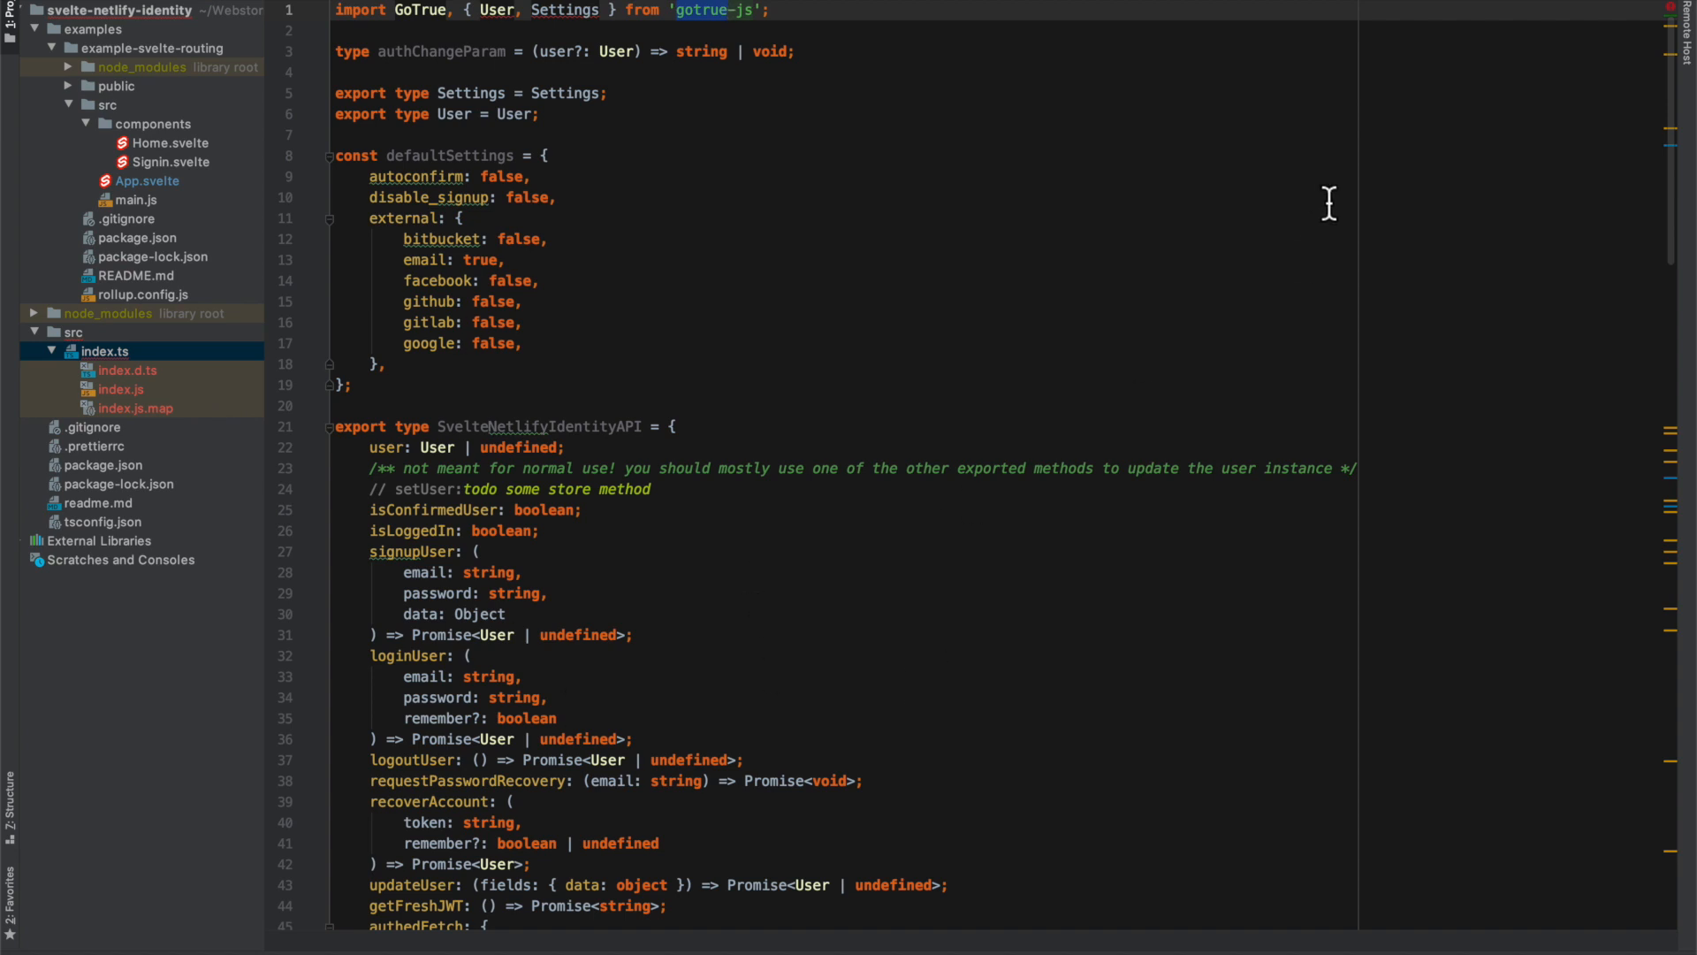